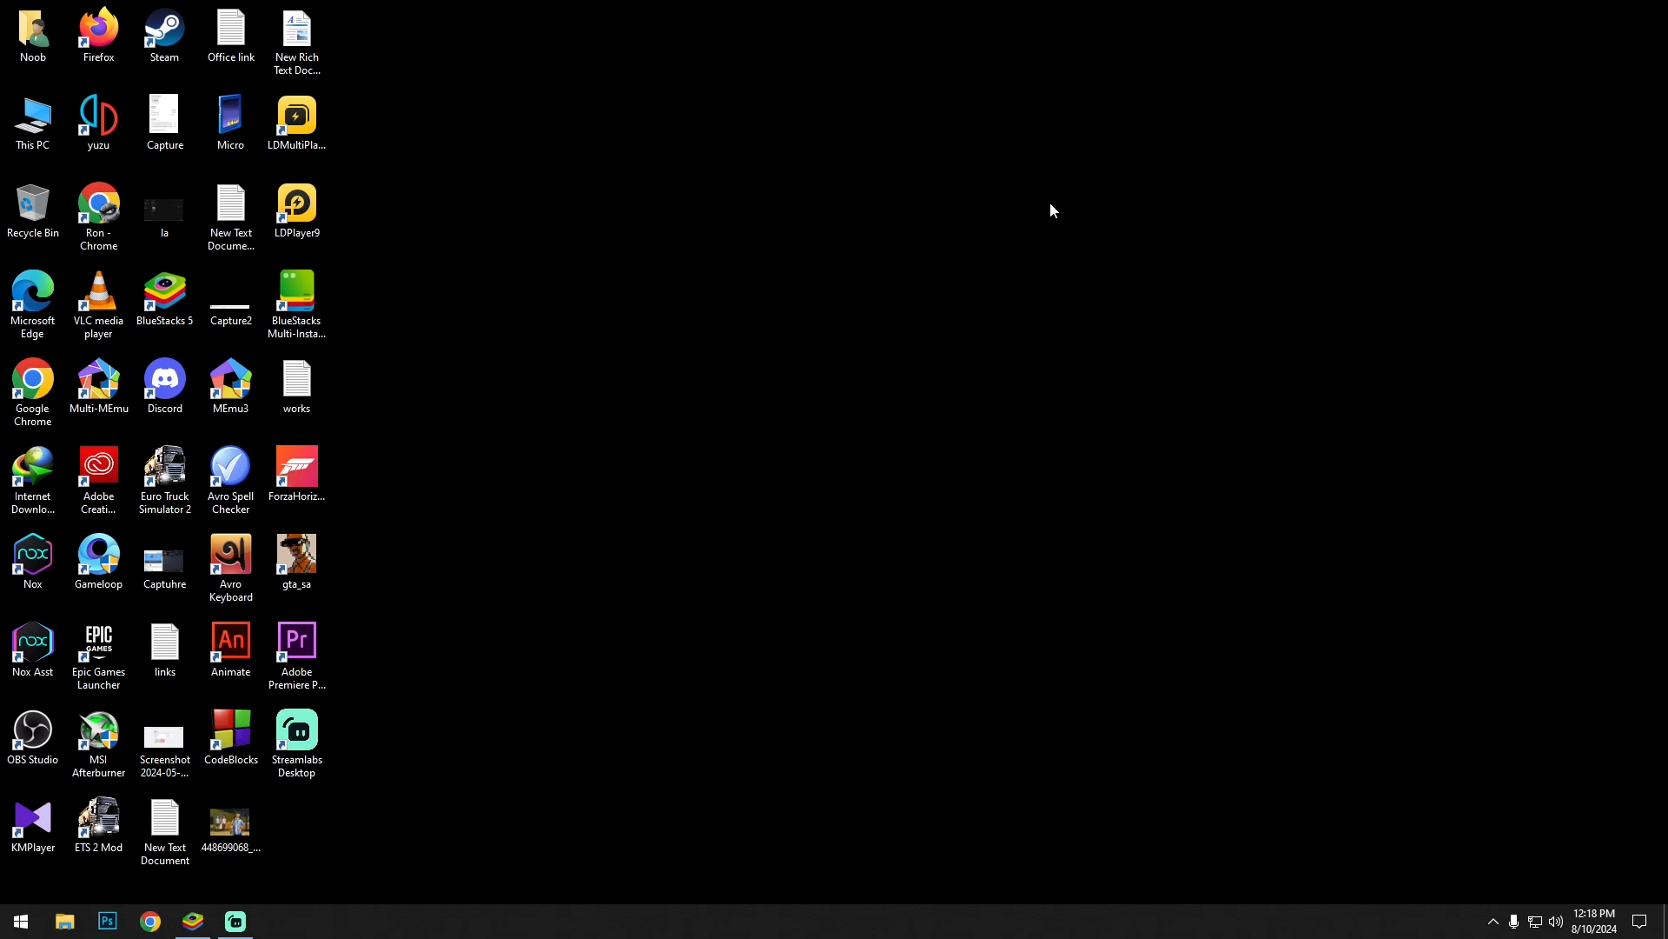
pyautogui.moveTo(1055, 202)
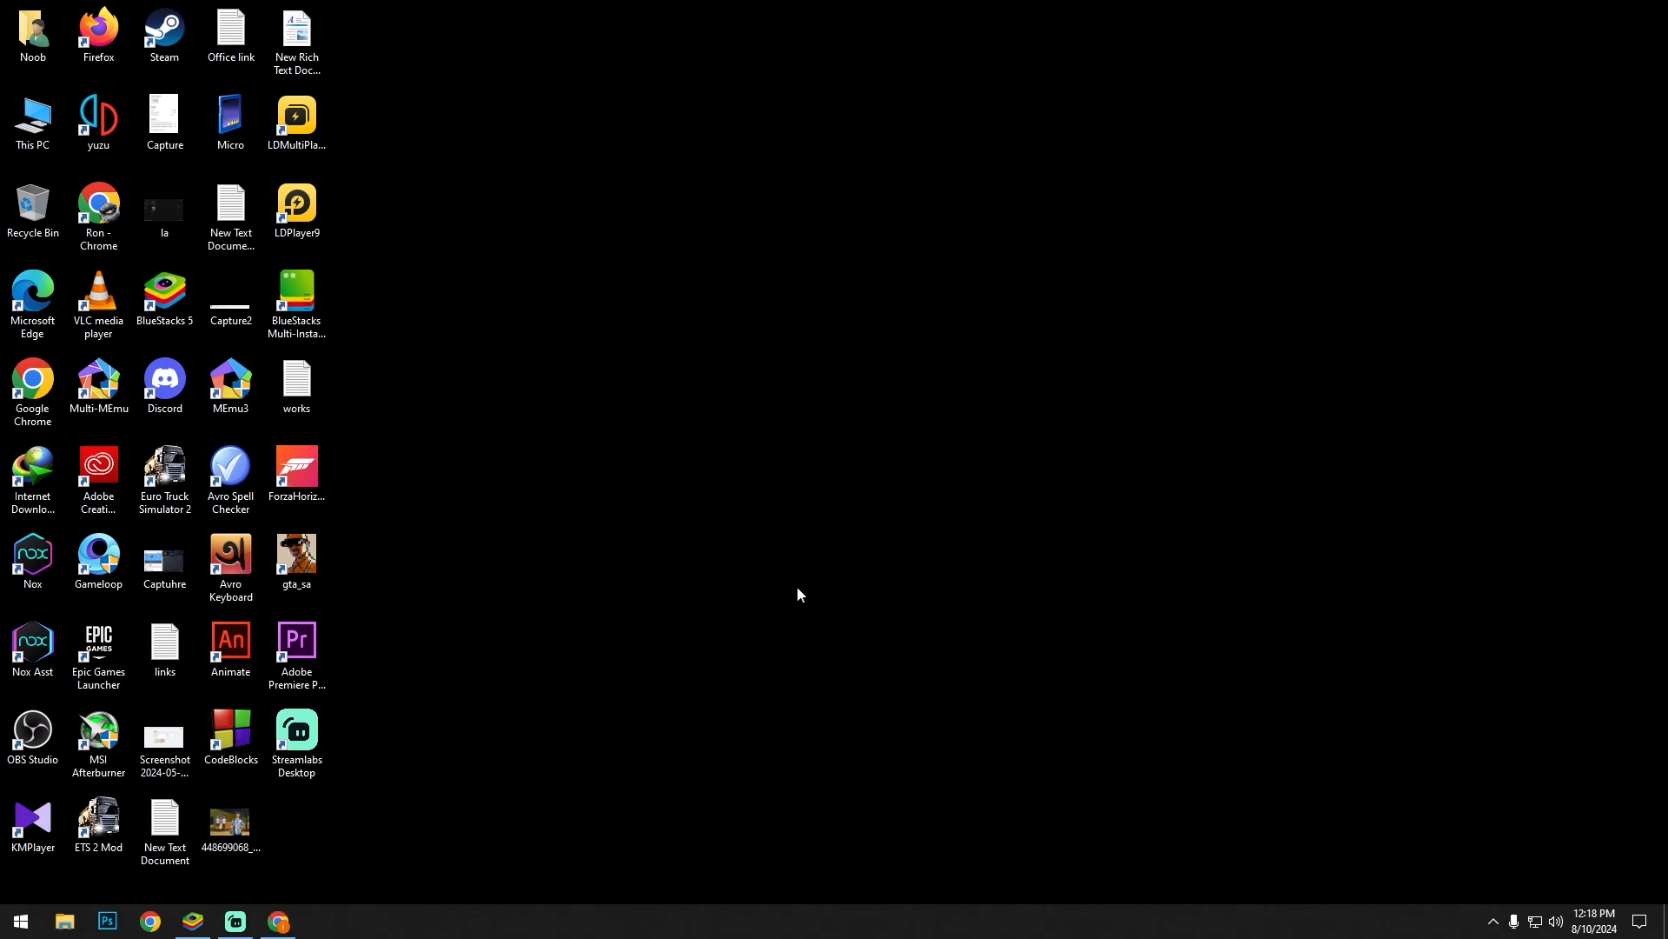
pyautogui.moveTo(761, 657)
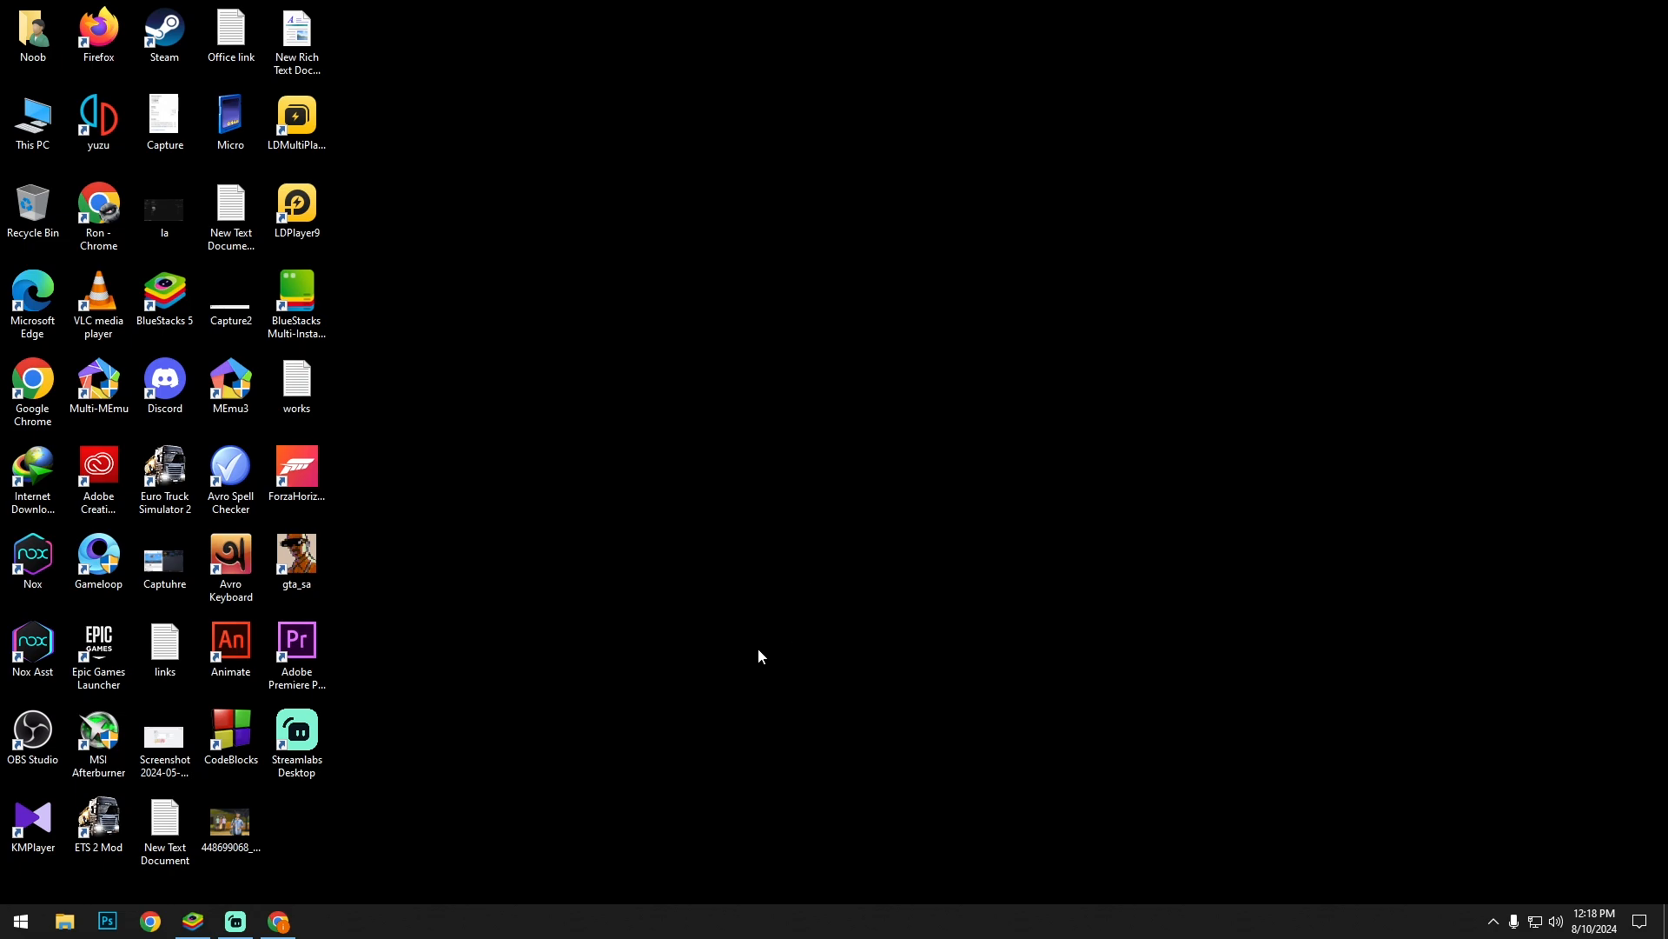
pyautogui.moveTo(278, 921)
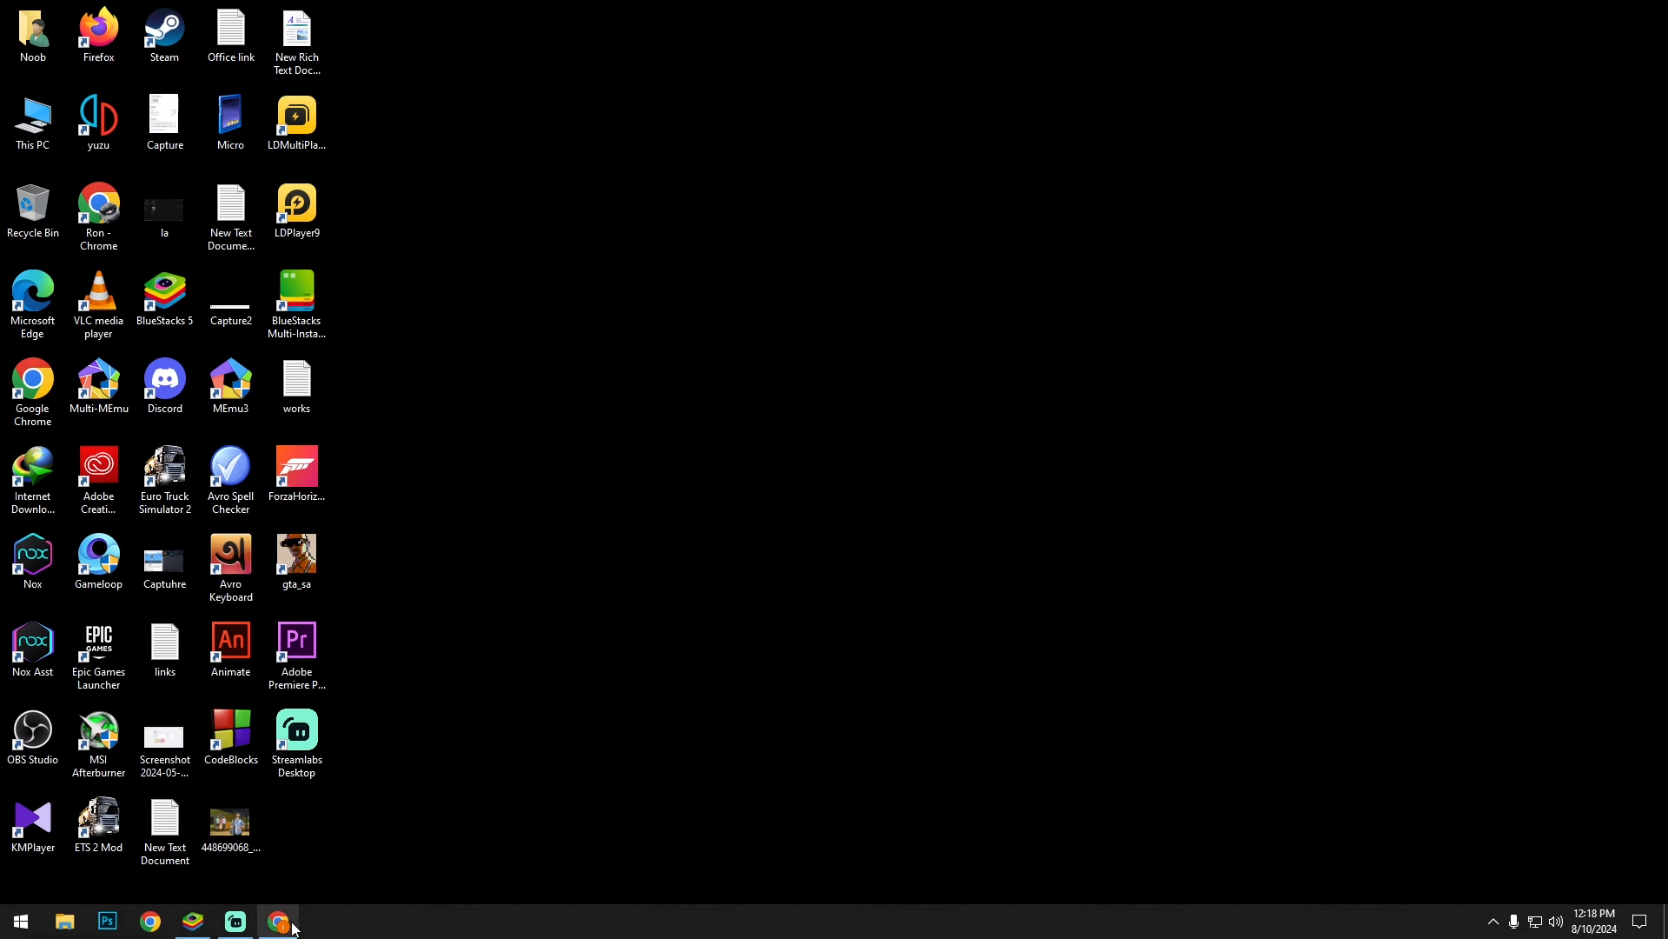
# Step: Search Google for 'bluestacks', open bluestacks.com and view all BlueStacks 5 Windows versions
pyautogui.click(279, 921)
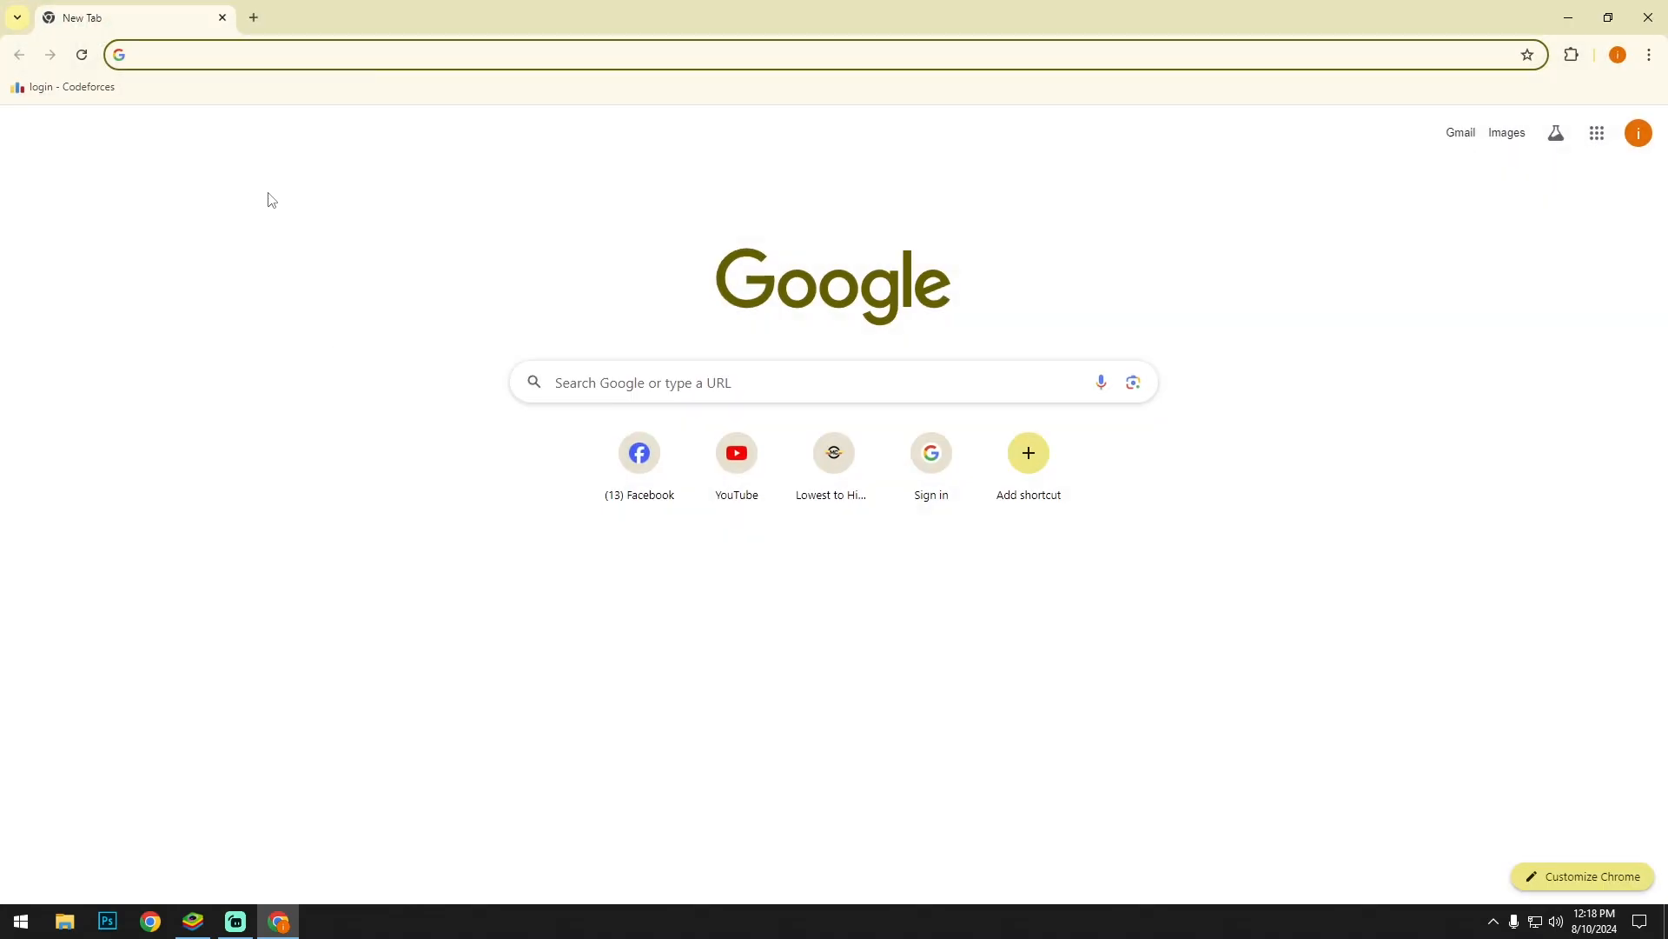
pyautogui.write('bluestacks')
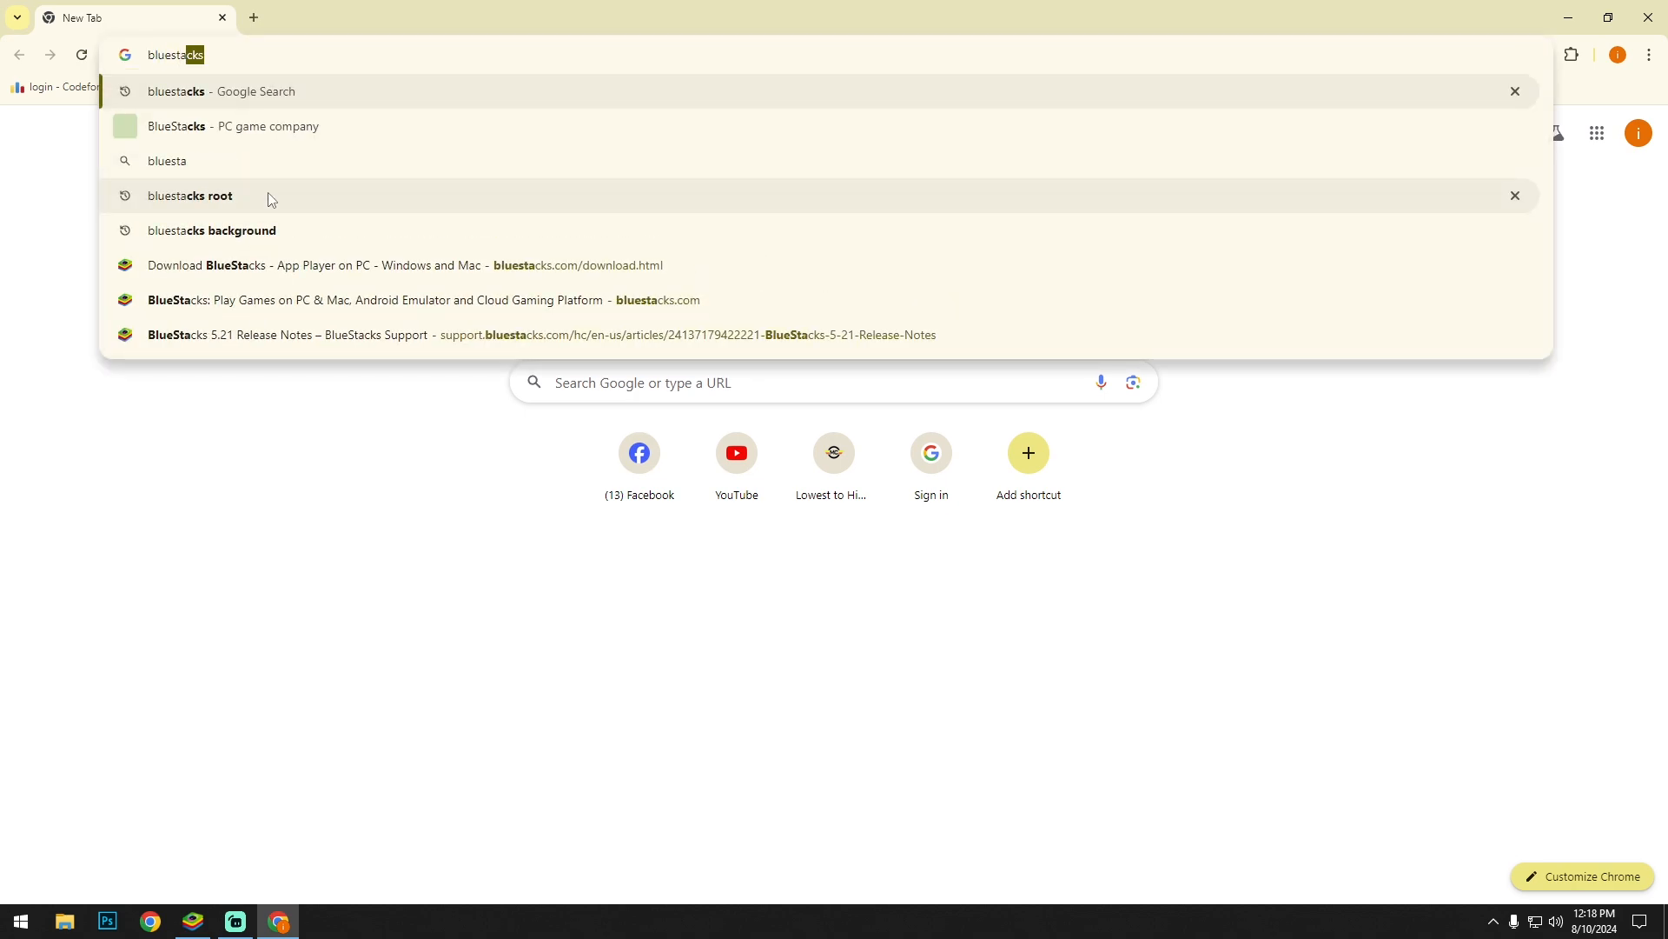
pyautogui.click(221, 90)
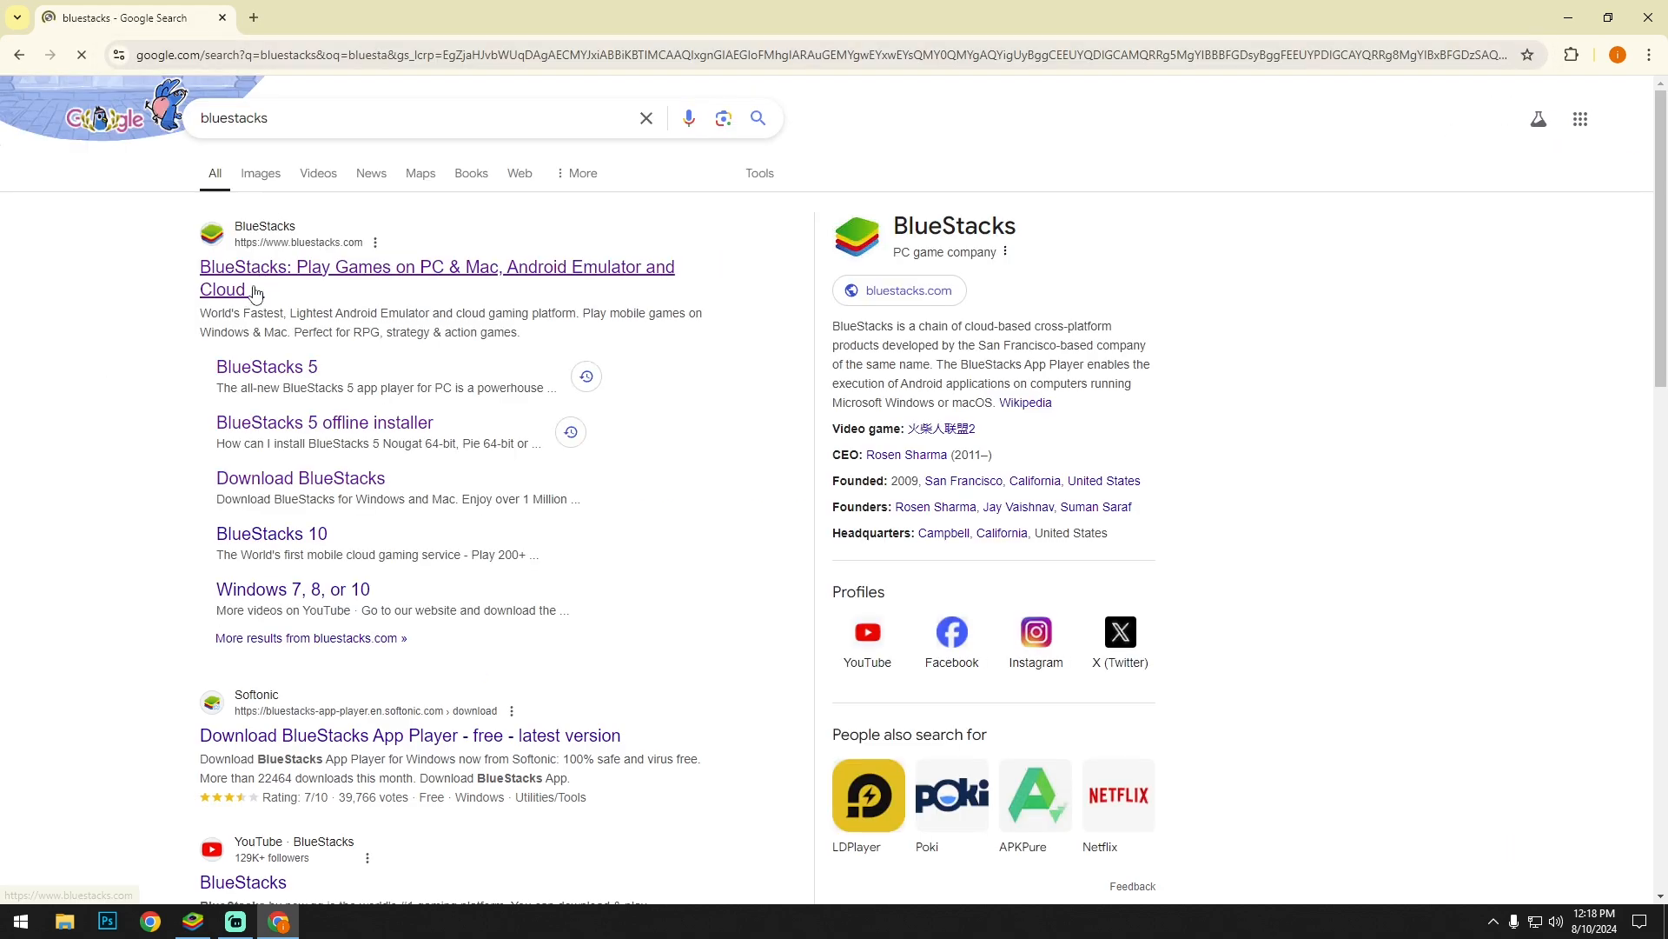
pyautogui.click(436, 266)
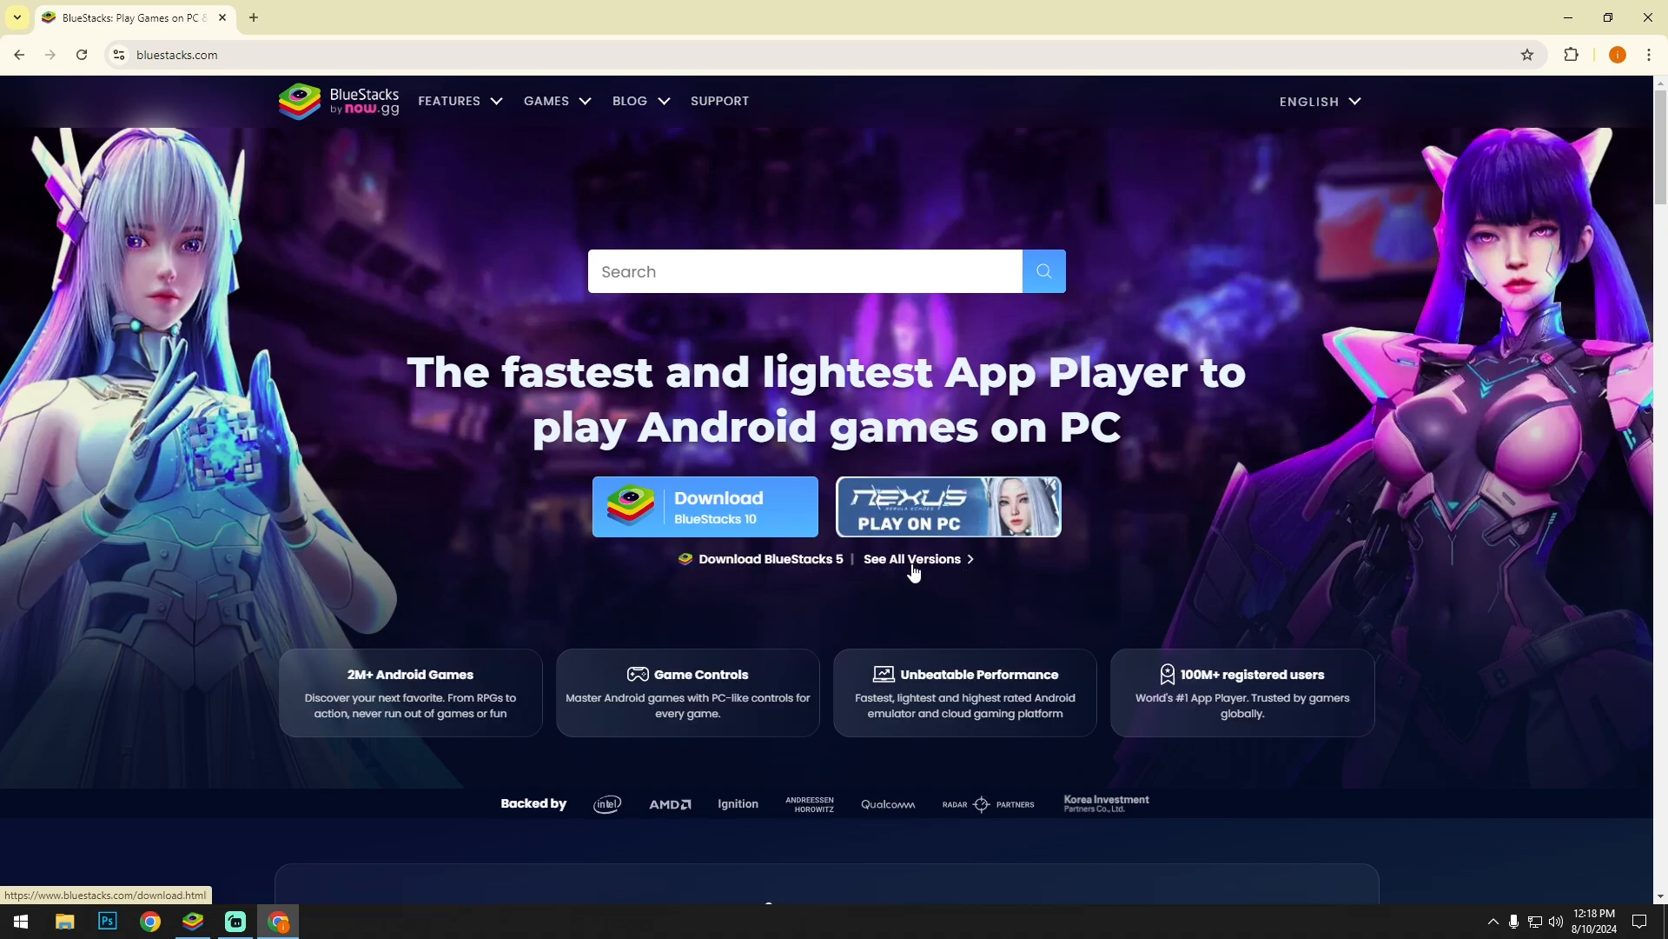
pyautogui.click(909, 558)
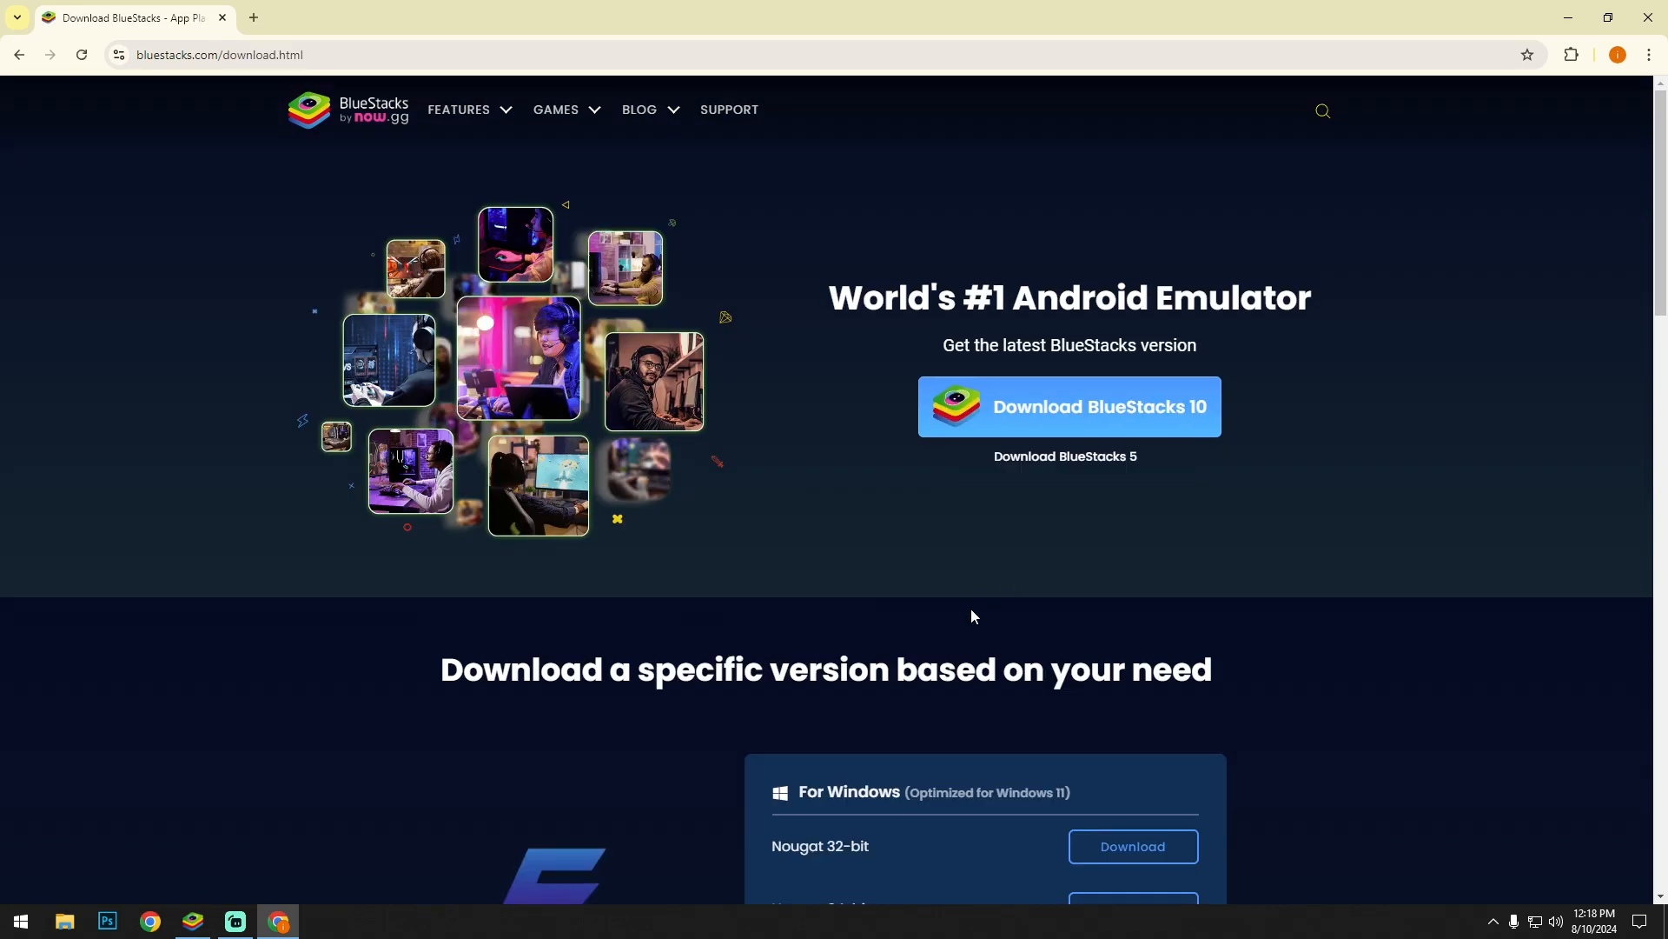
pyautogui.scroll(-3)
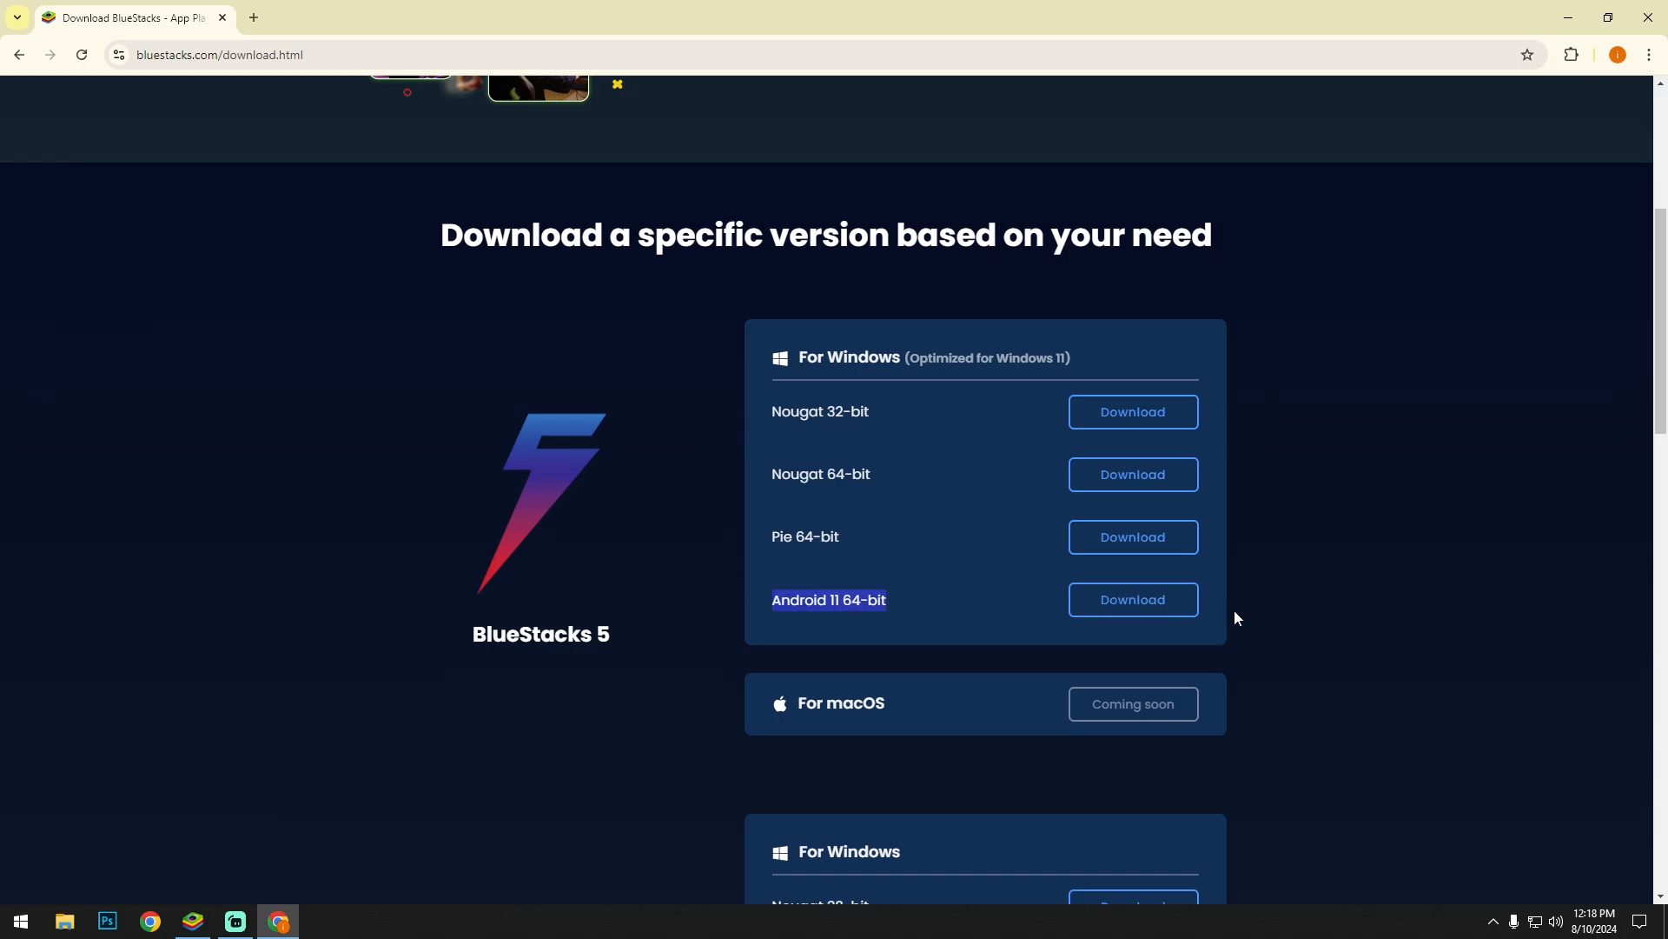
pyautogui.moveTo(1657, 18)
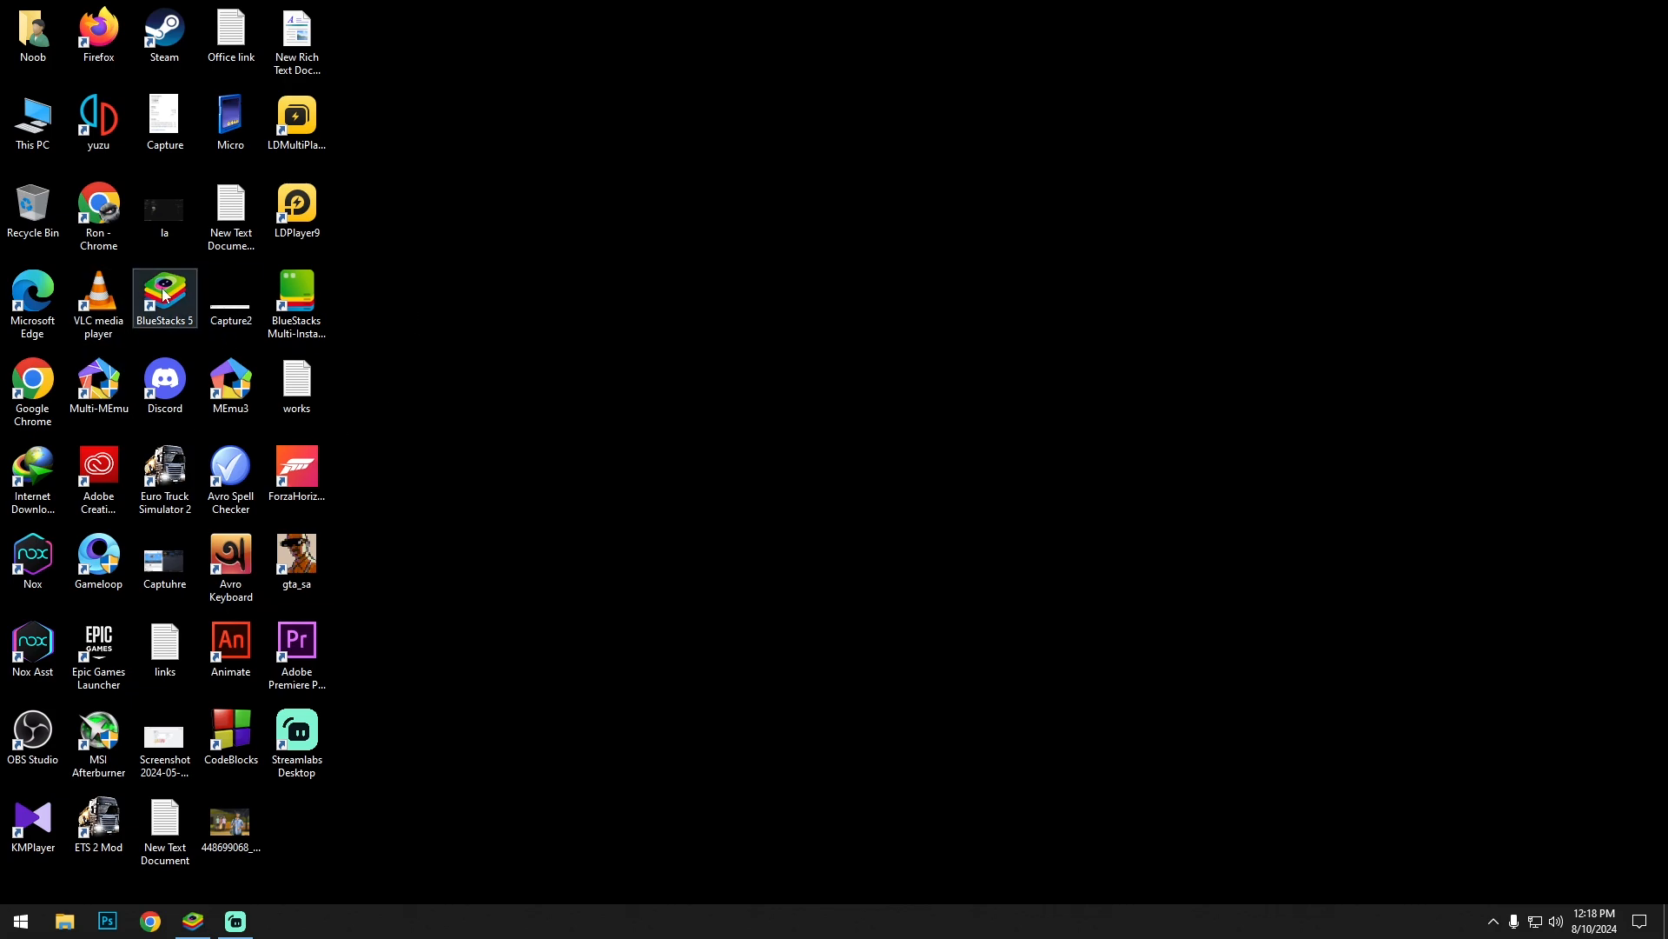
pyautogui.moveTo(164, 297)
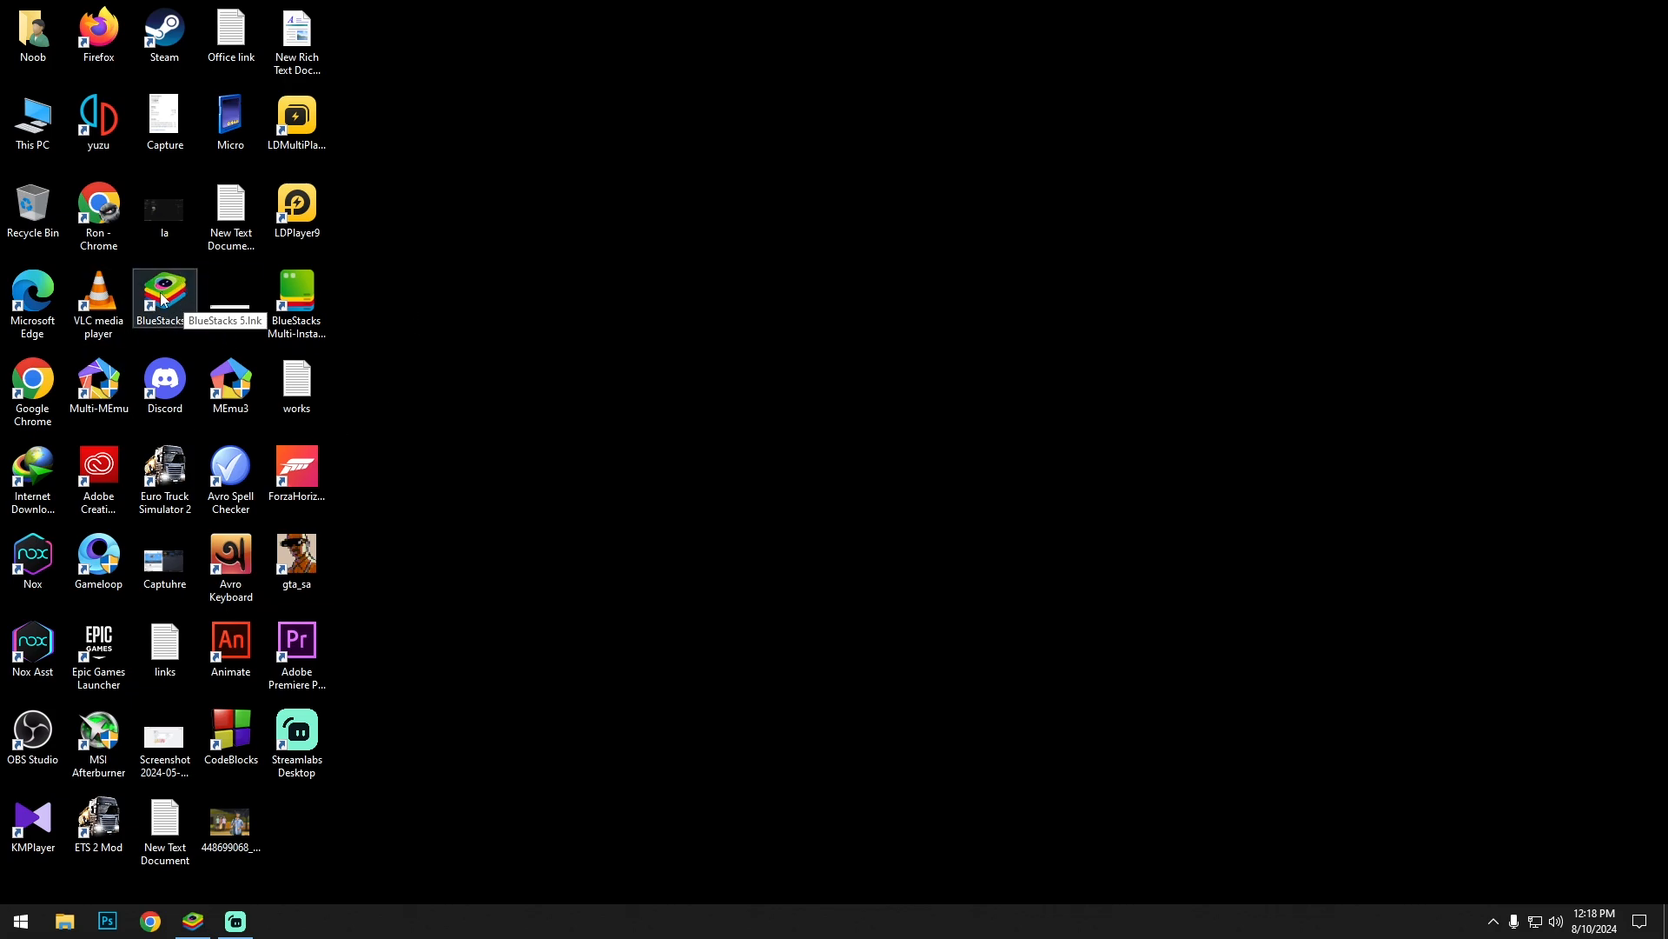
# Step: Launch BlueStacks 5 from its desktop shortcut
pyautogui.doubleClick(164, 295)
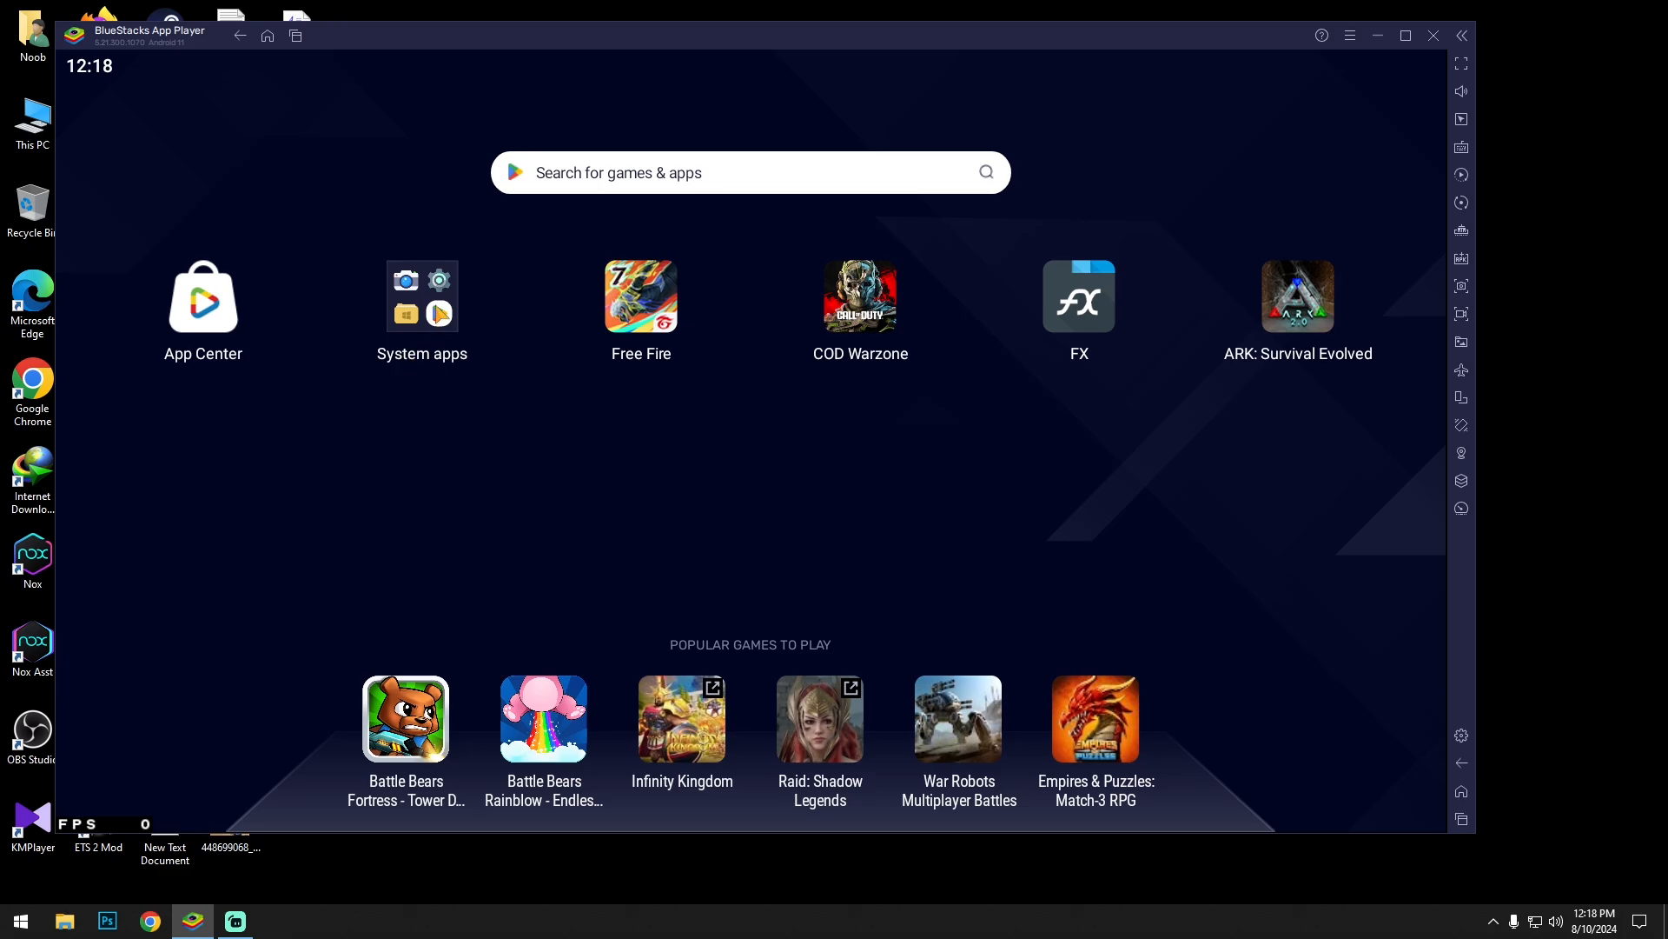
# Step: Search Google Play for 'ark' to confirm ARK: Survival Evolved is installed, then show the options menu
pyautogui.click(420, 297)
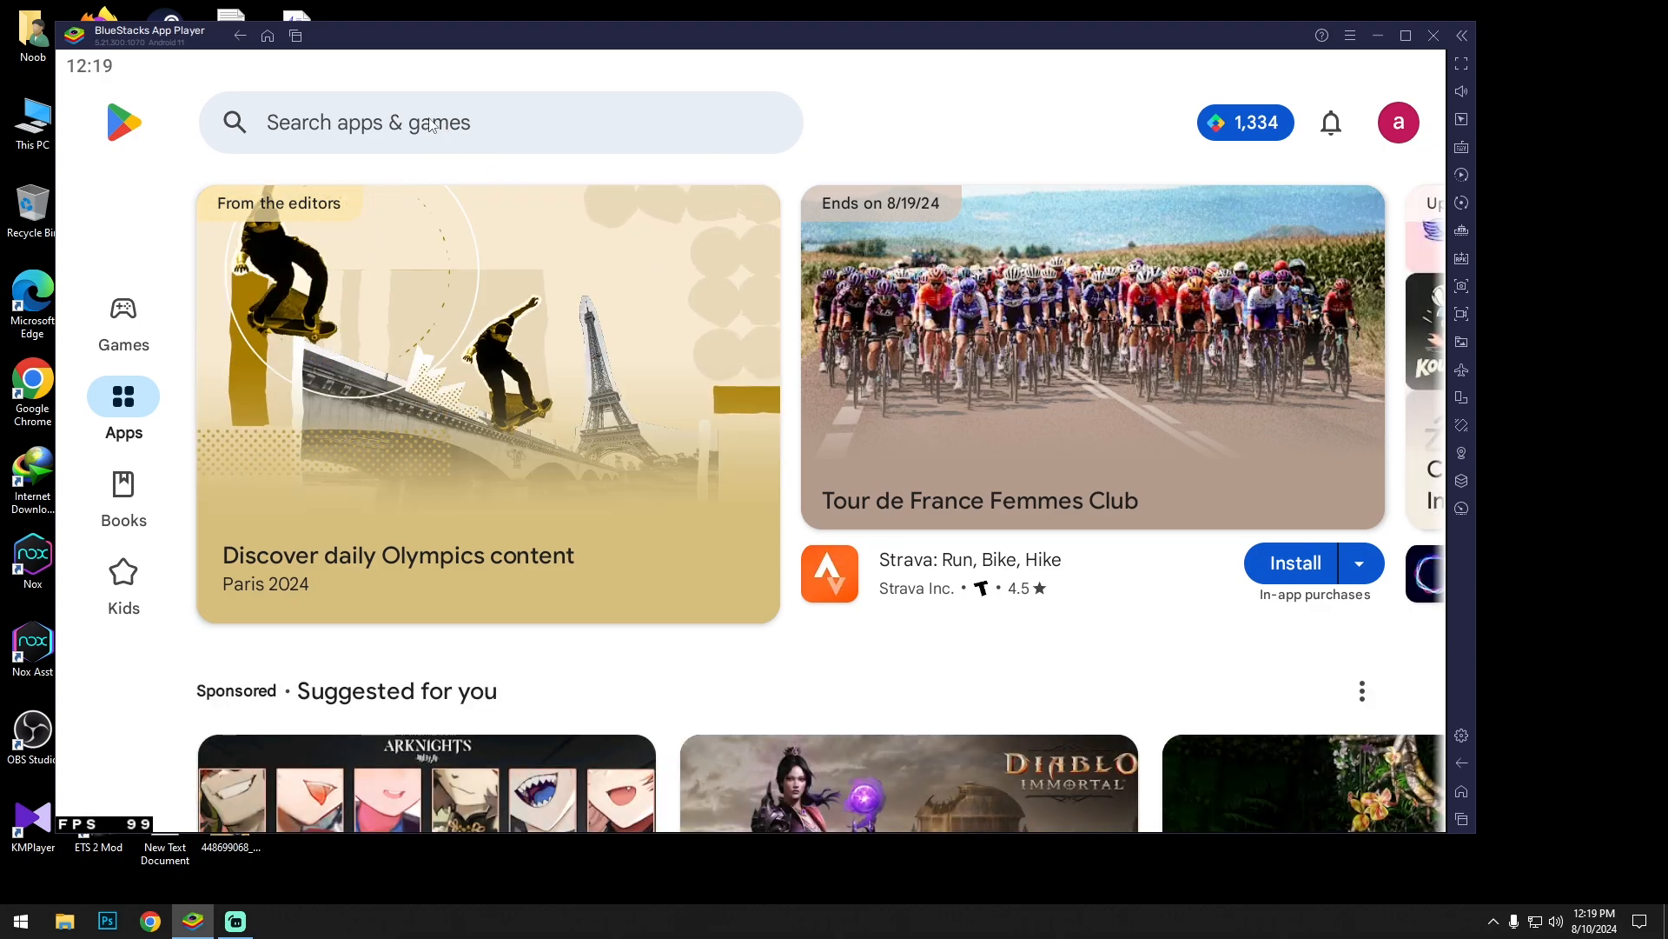
pyautogui.write('ark')
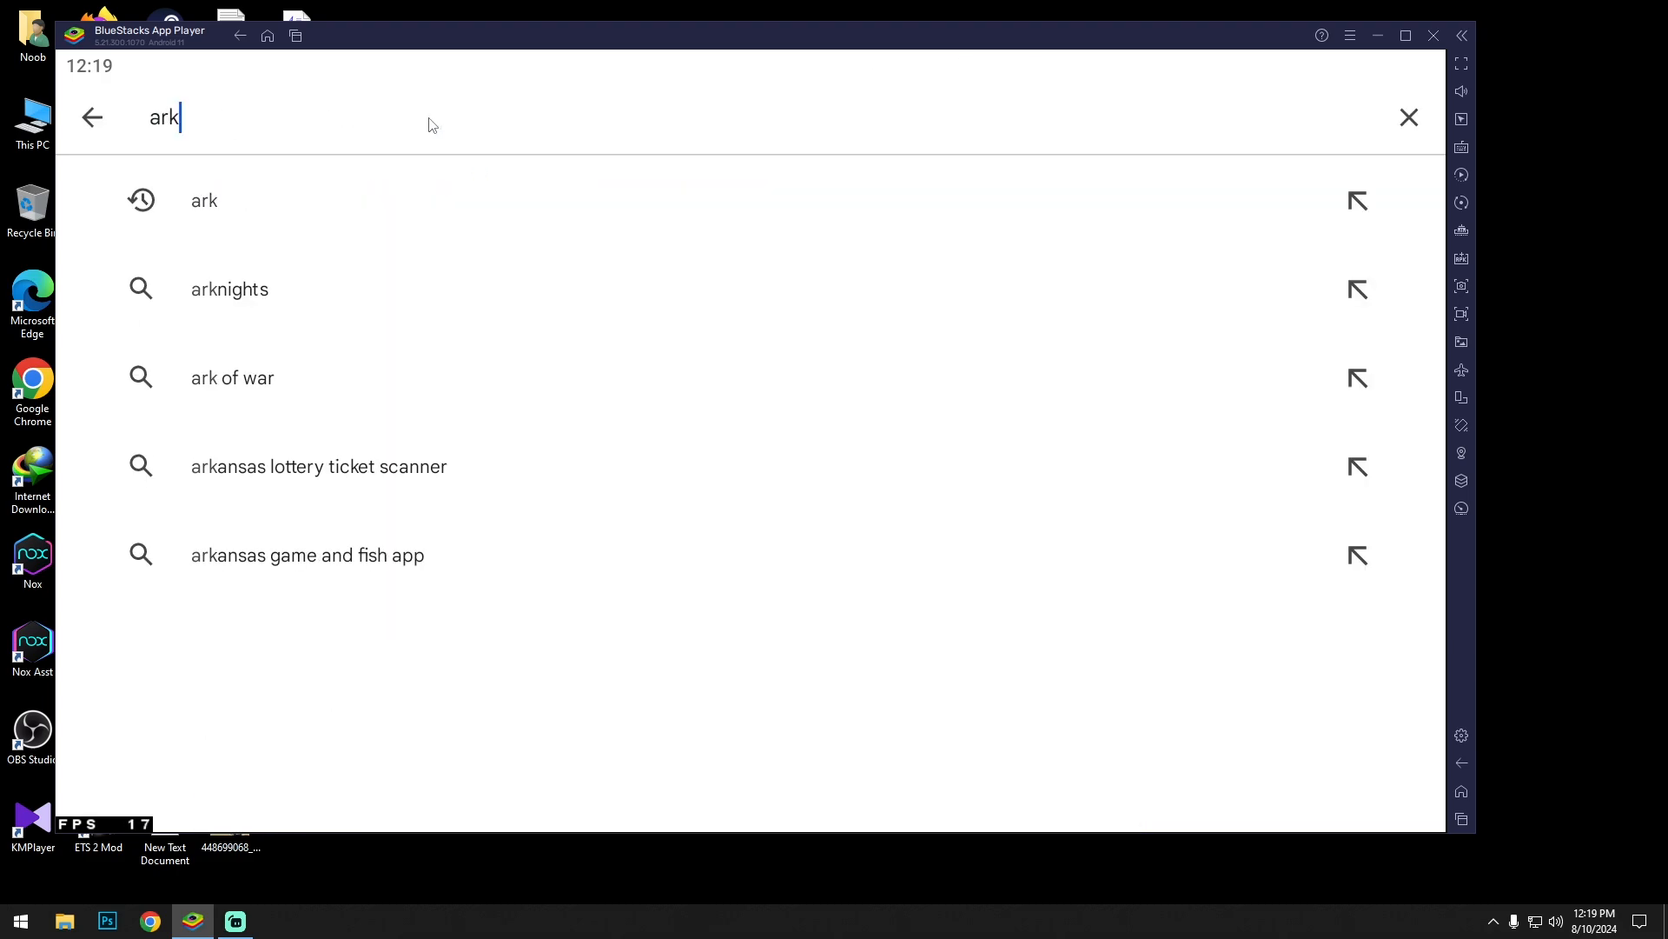
pyautogui.click(203, 199)
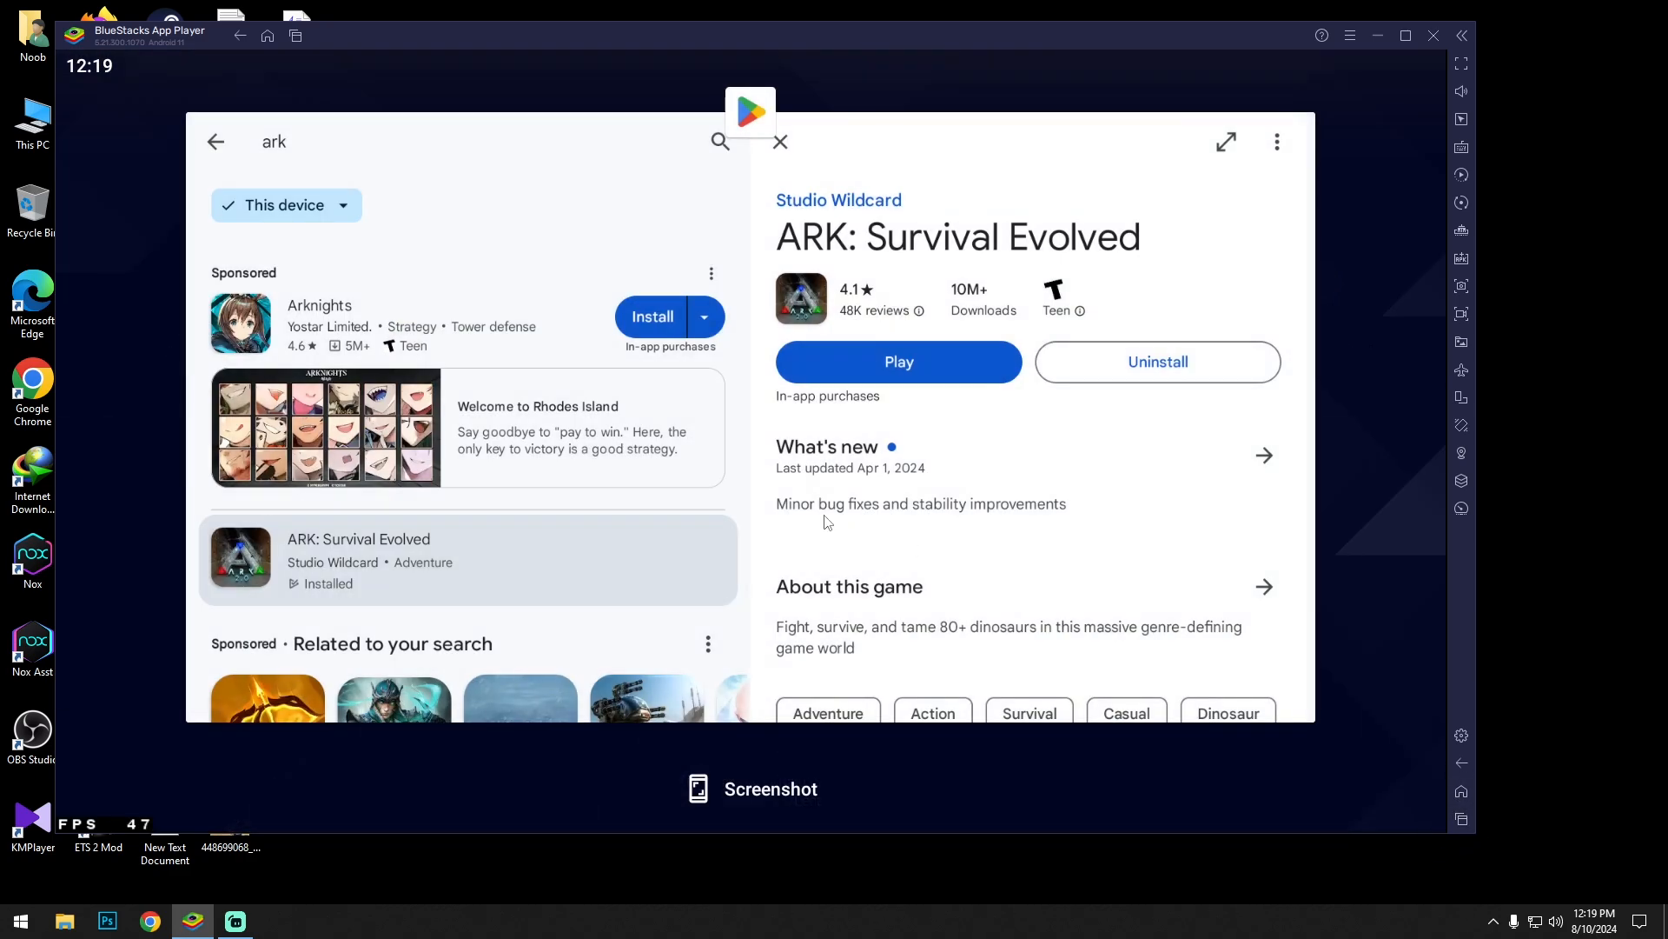
pyautogui.click(1349, 35)
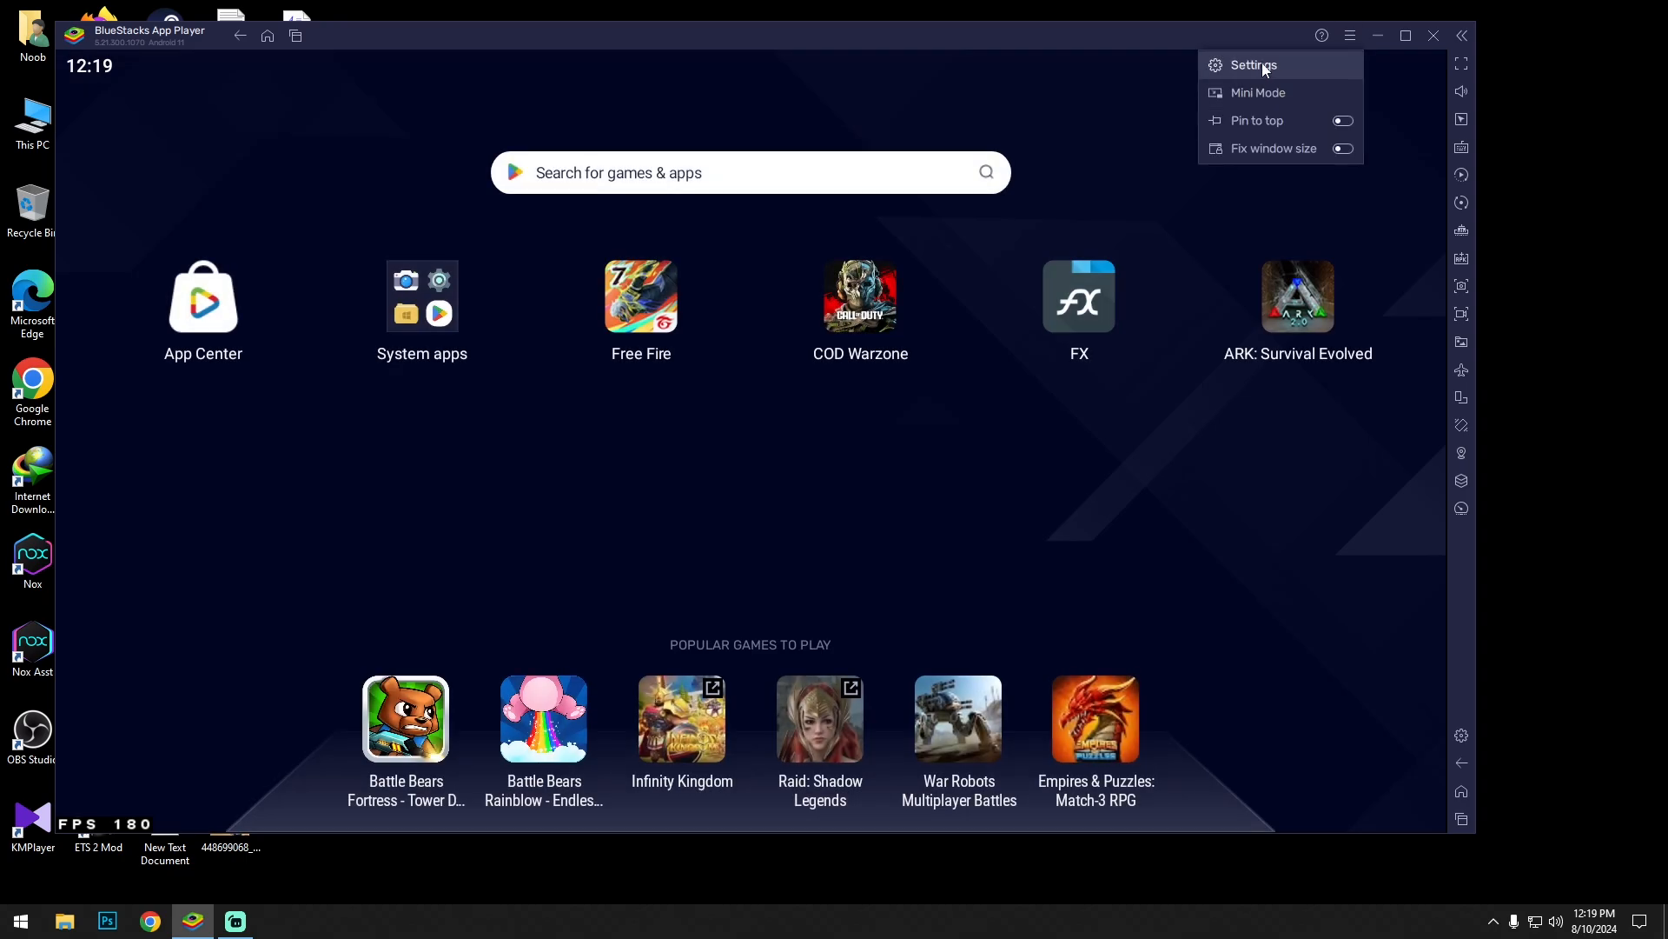
# Step: Set Performance settings to High (4 Cores) CPU and Custom 6144 MB memory
pyautogui.click(1253, 65)
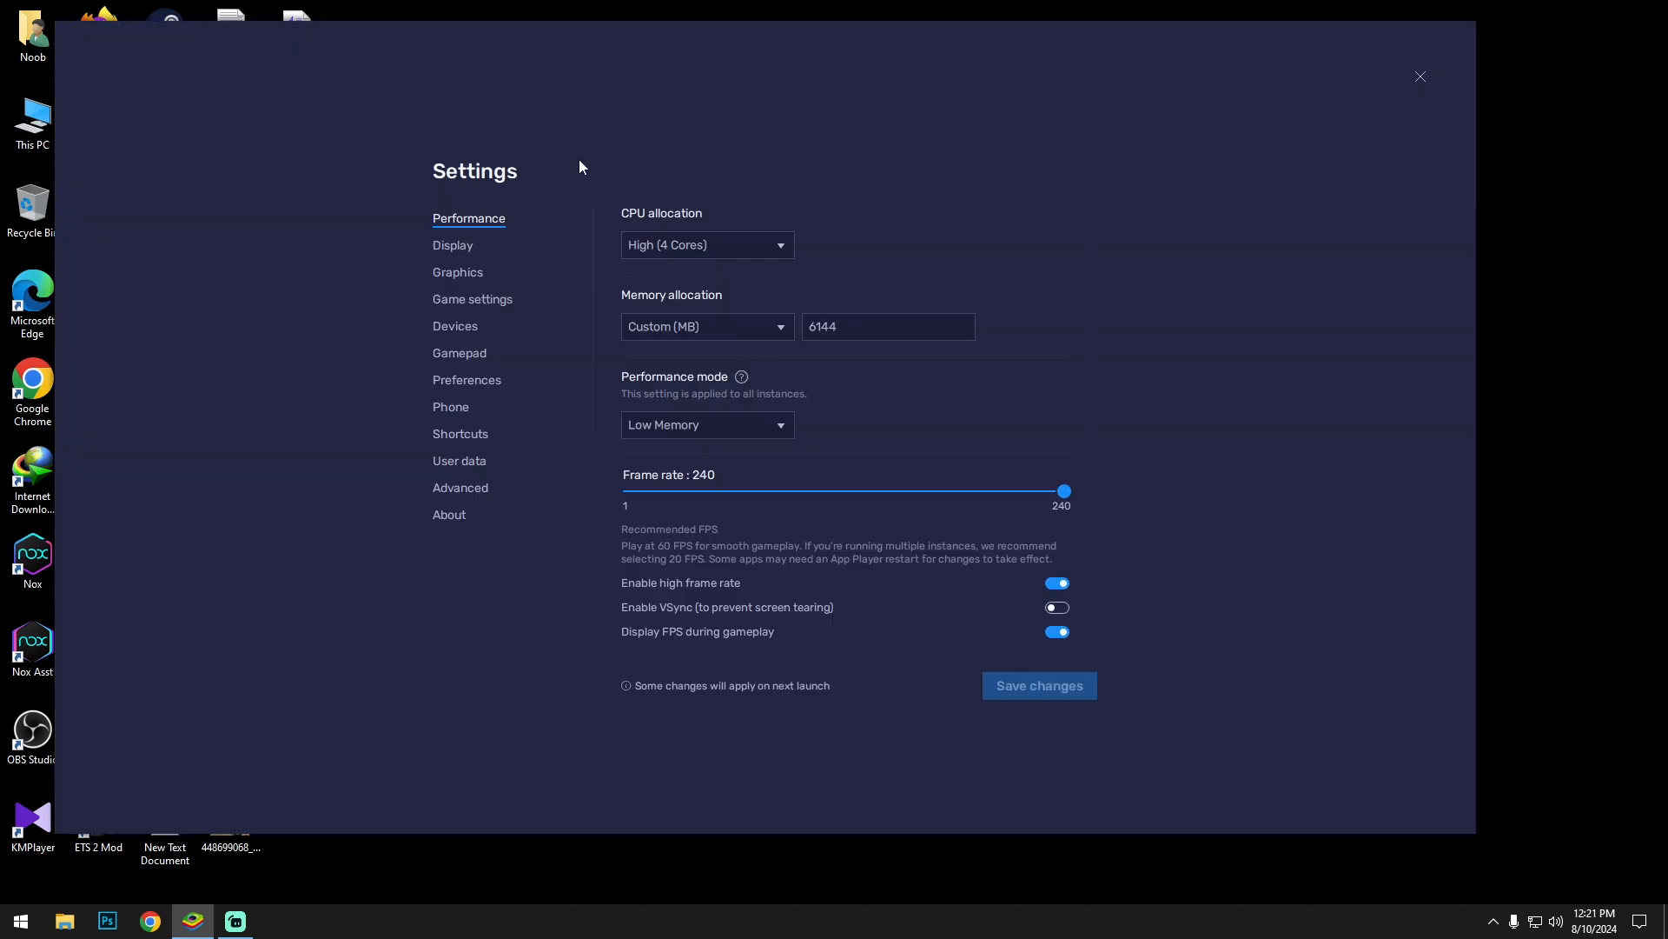
pyautogui.moveTo(817, 210)
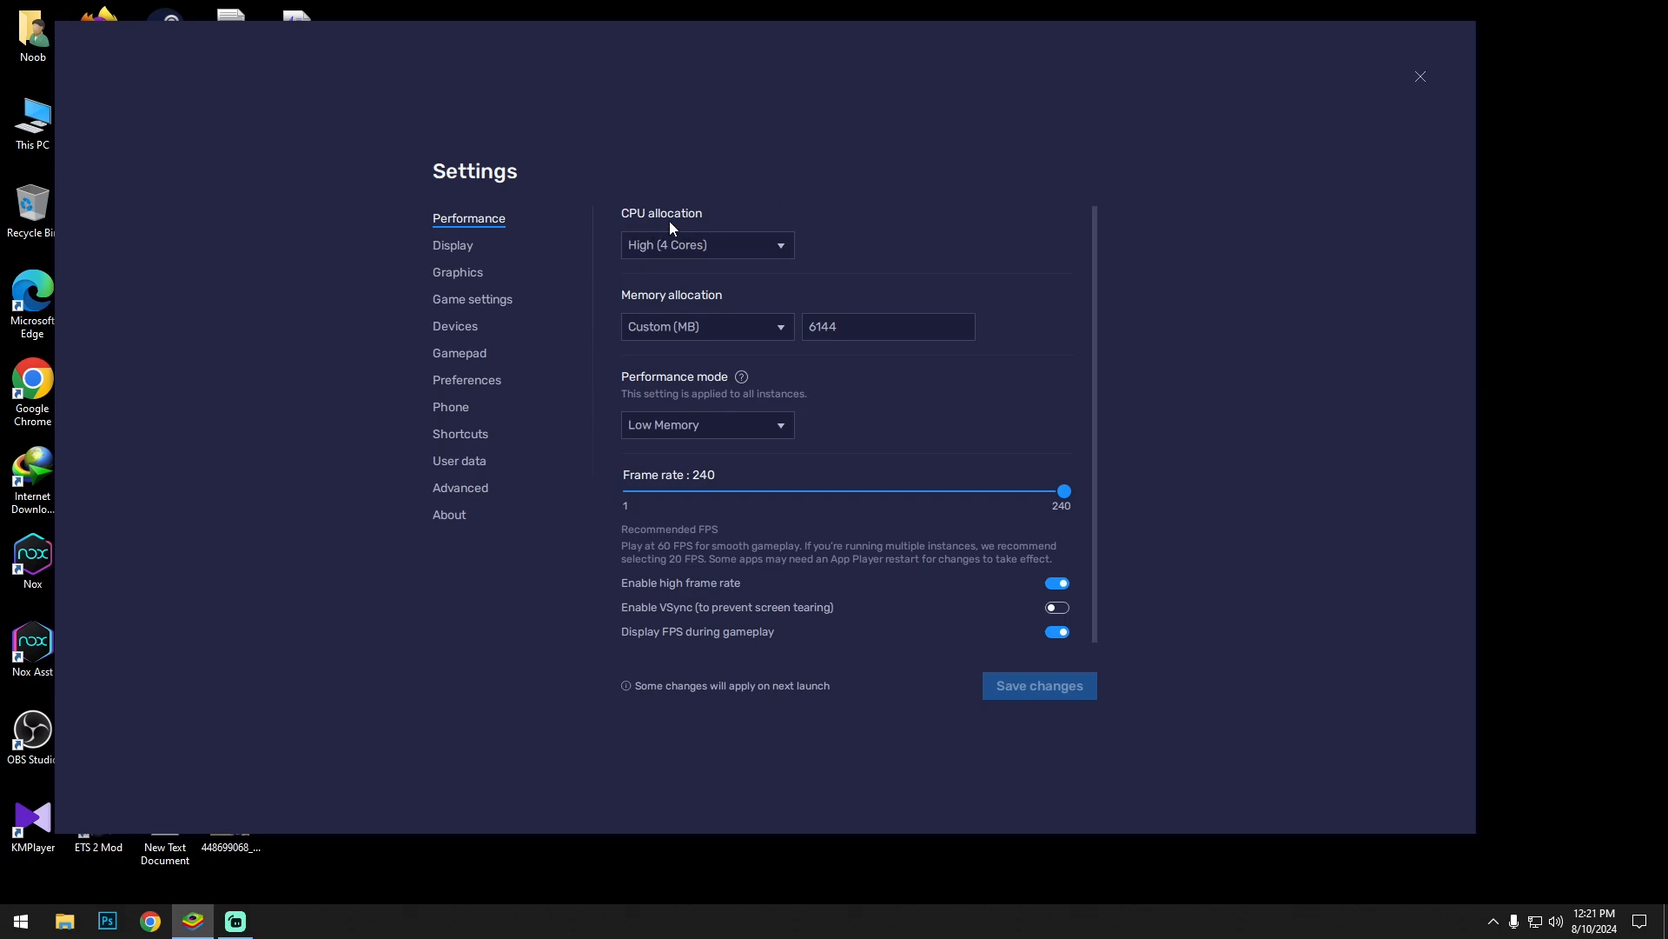
pyautogui.click(706, 246)
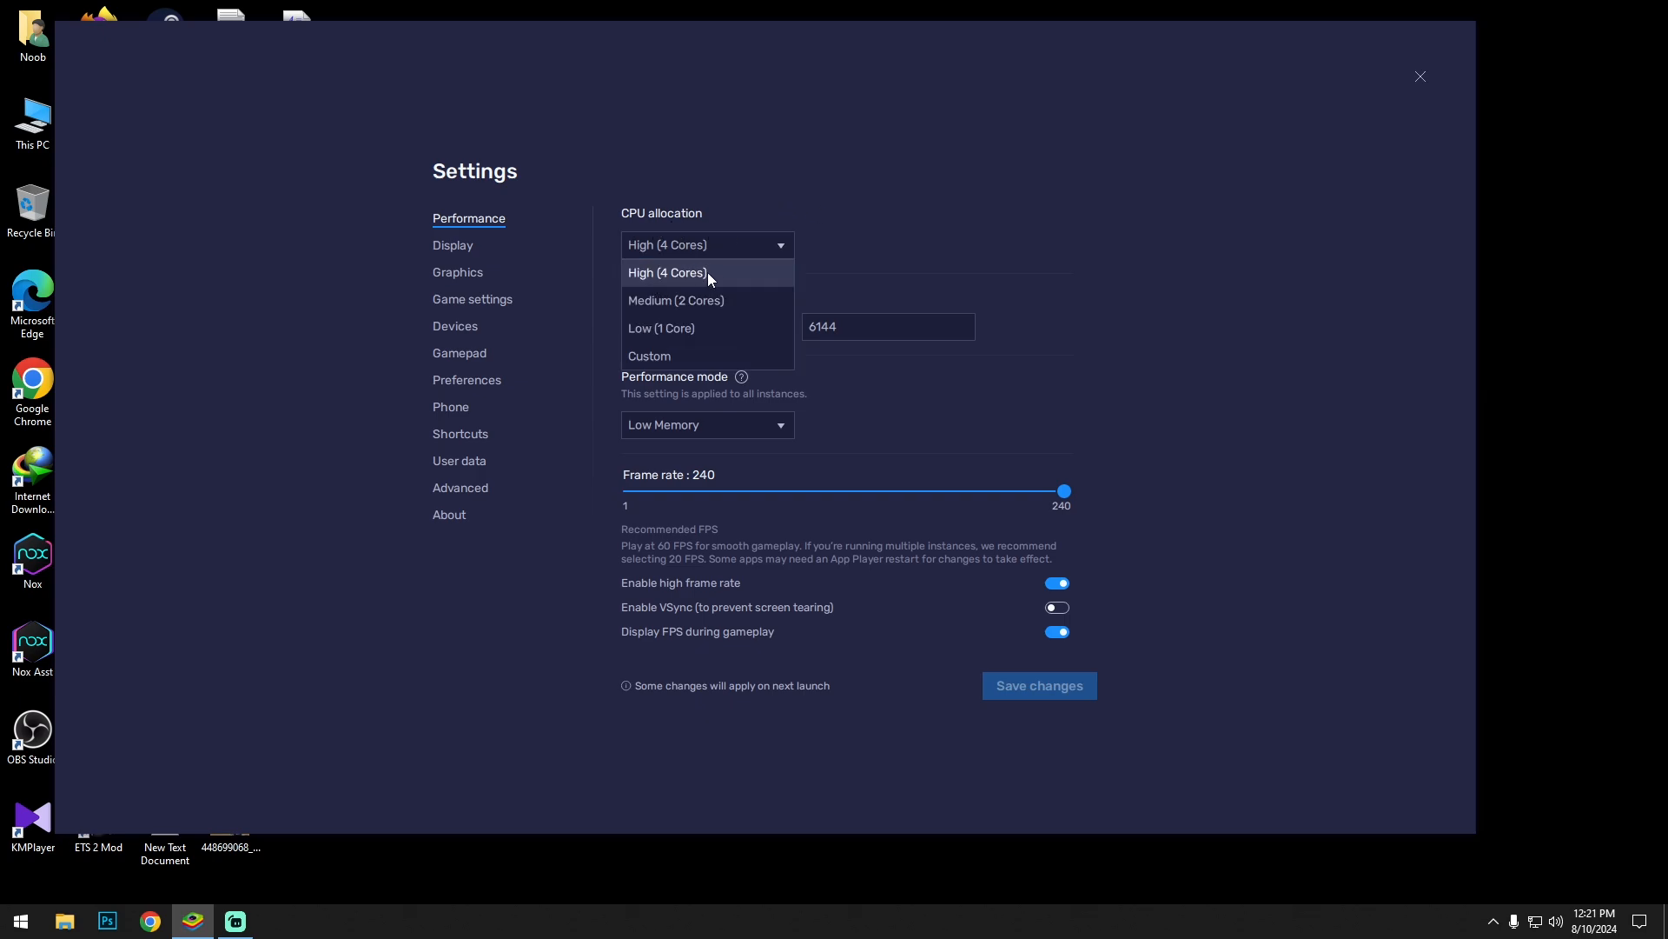
pyautogui.moveTo(700, 306)
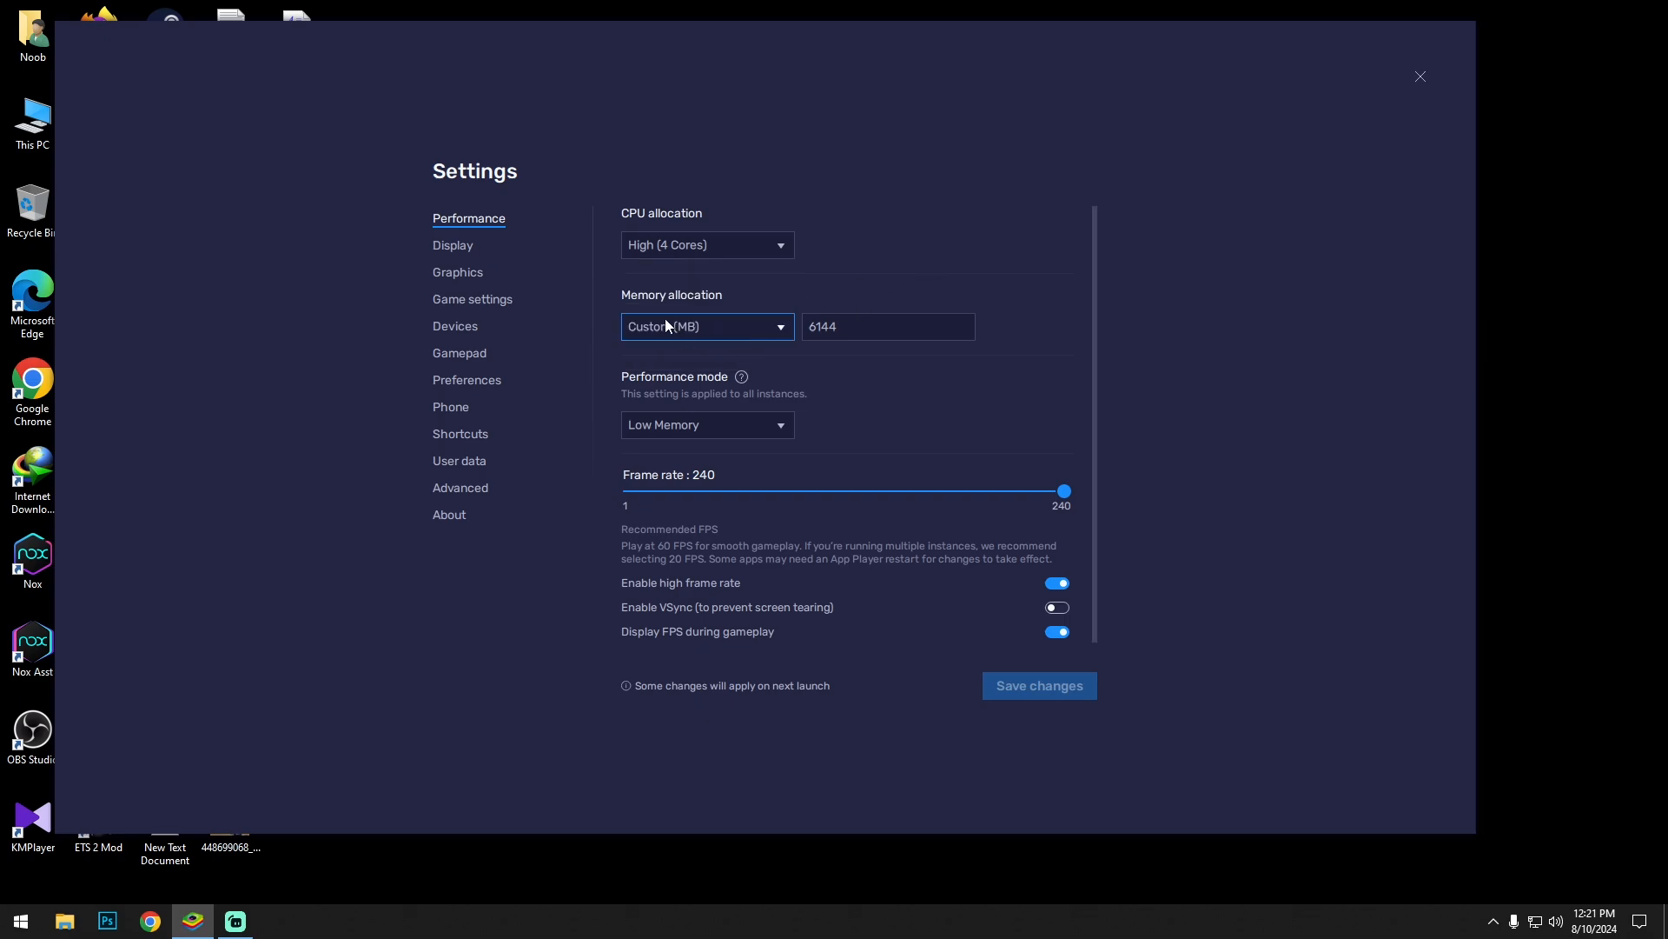
pyautogui.click(888, 325)
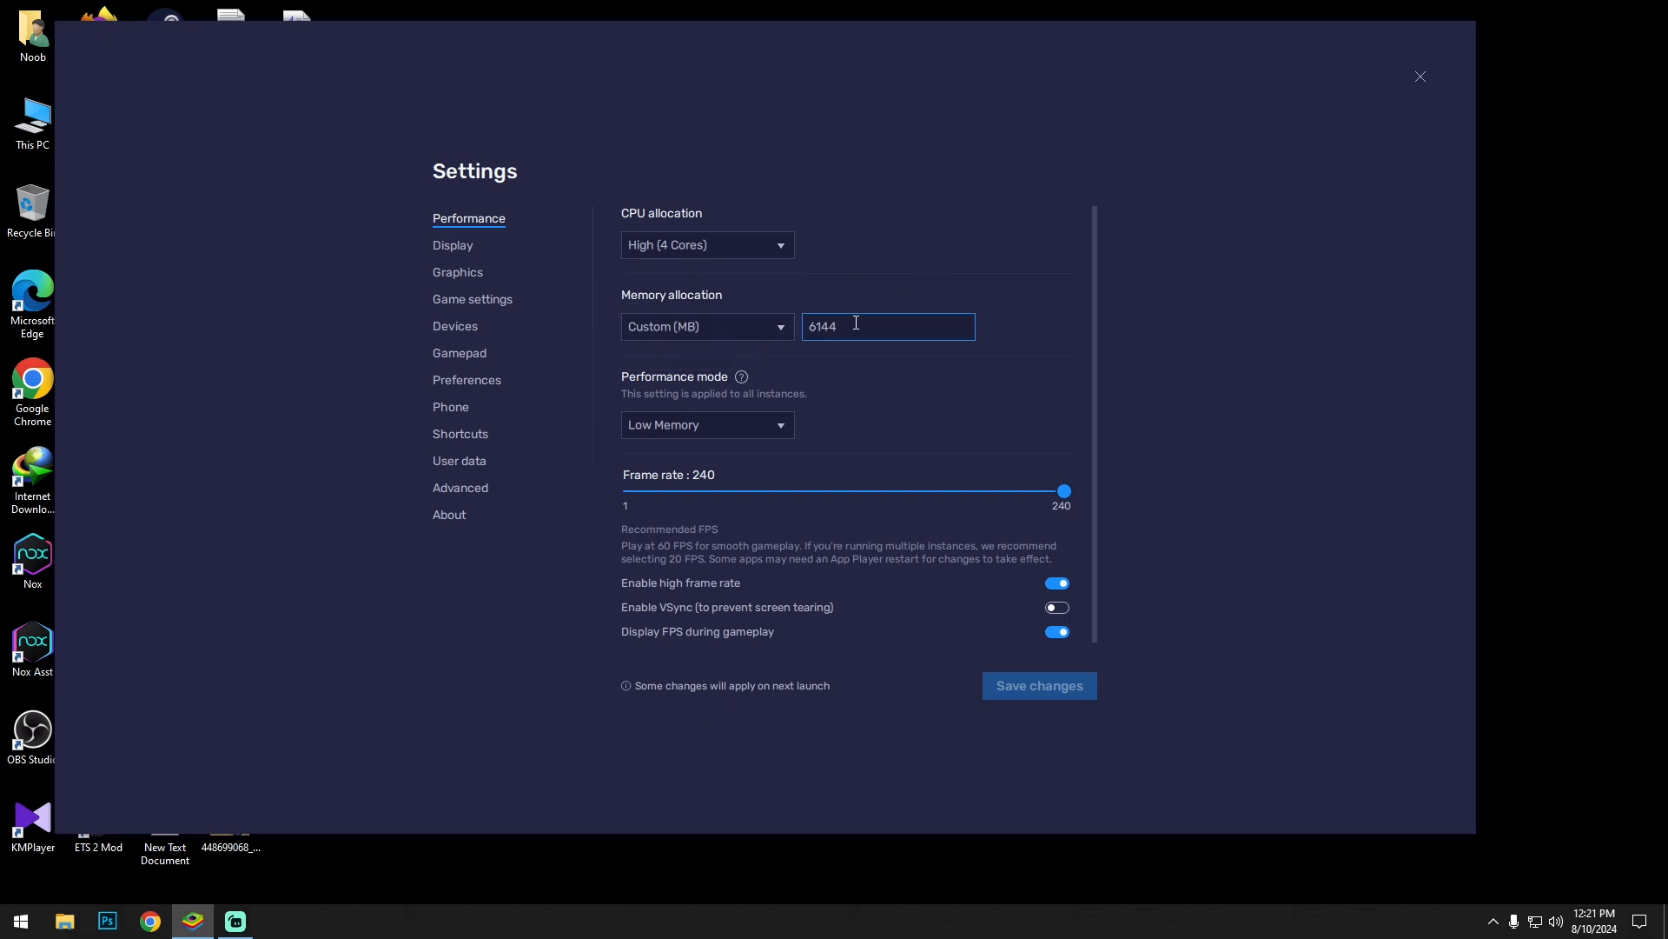
pyautogui.click(705, 327)
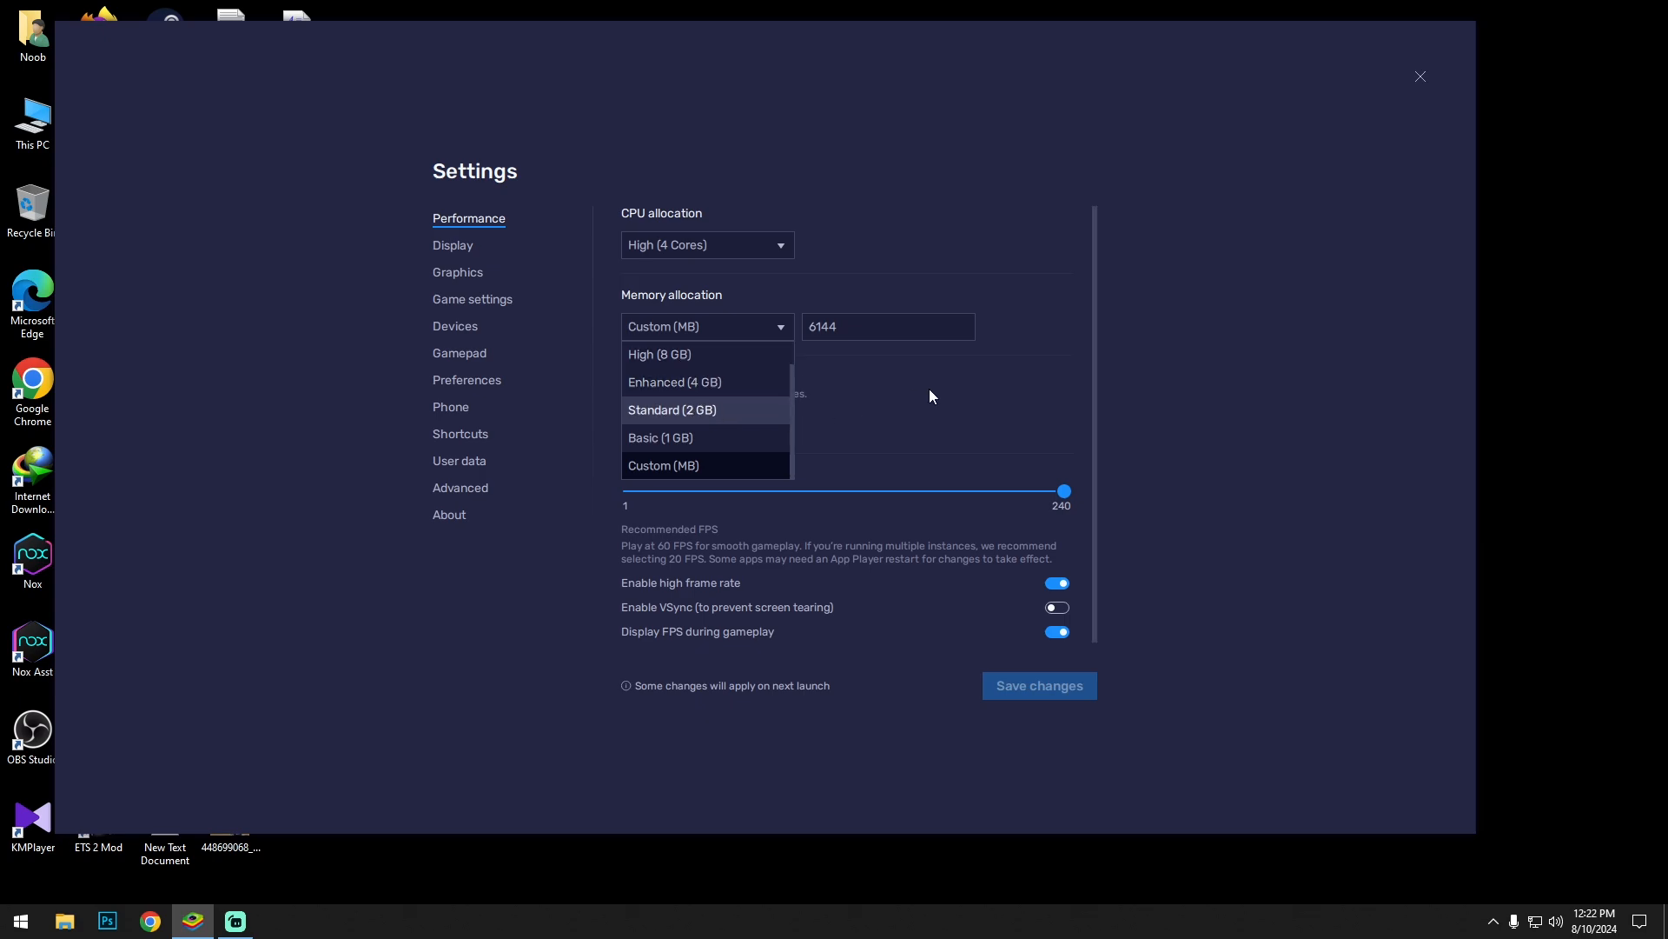
pyautogui.click(662, 466)
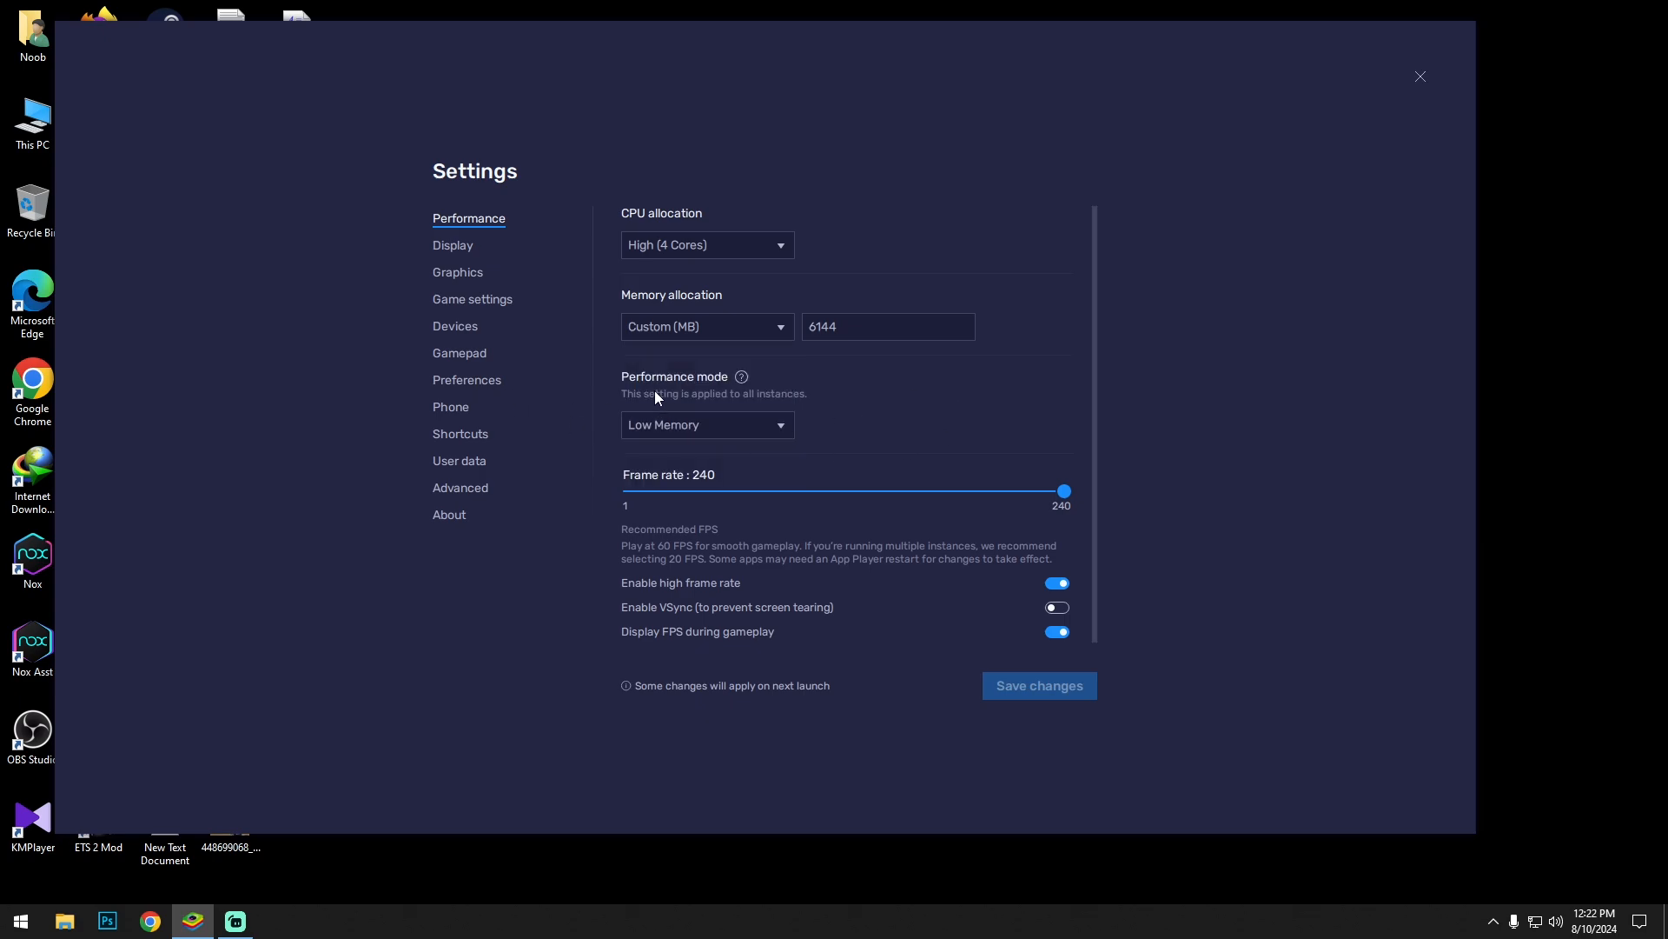
# Step: Switch to High Performance mode, save the changes and restart BlueStacks
pyautogui.click(705, 424)
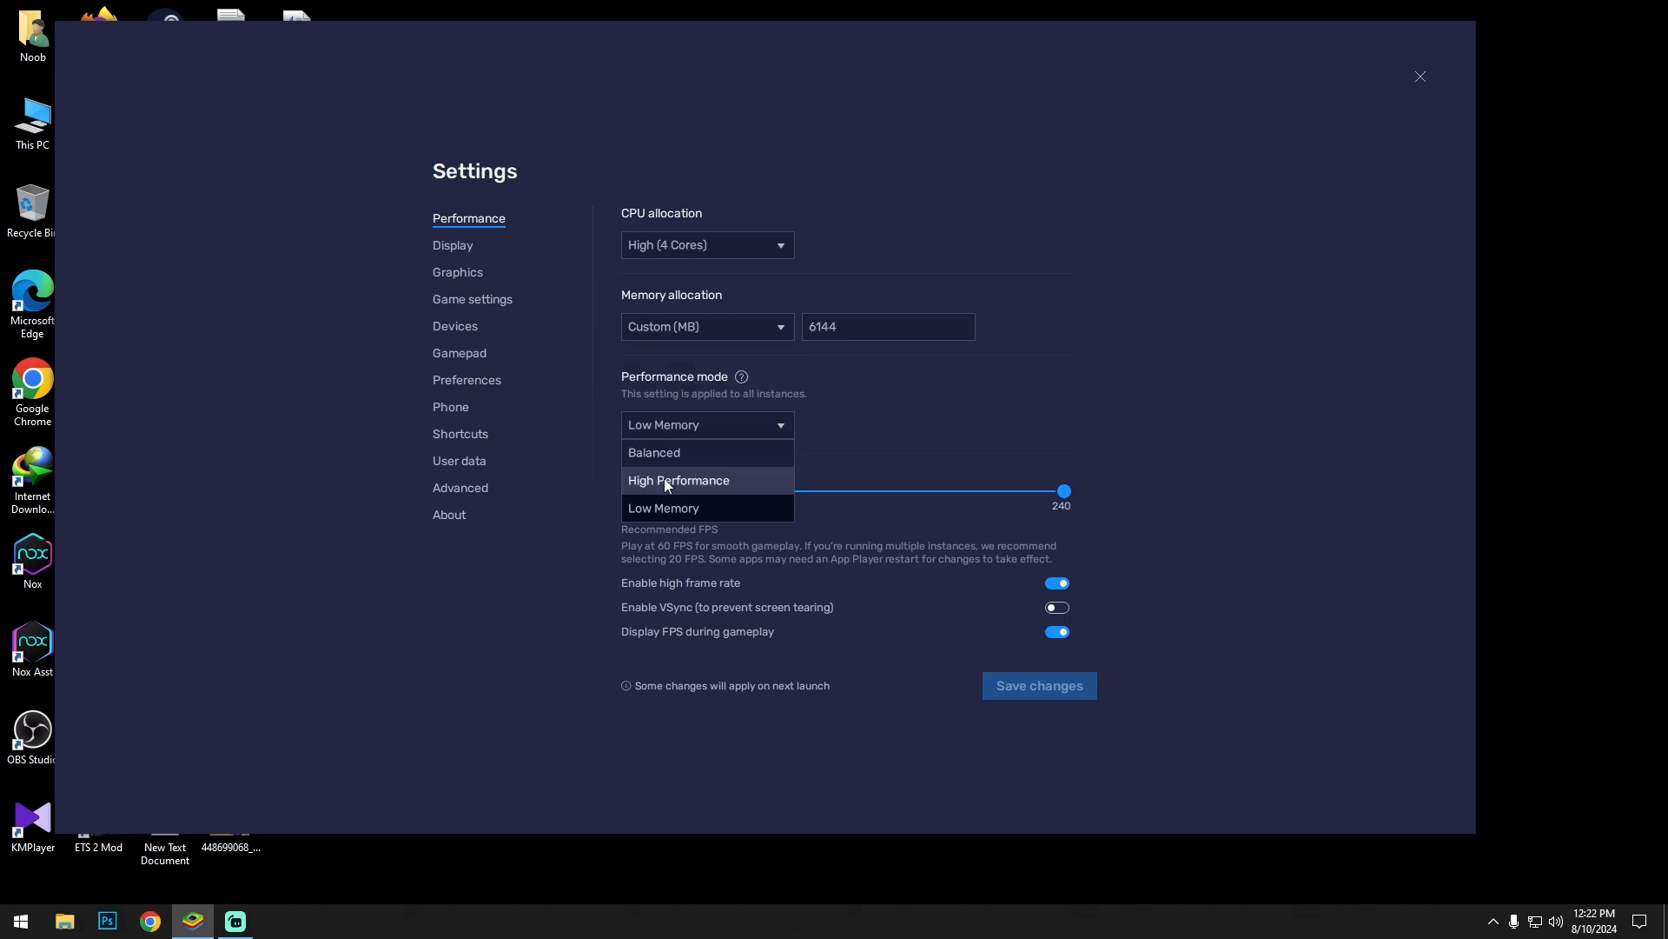
pyautogui.click(678, 480)
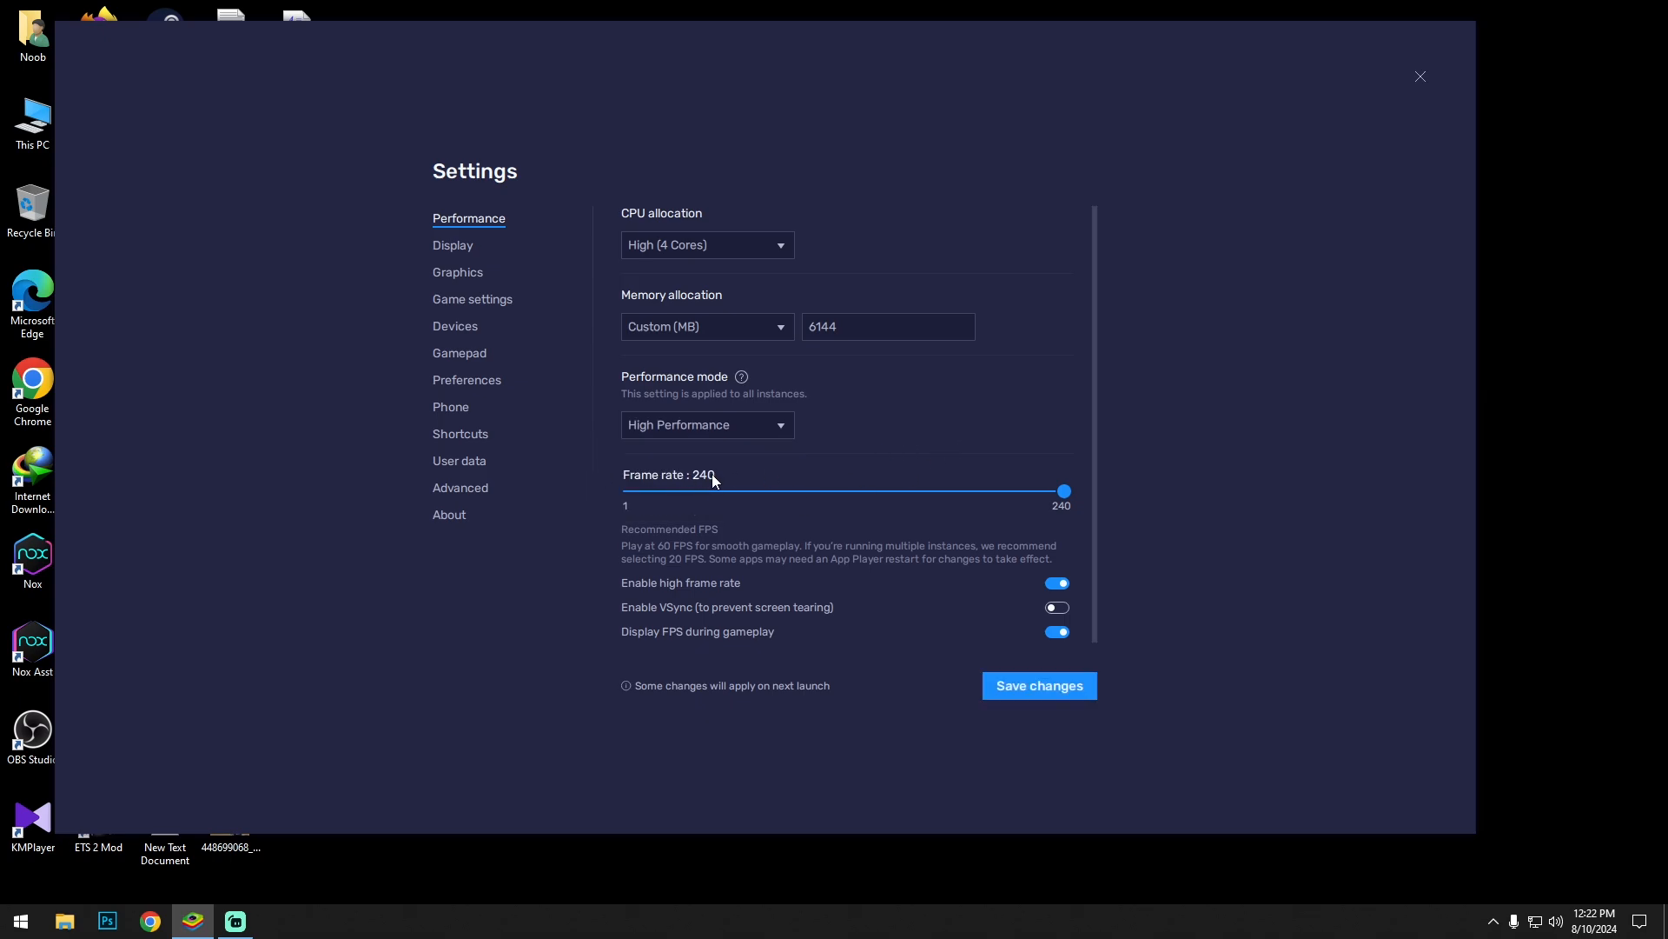
pyautogui.moveTo(1052, 509)
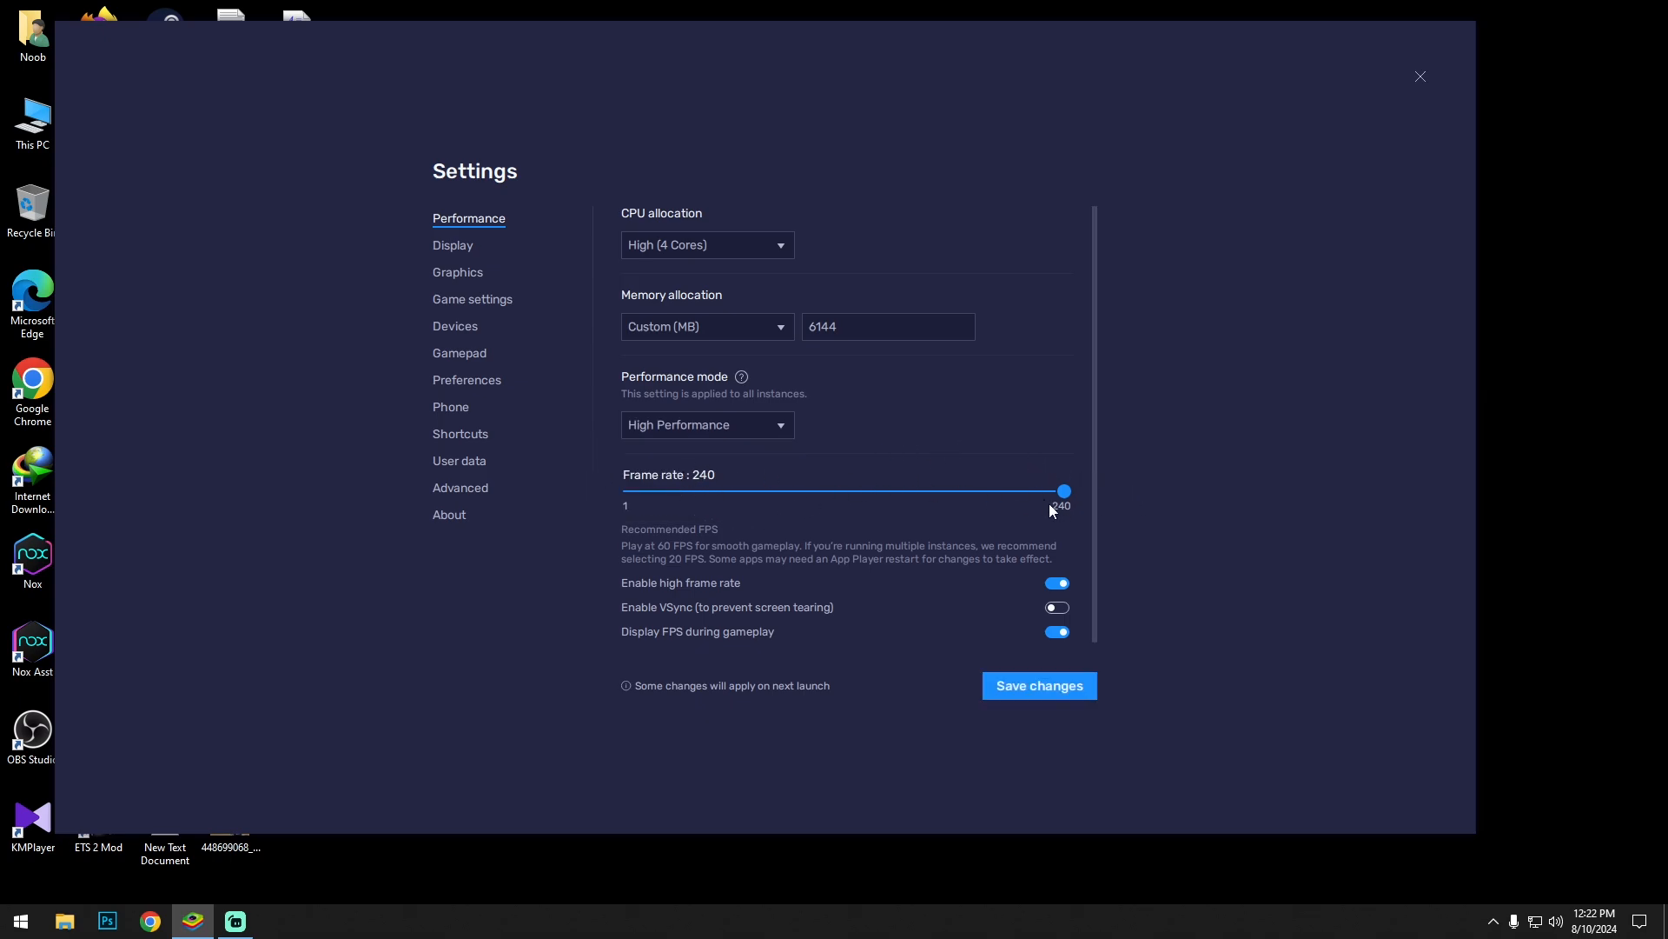
pyautogui.moveTo(732, 604)
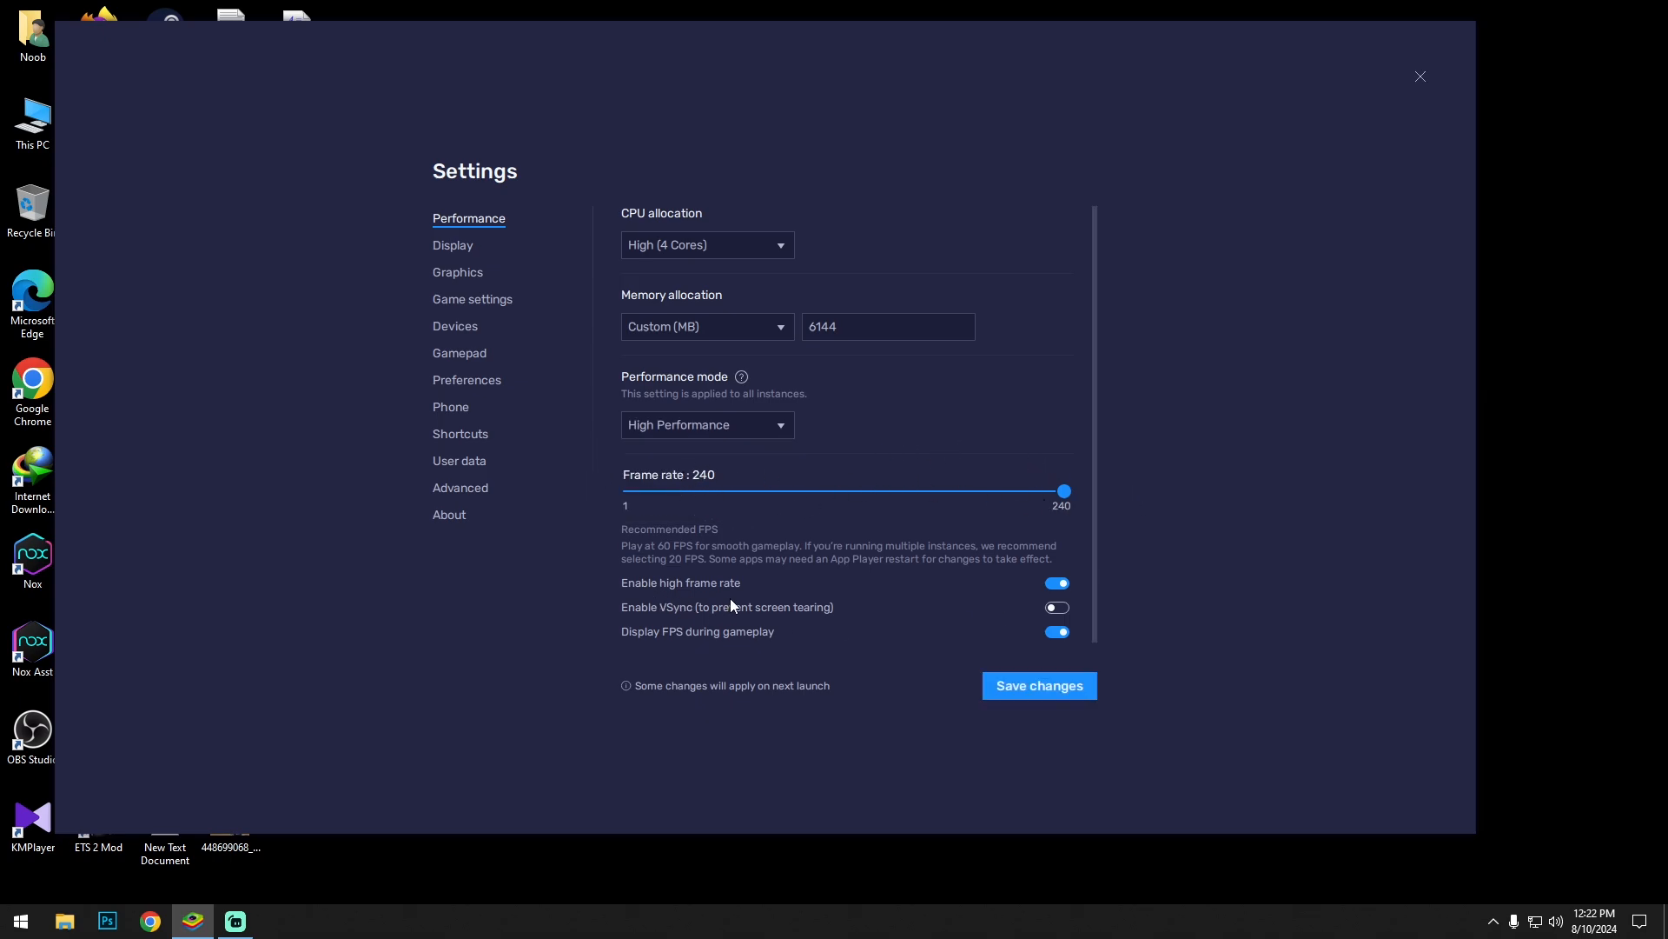
pyautogui.moveTo(634, 652)
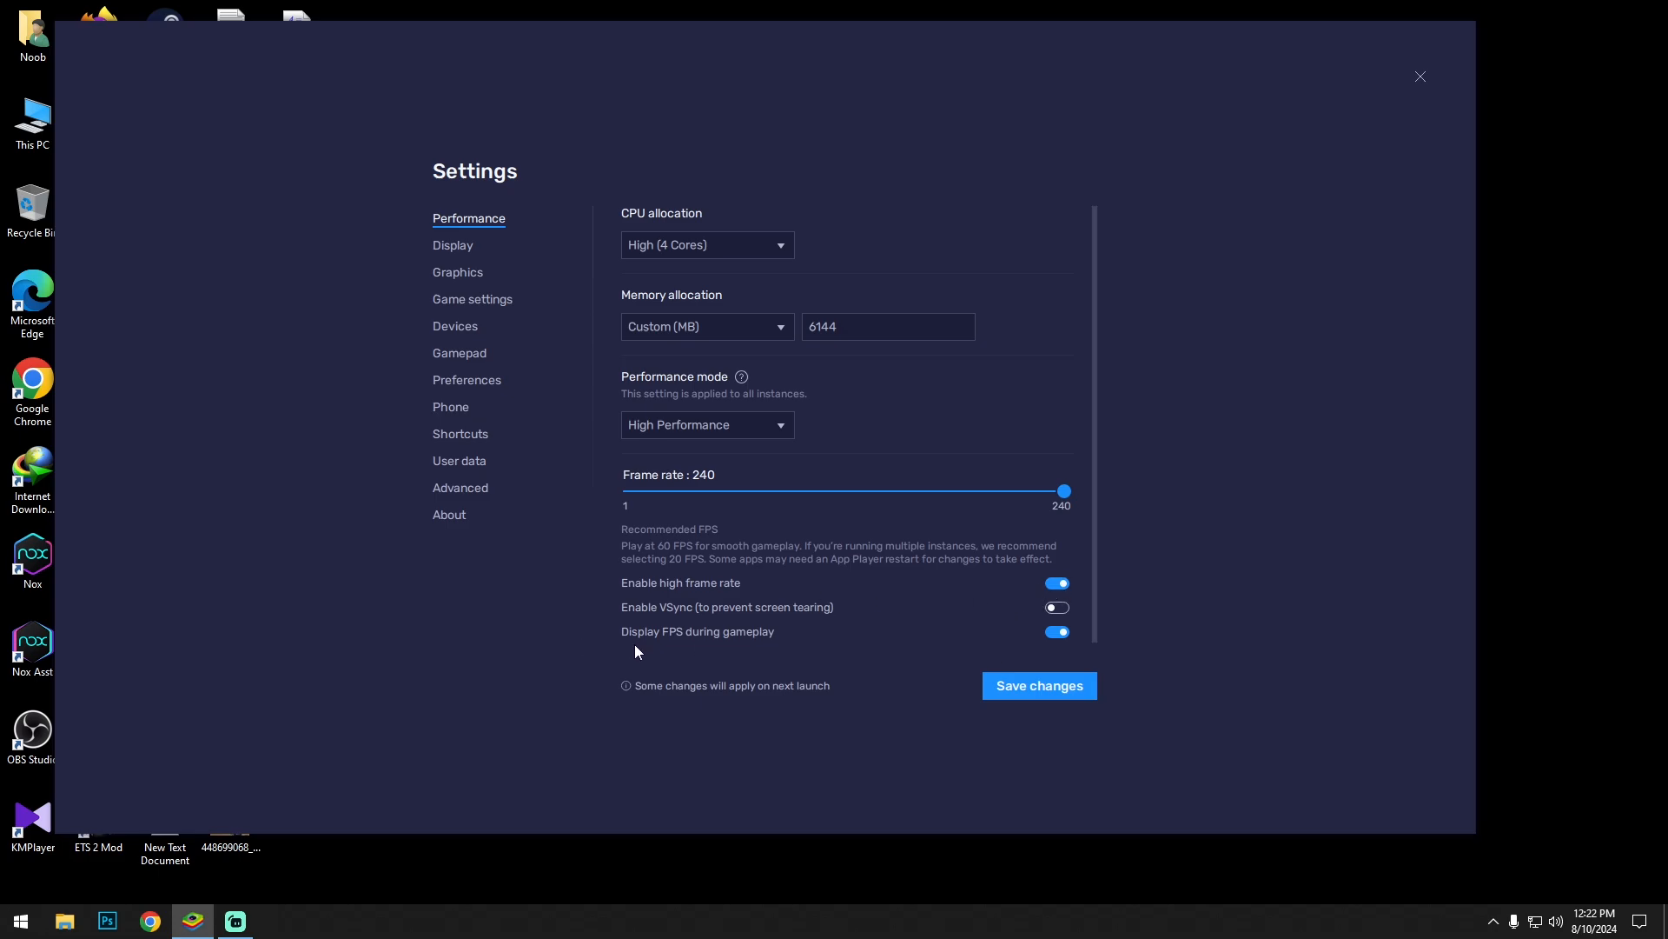
pyautogui.click(1038, 685)
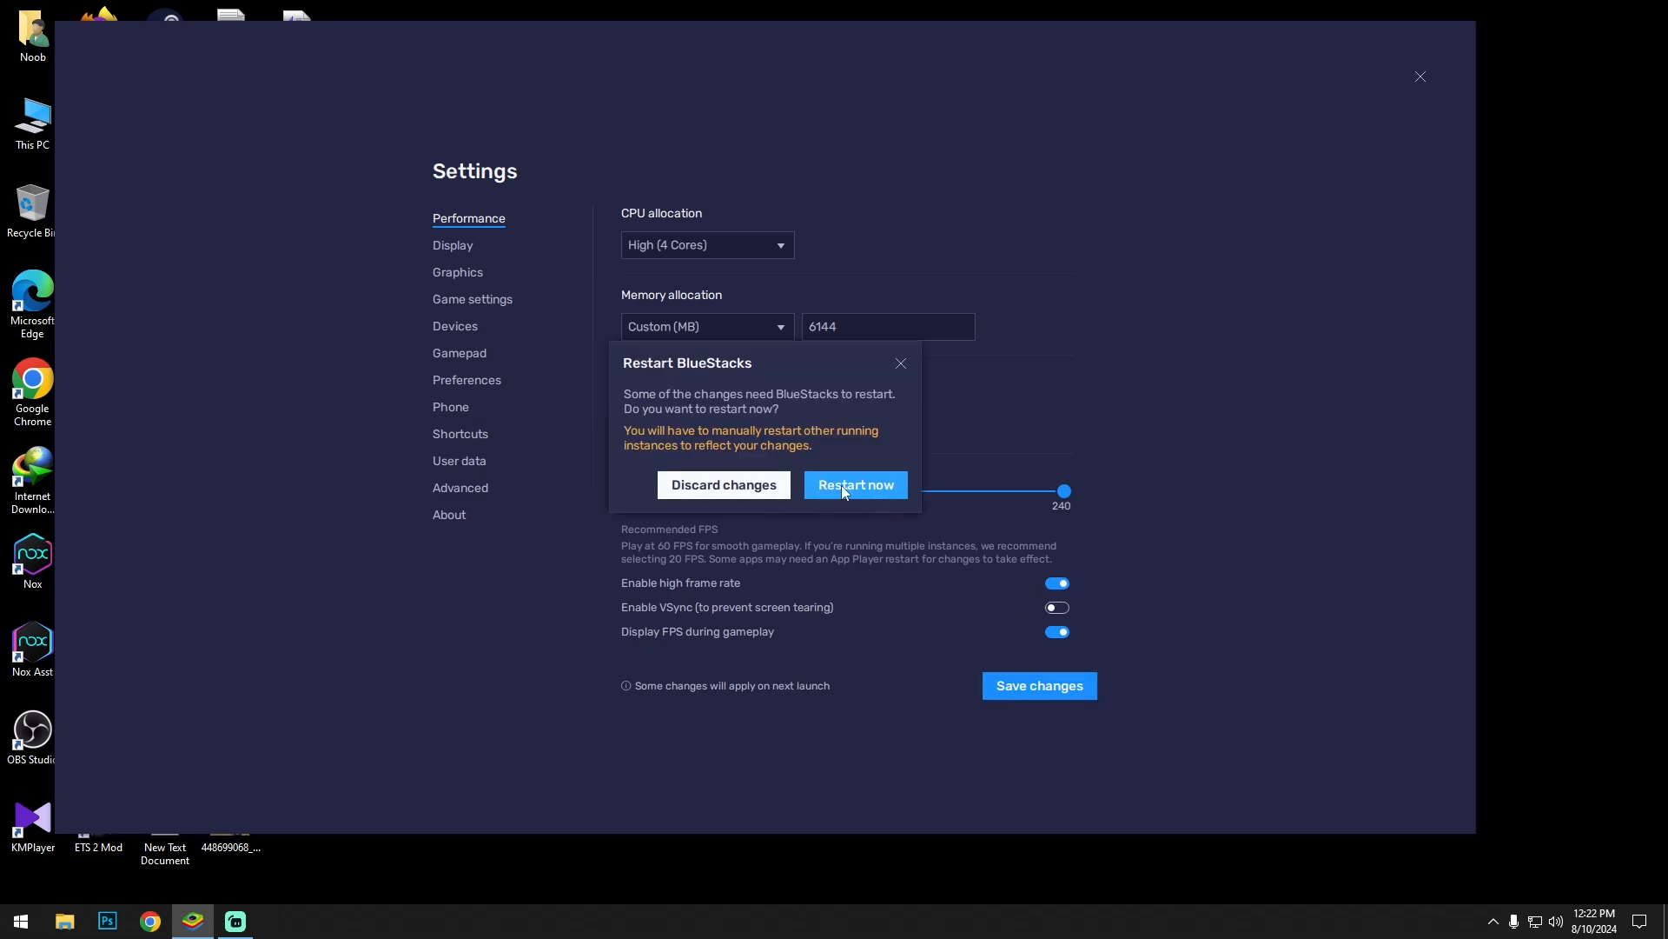
pyautogui.click(855, 485)
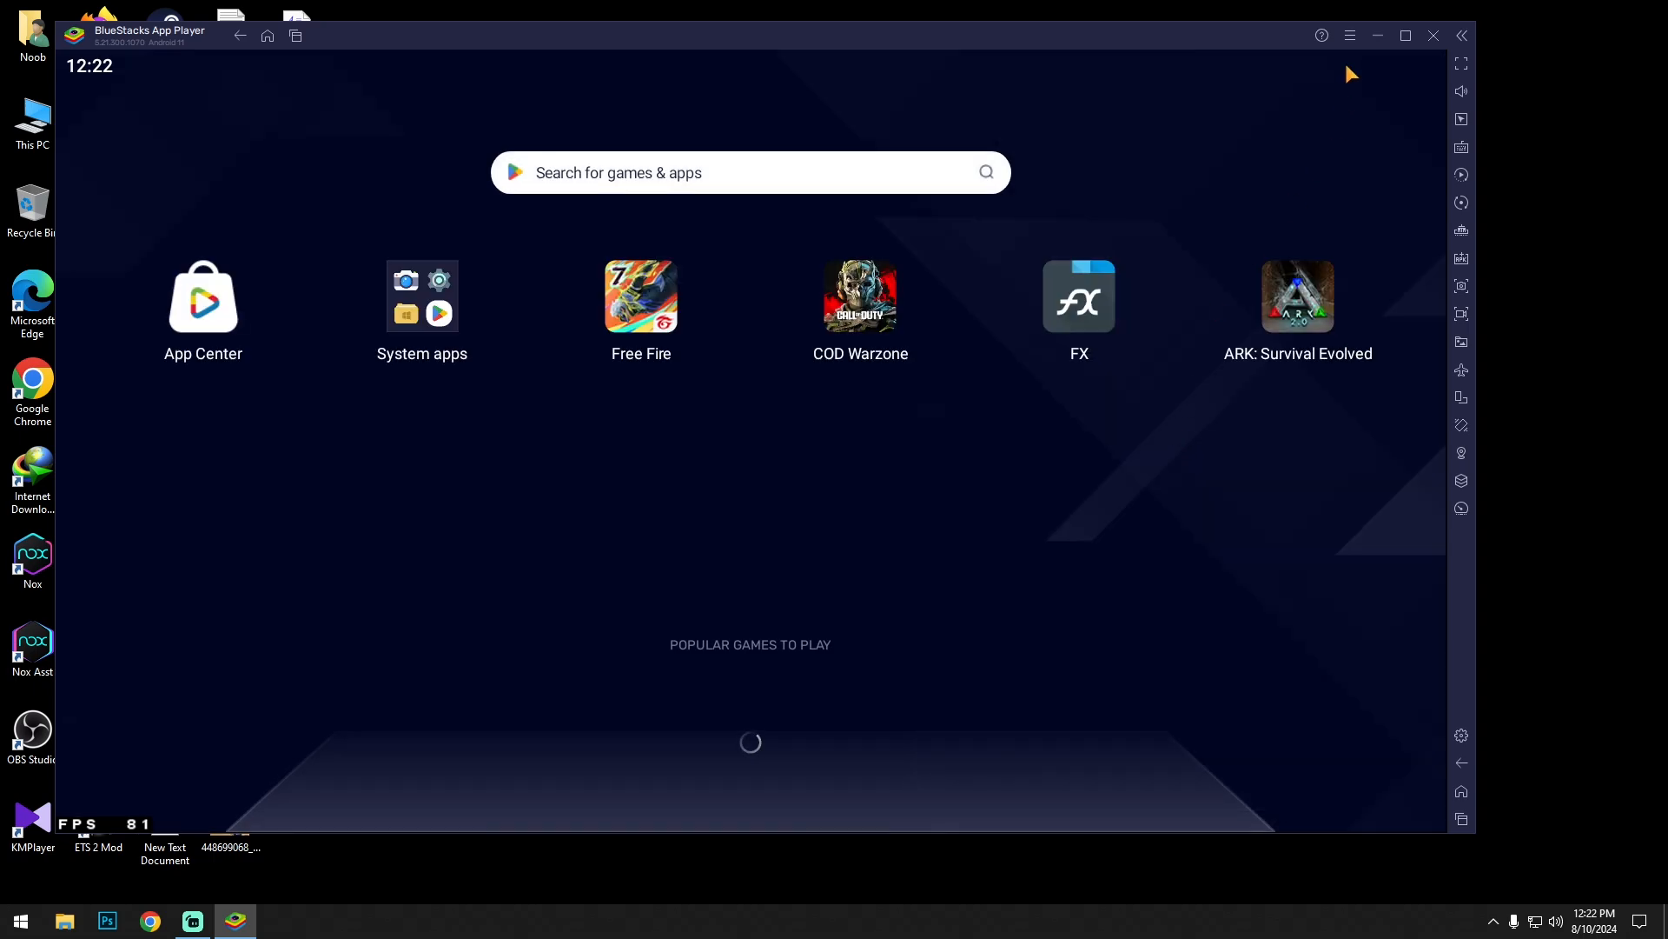
pyautogui.moveTo(682, 410)
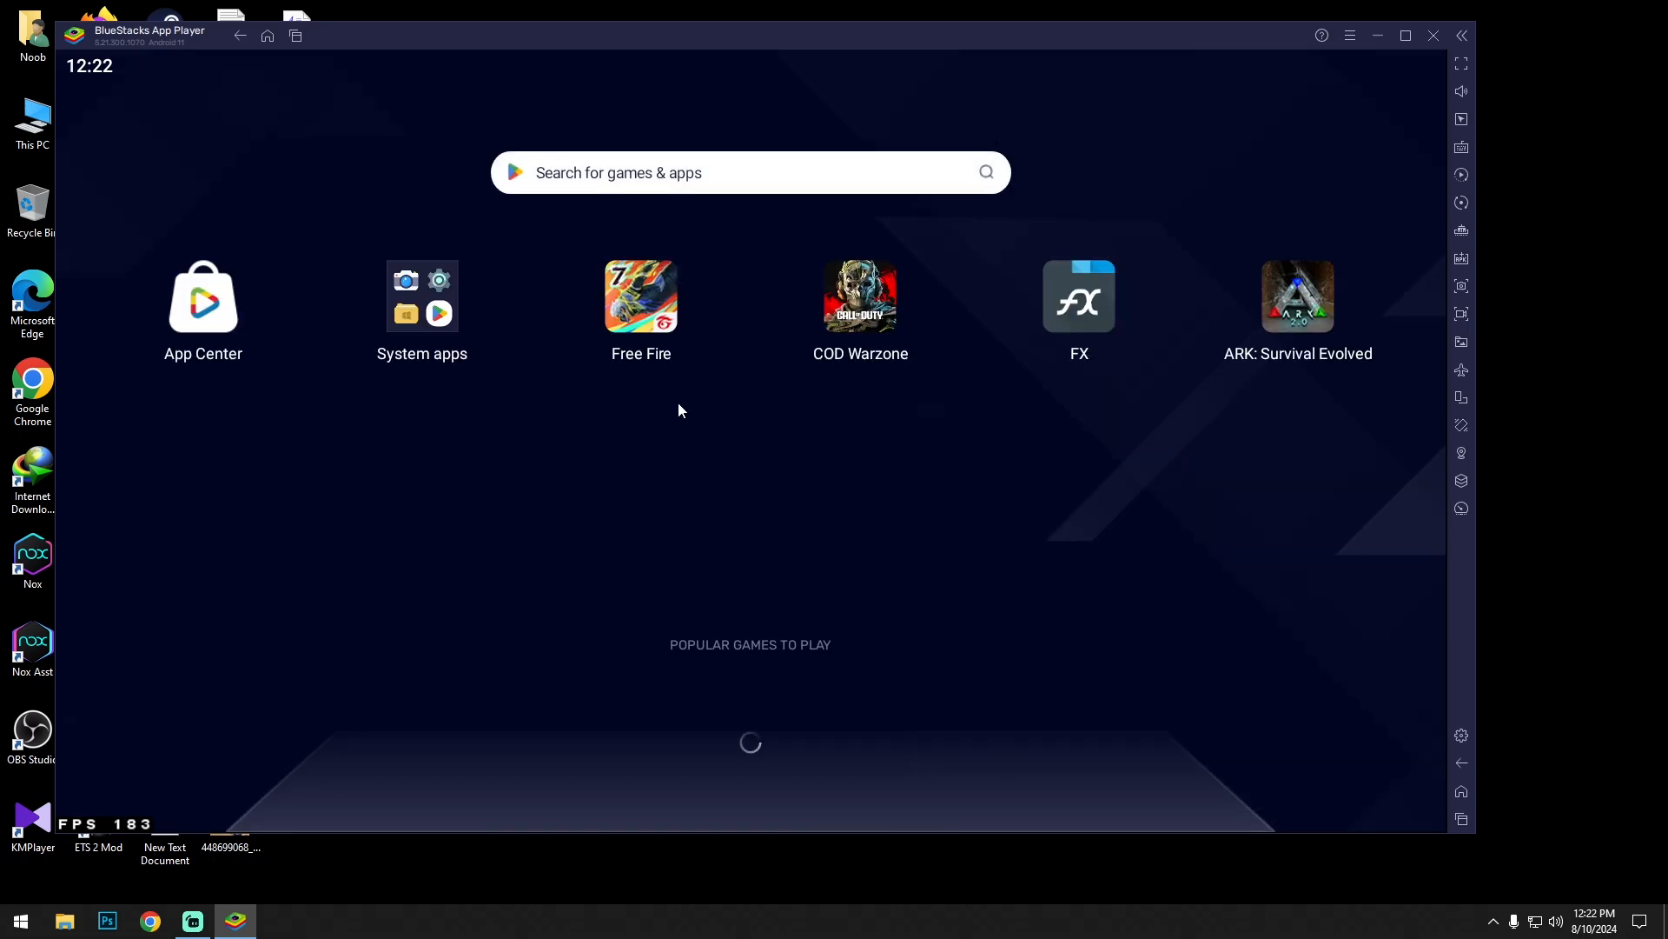
# Step: Open the emulator settings to the Display section with resolution and pixel density
pyautogui.click(1462, 735)
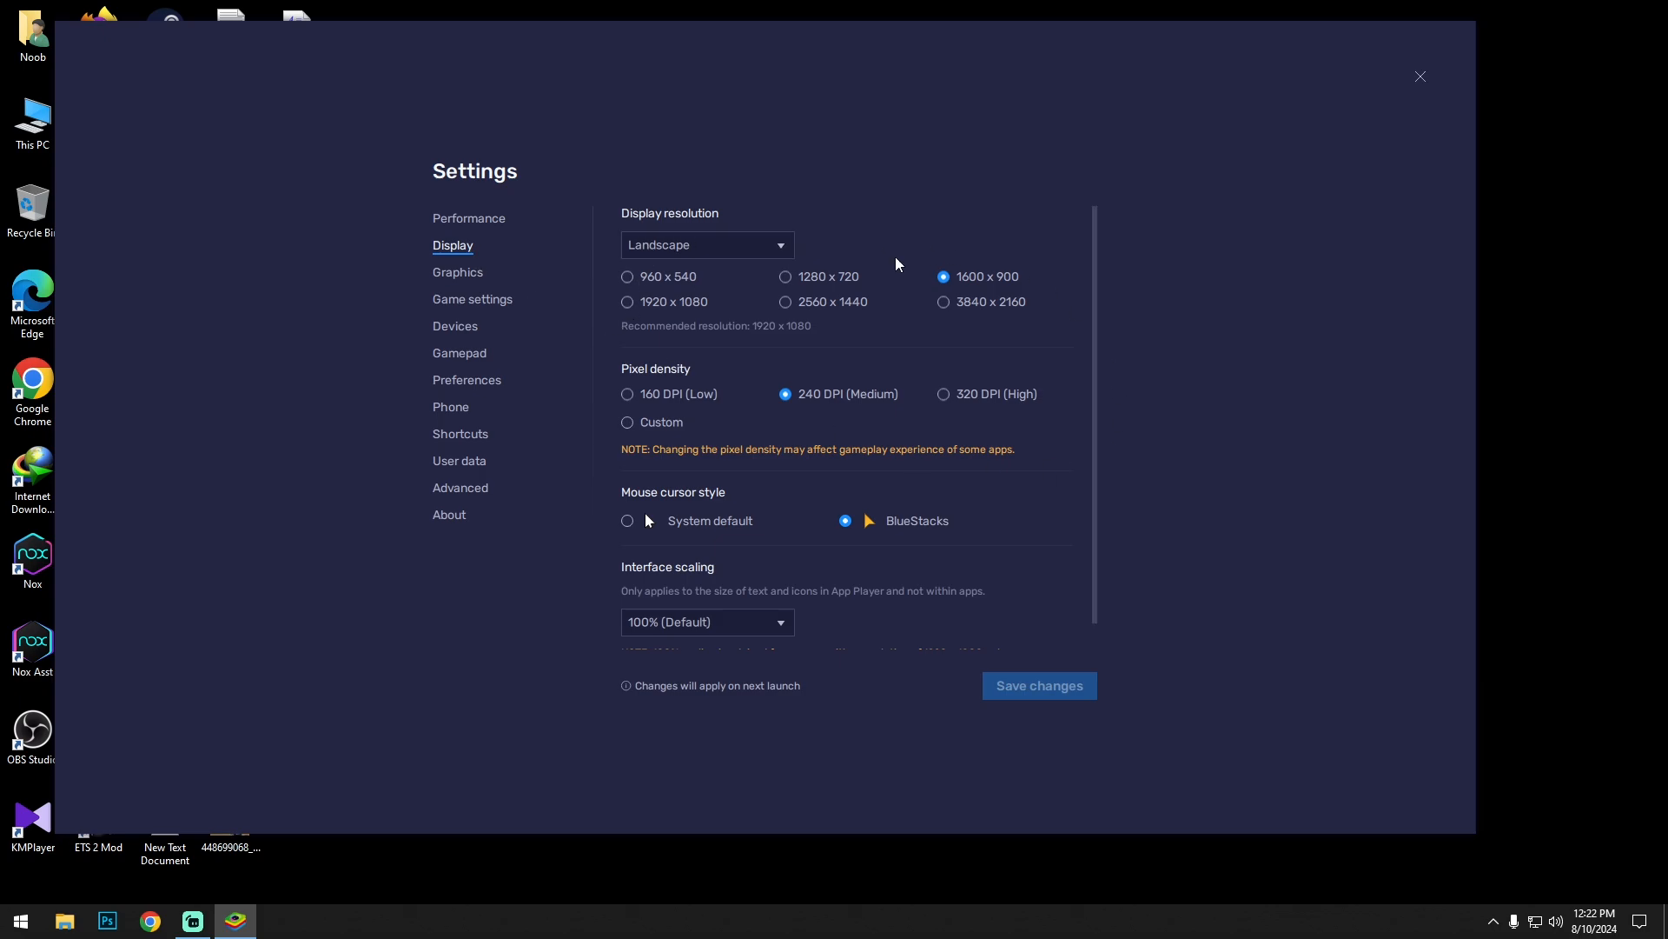
pyautogui.moveTo(972, 290)
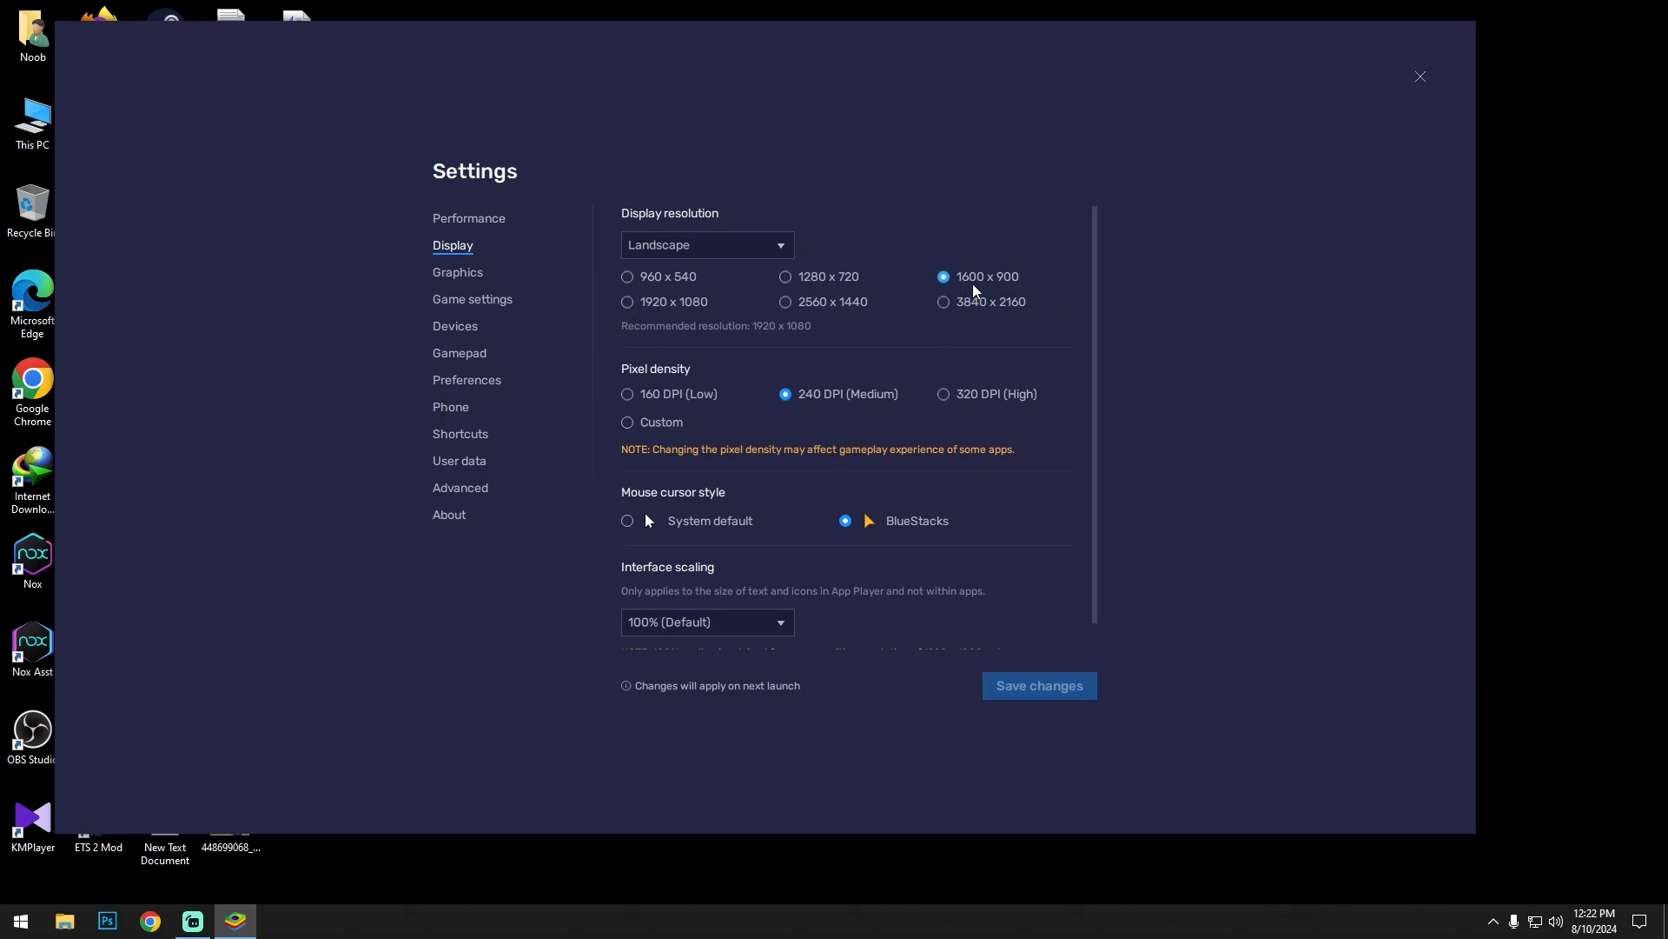
pyautogui.moveTo(726, 420)
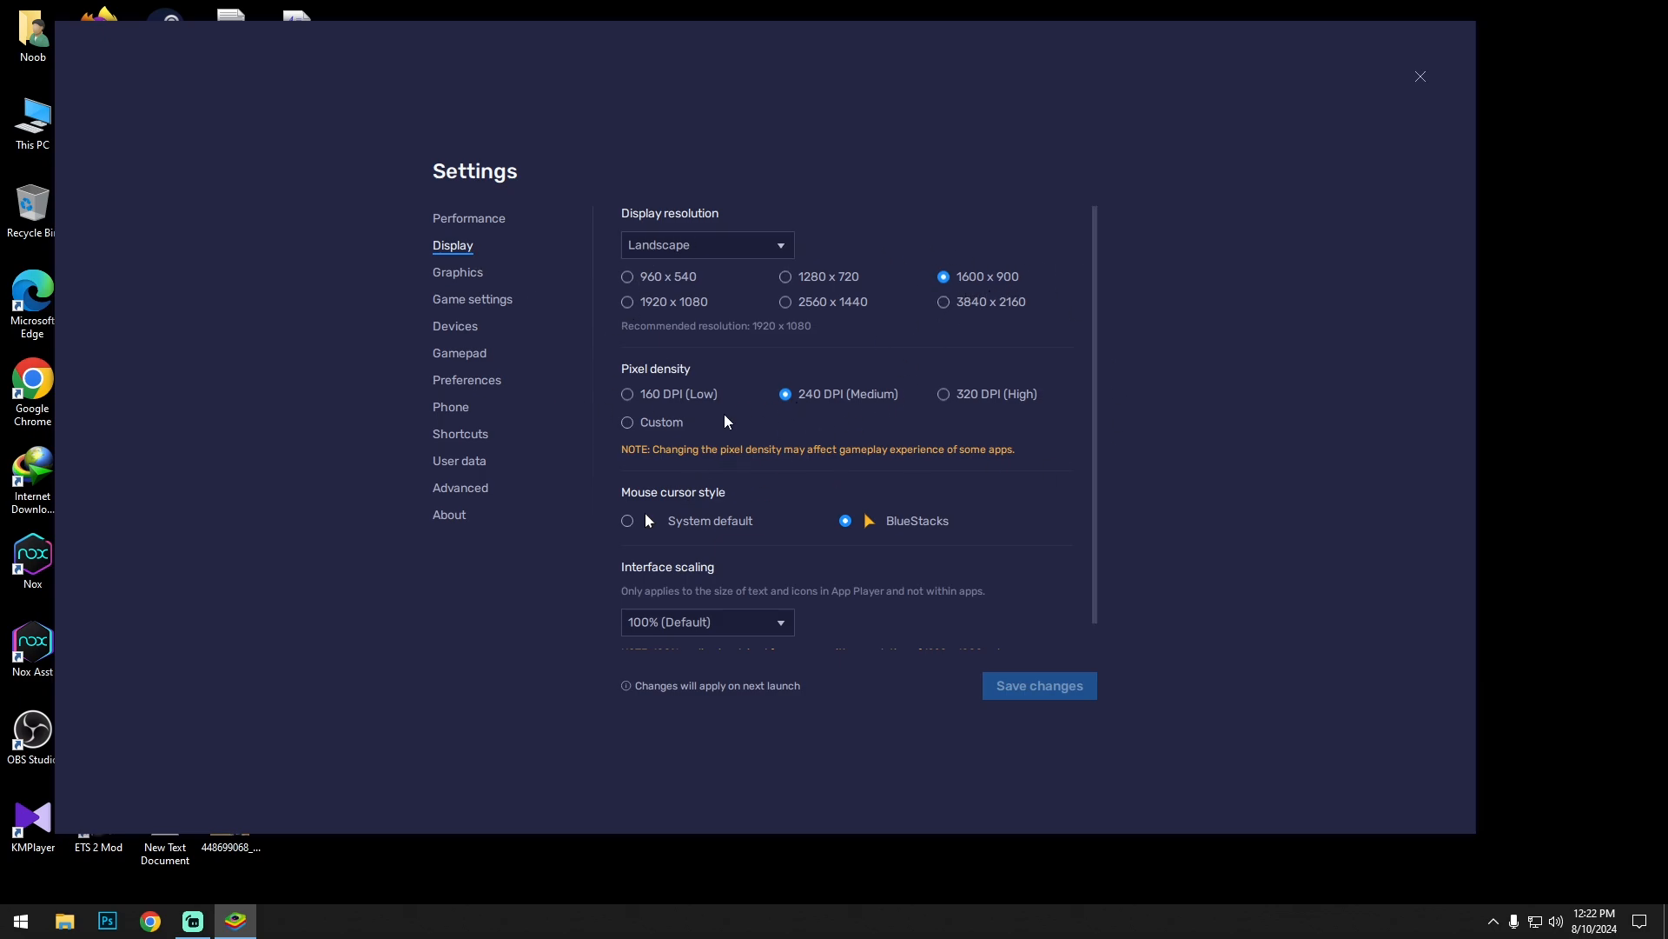
pyautogui.moveTo(847, 413)
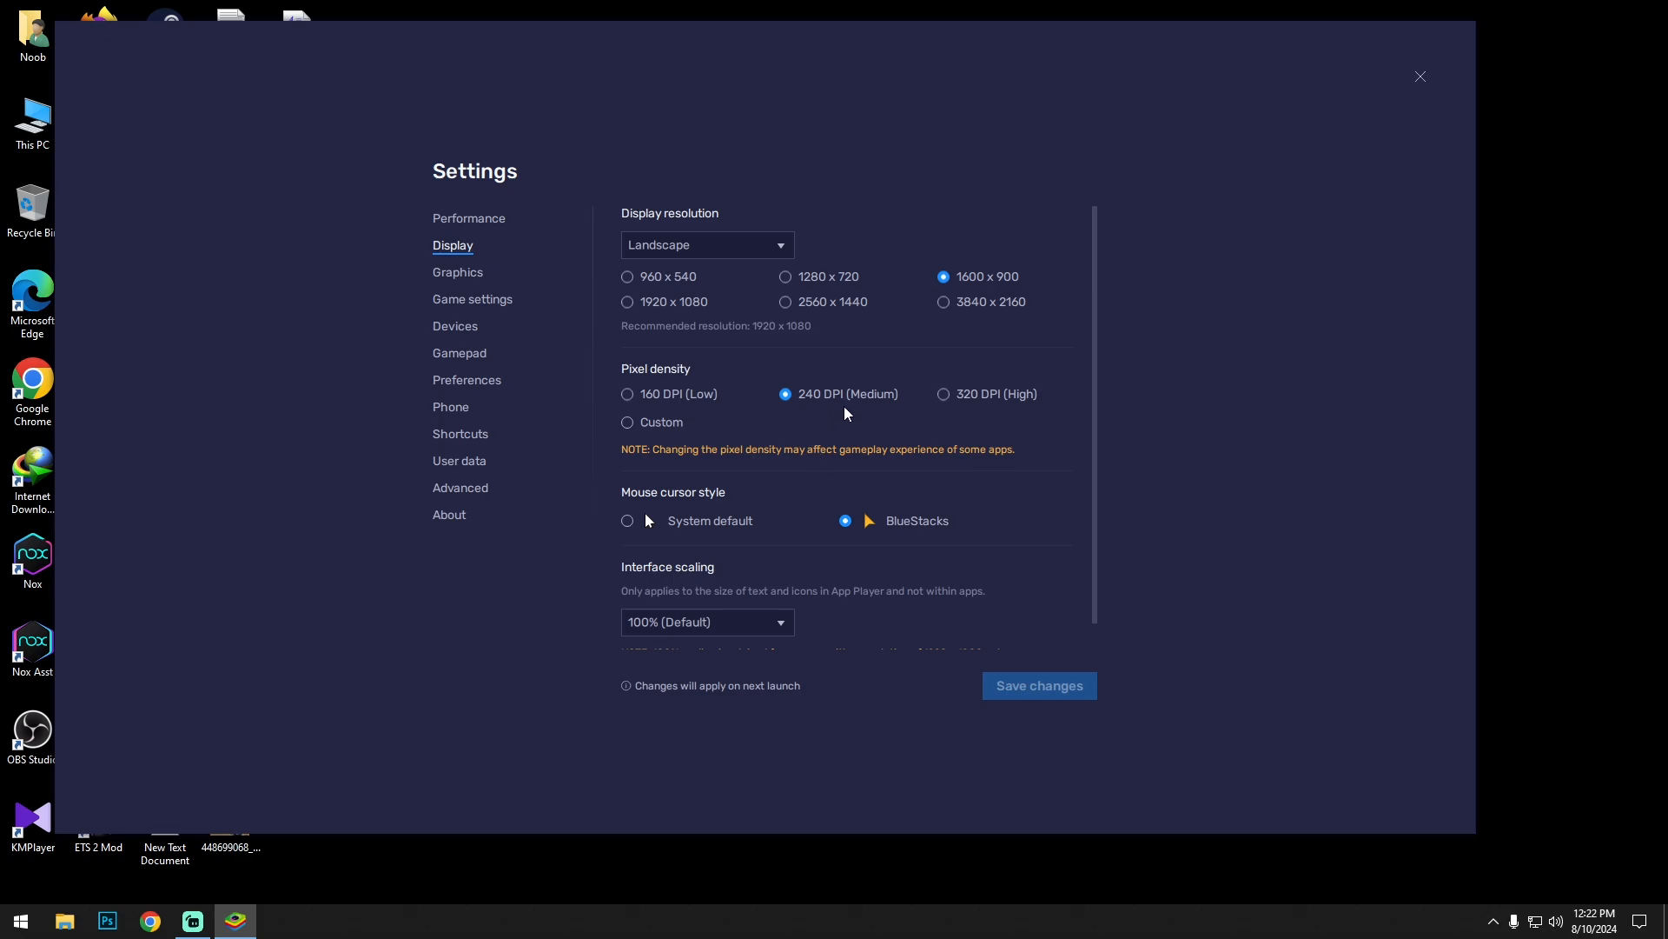
pyautogui.moveTo(471, 300)
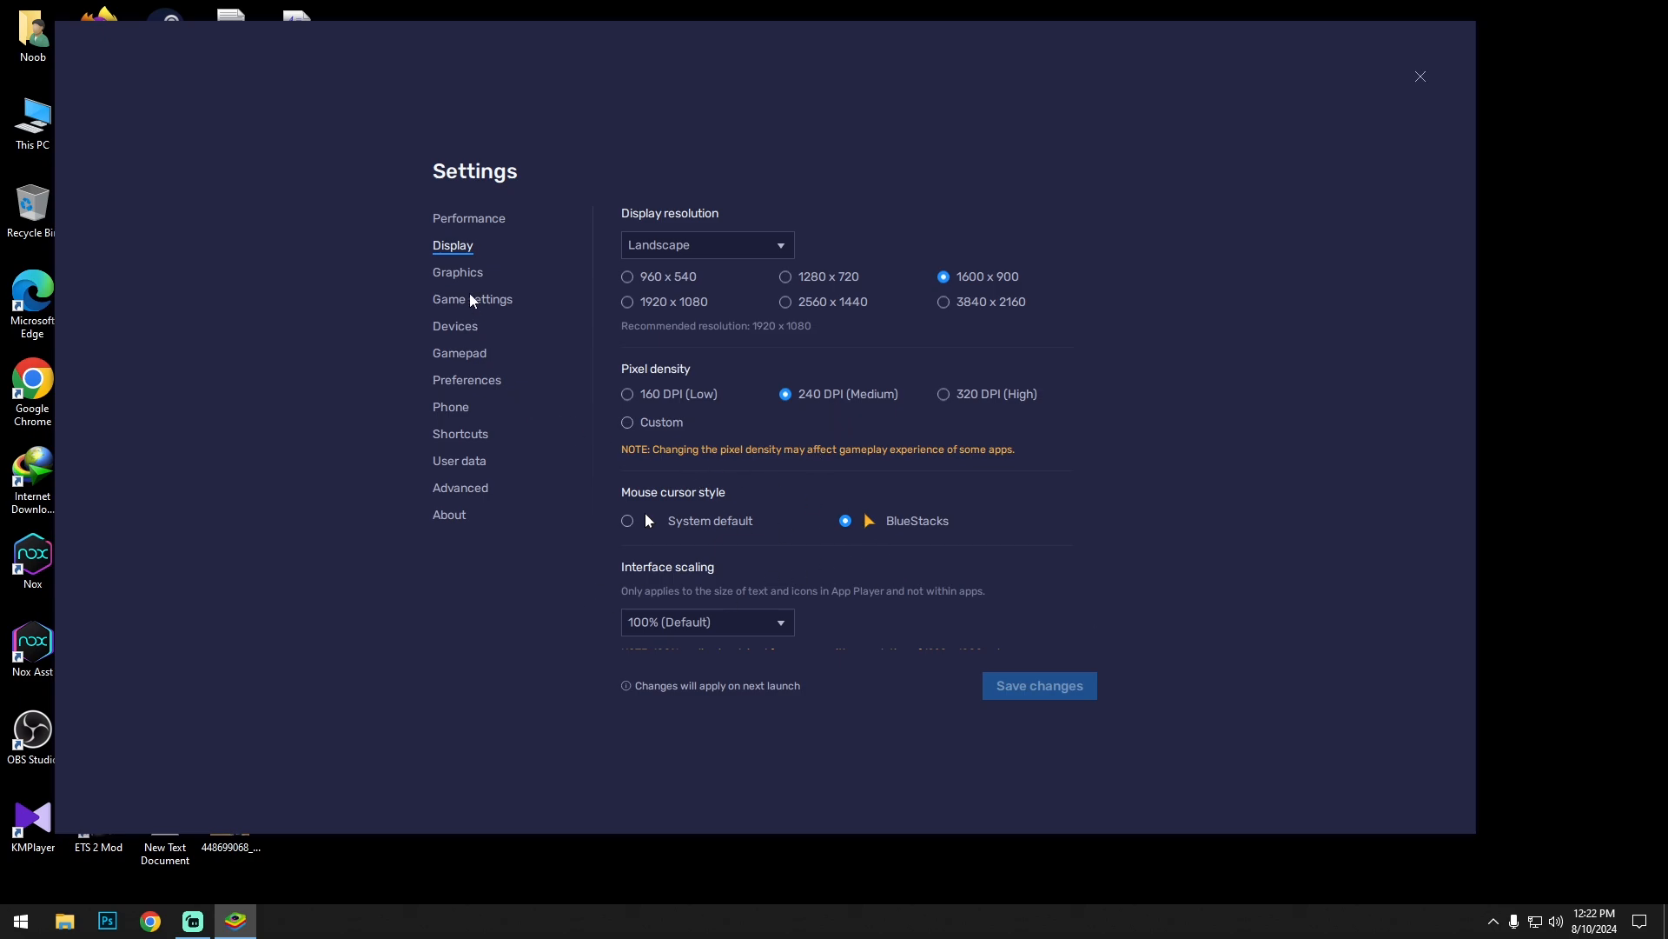
# Step: Browse the Graphics, Gamepad, Phone and User data sections, ending on About (version 5.21)
pyautogui.click(457, 273)
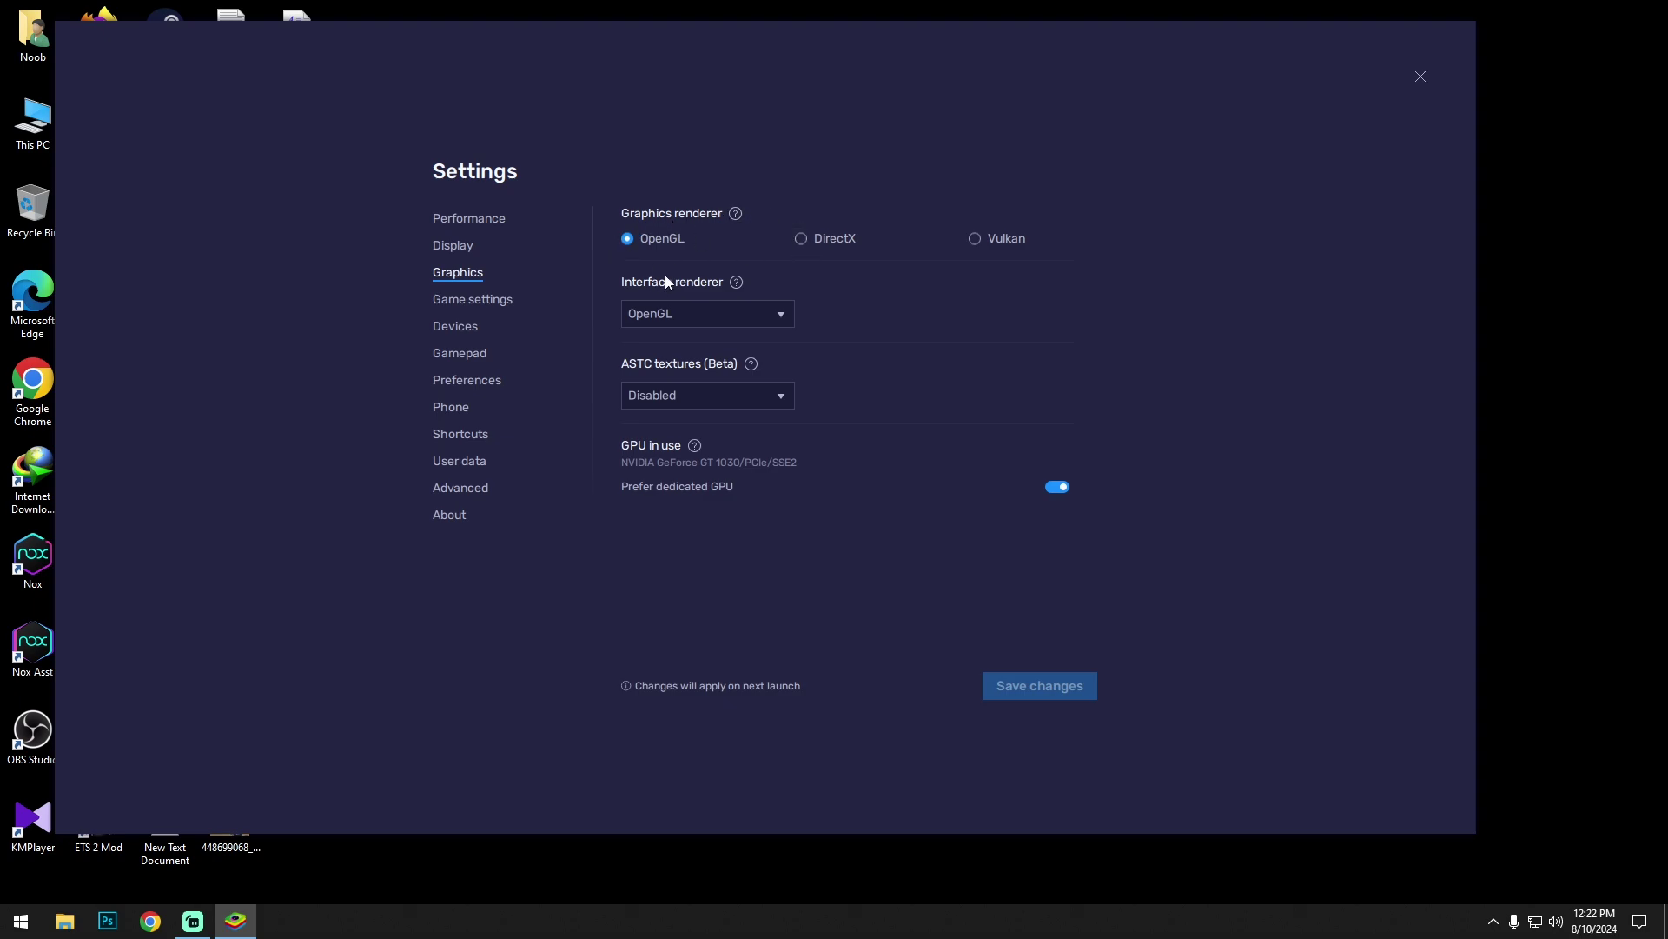
pyautogui.moveTo(707, 395)
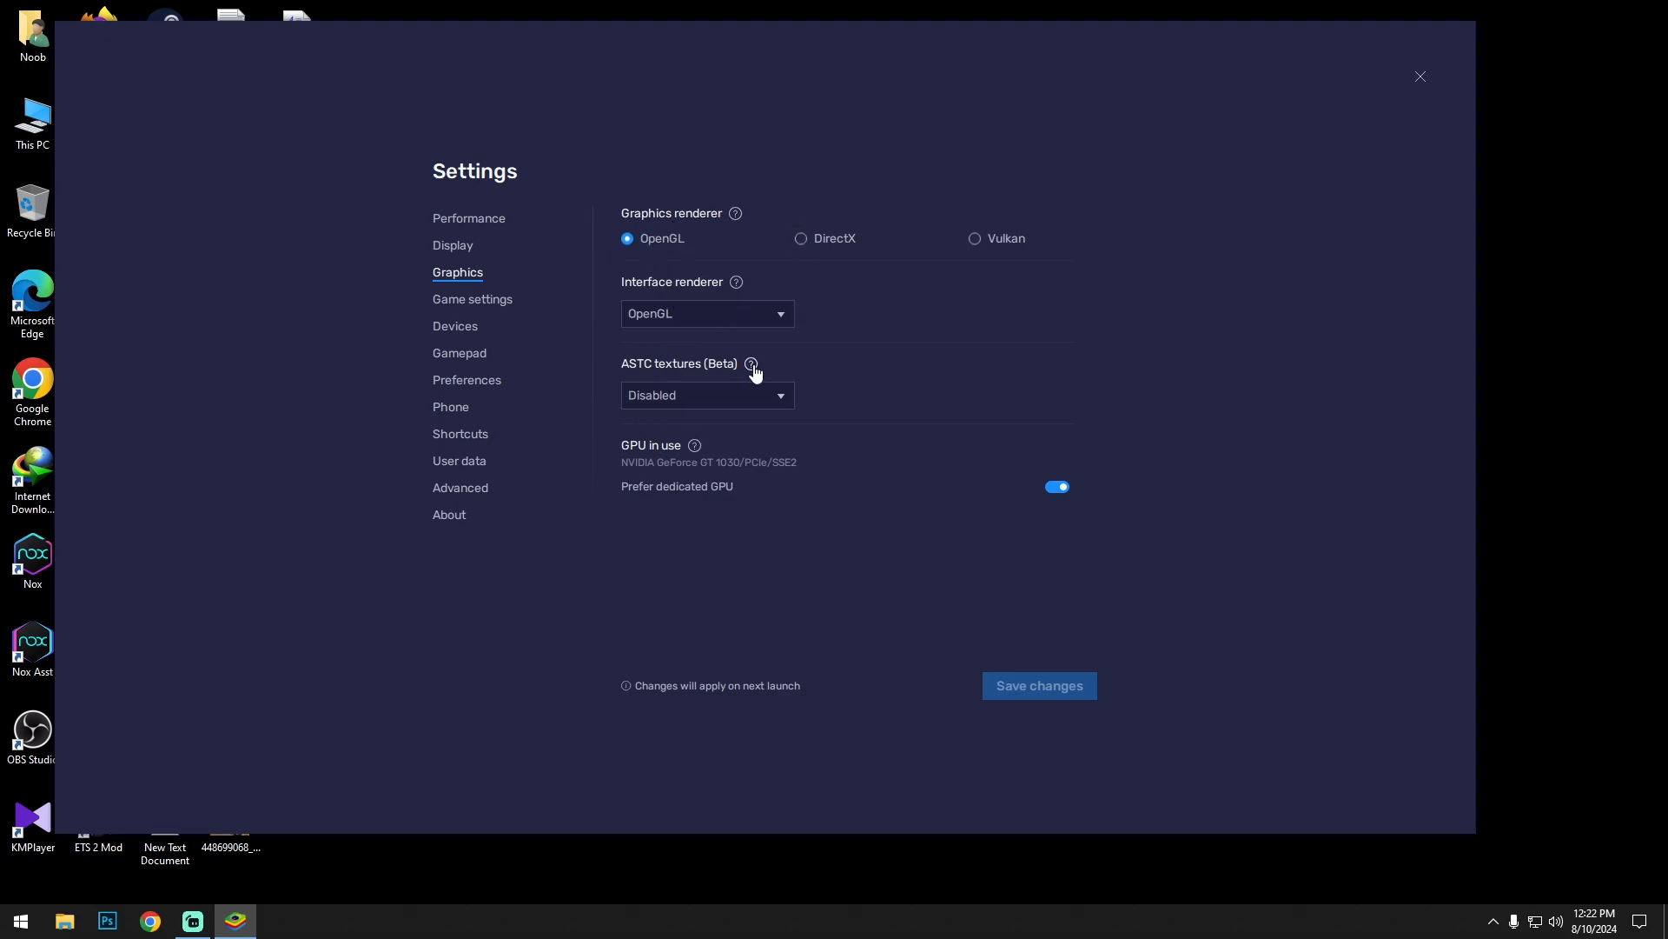
pyautogui.moveTo(472, 418)
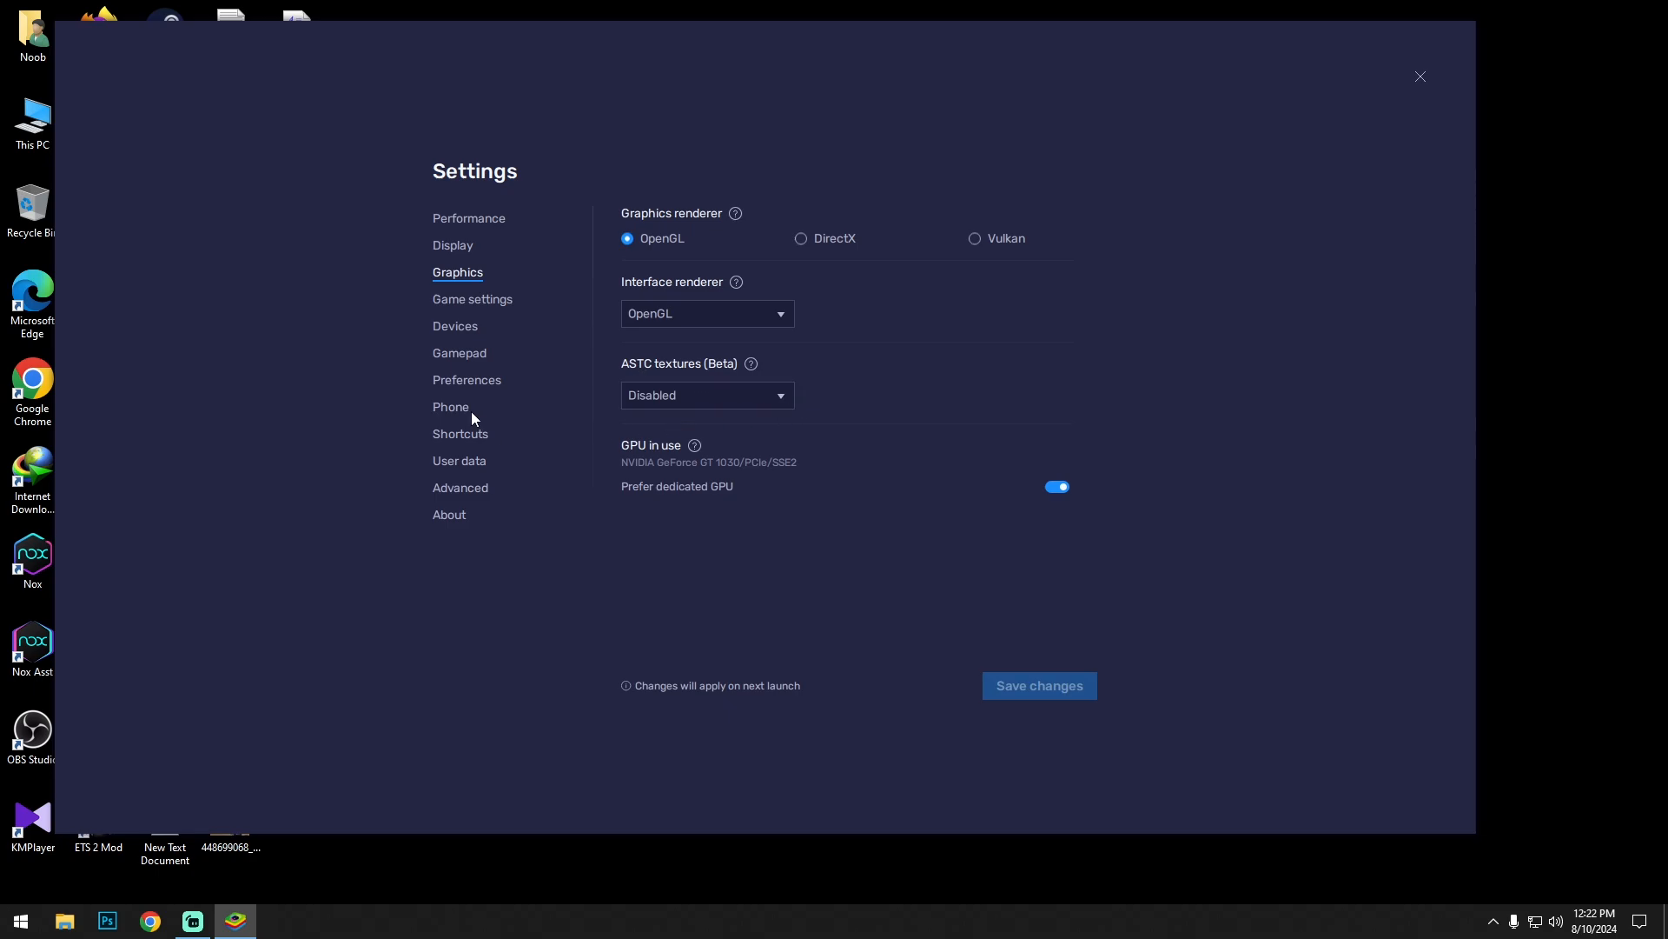
pyautogui.click(459, 353)
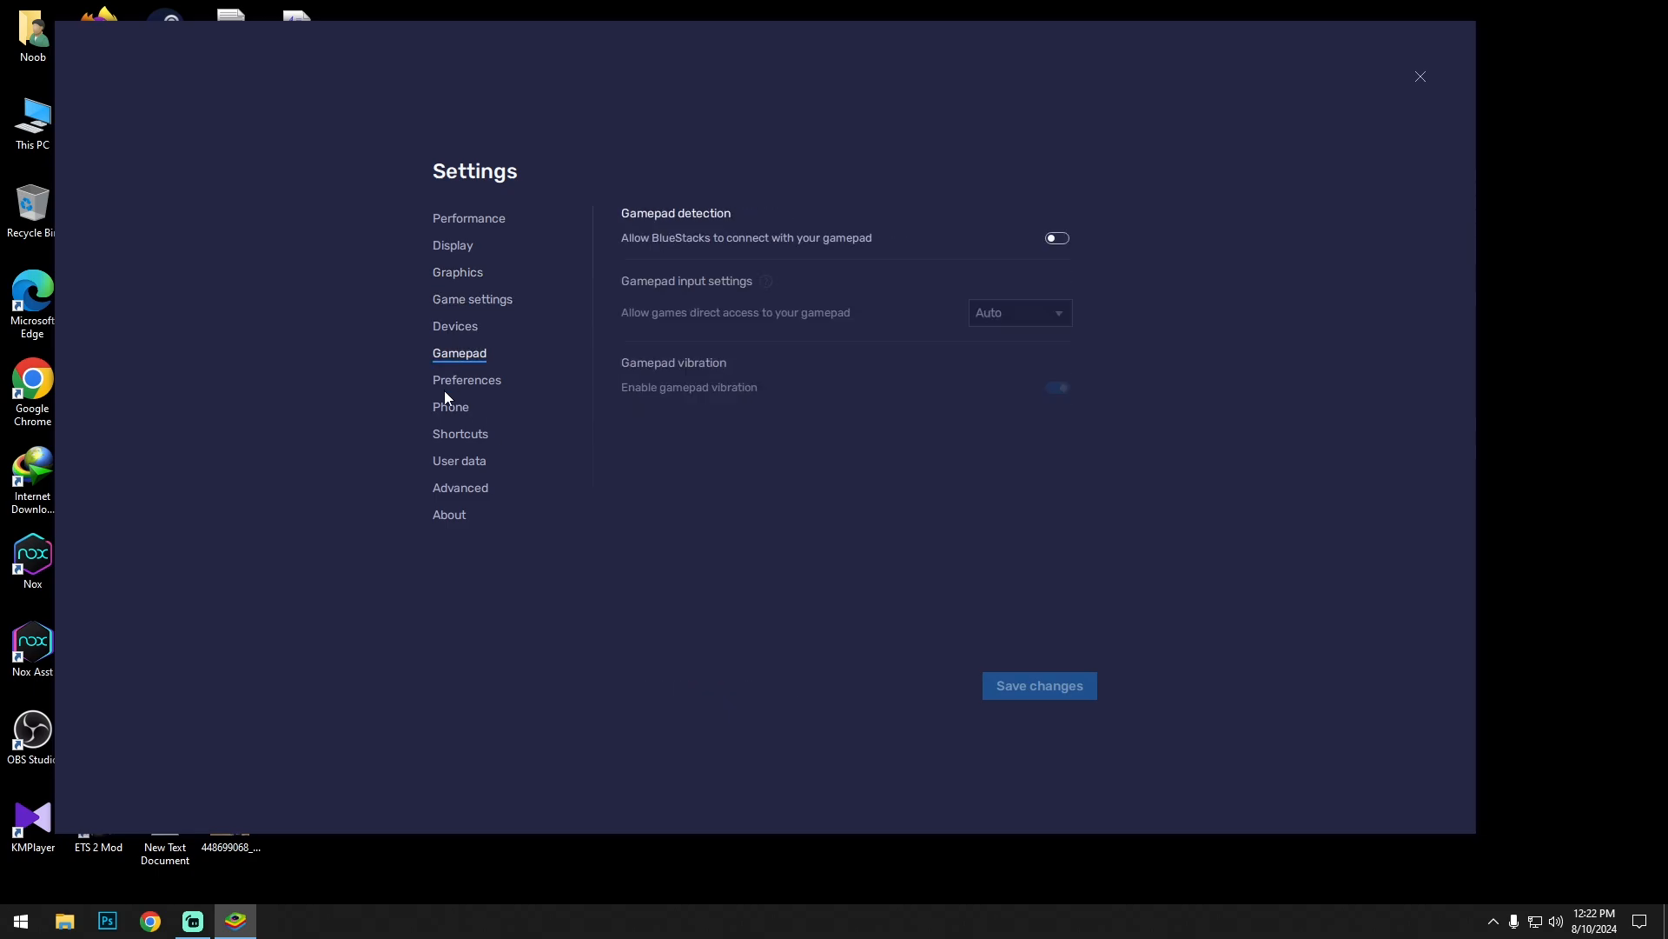
pyautogui.click(450, 407)
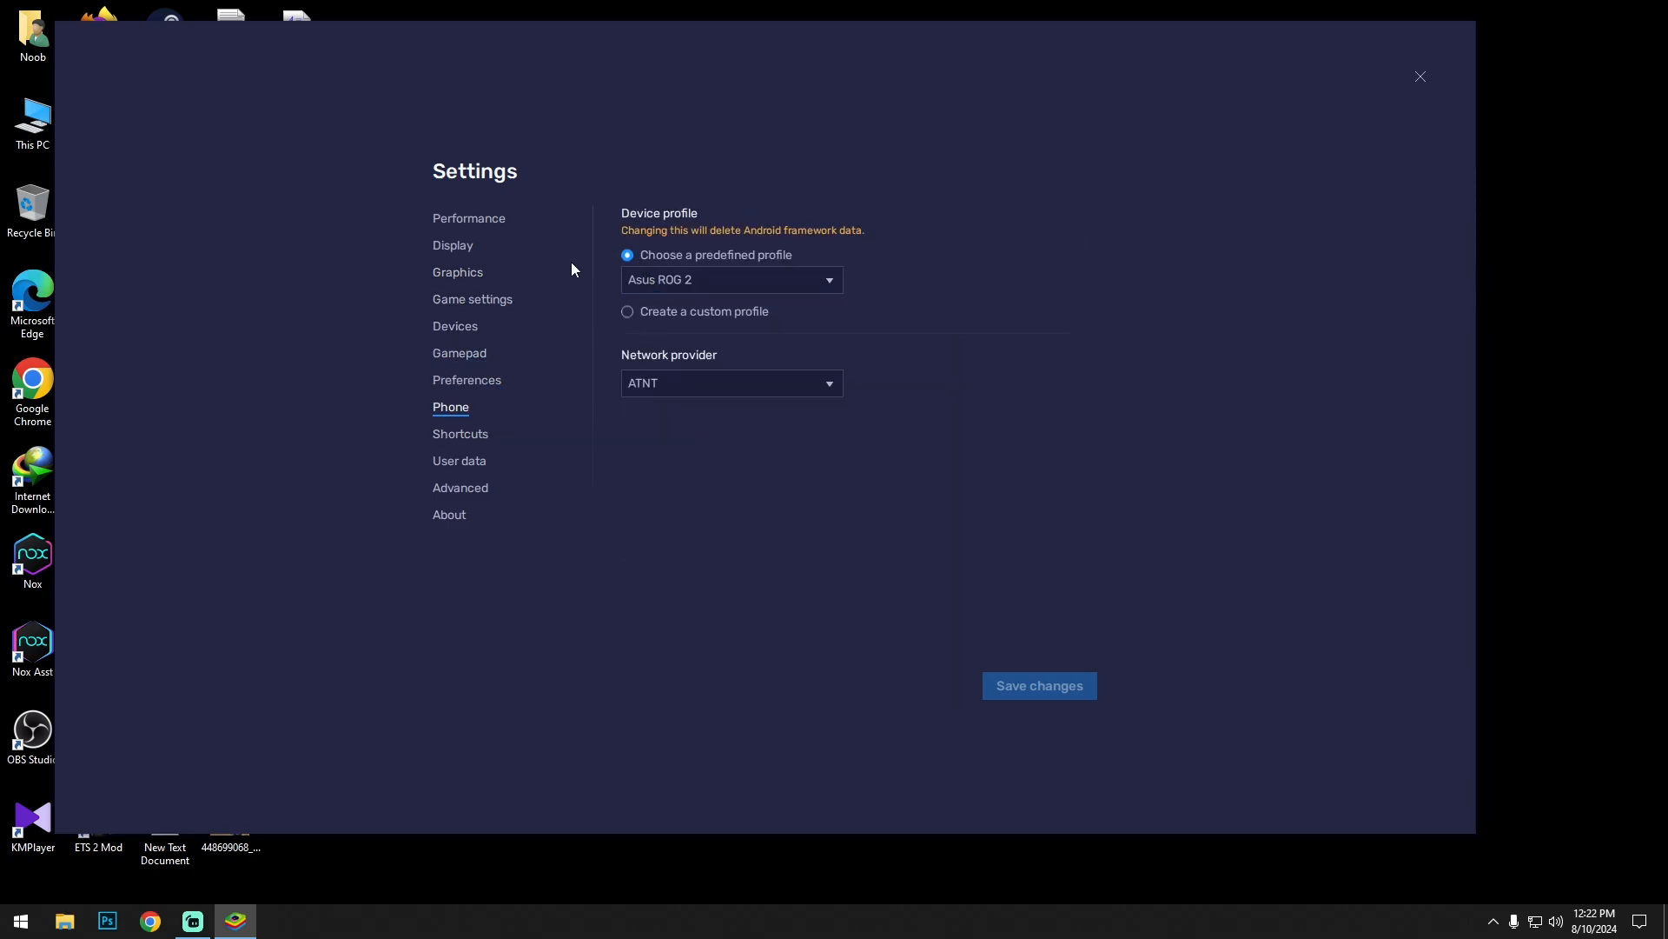
pyautogui.moveTo(657, 233)
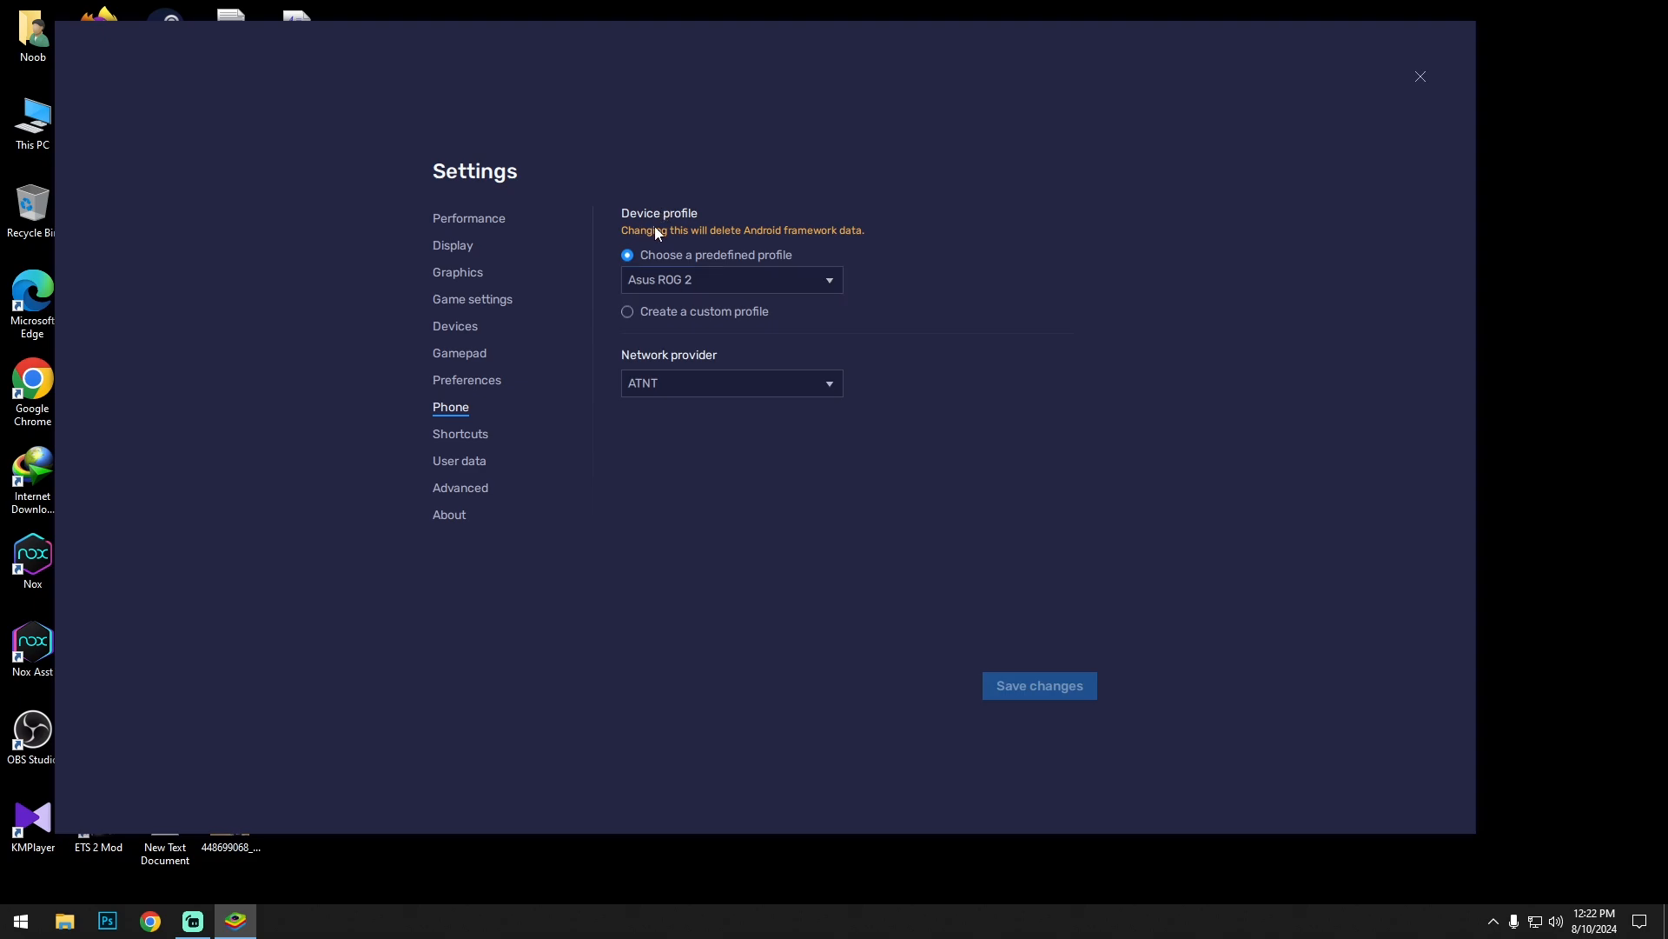
pyautogui.click(459, 459)
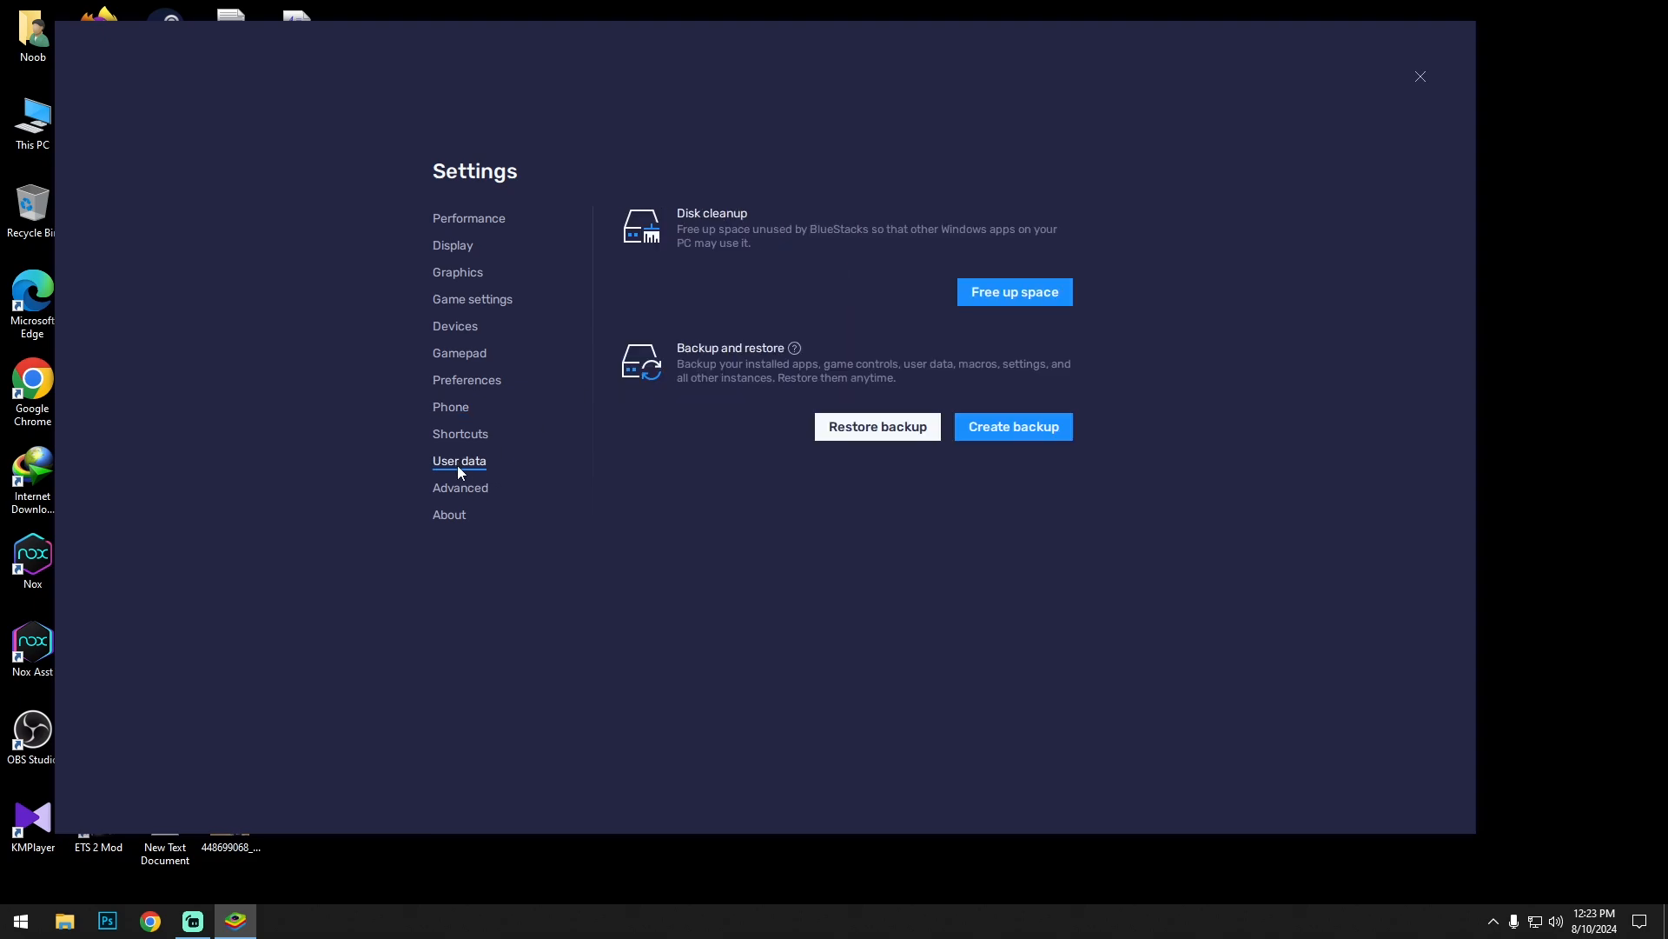
pyautogui.click(449, 515)
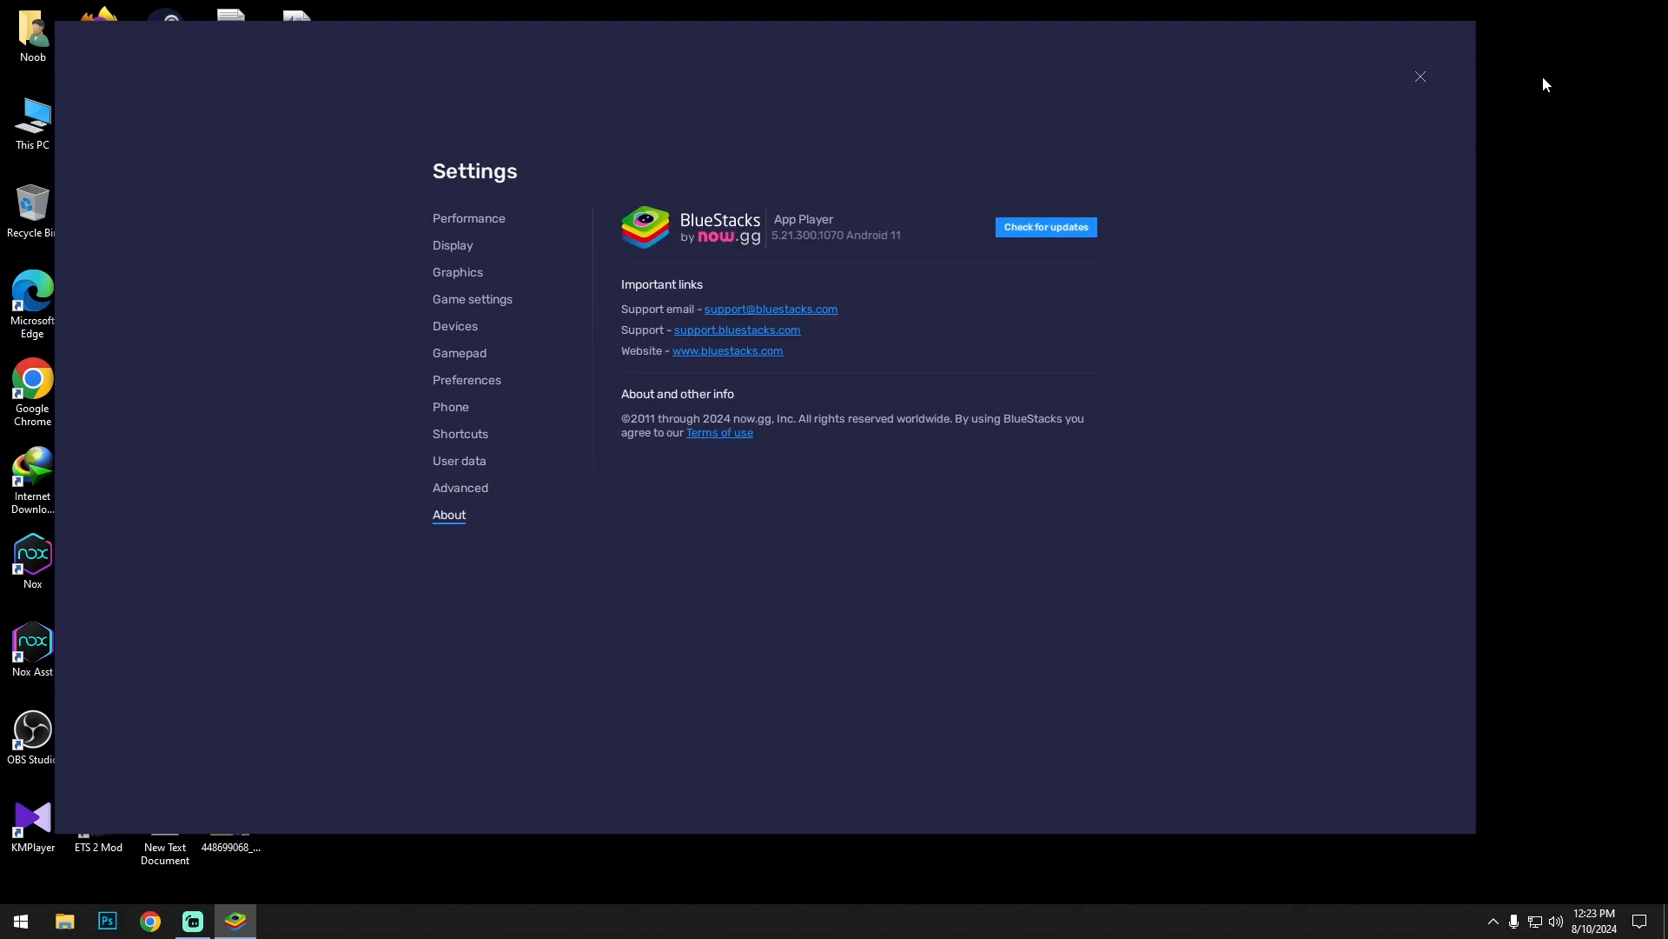
# Step: Launch ARK: Survival Evolved from the home screen and dismiss the look-around tip
pyautogui.click(1420, 75)
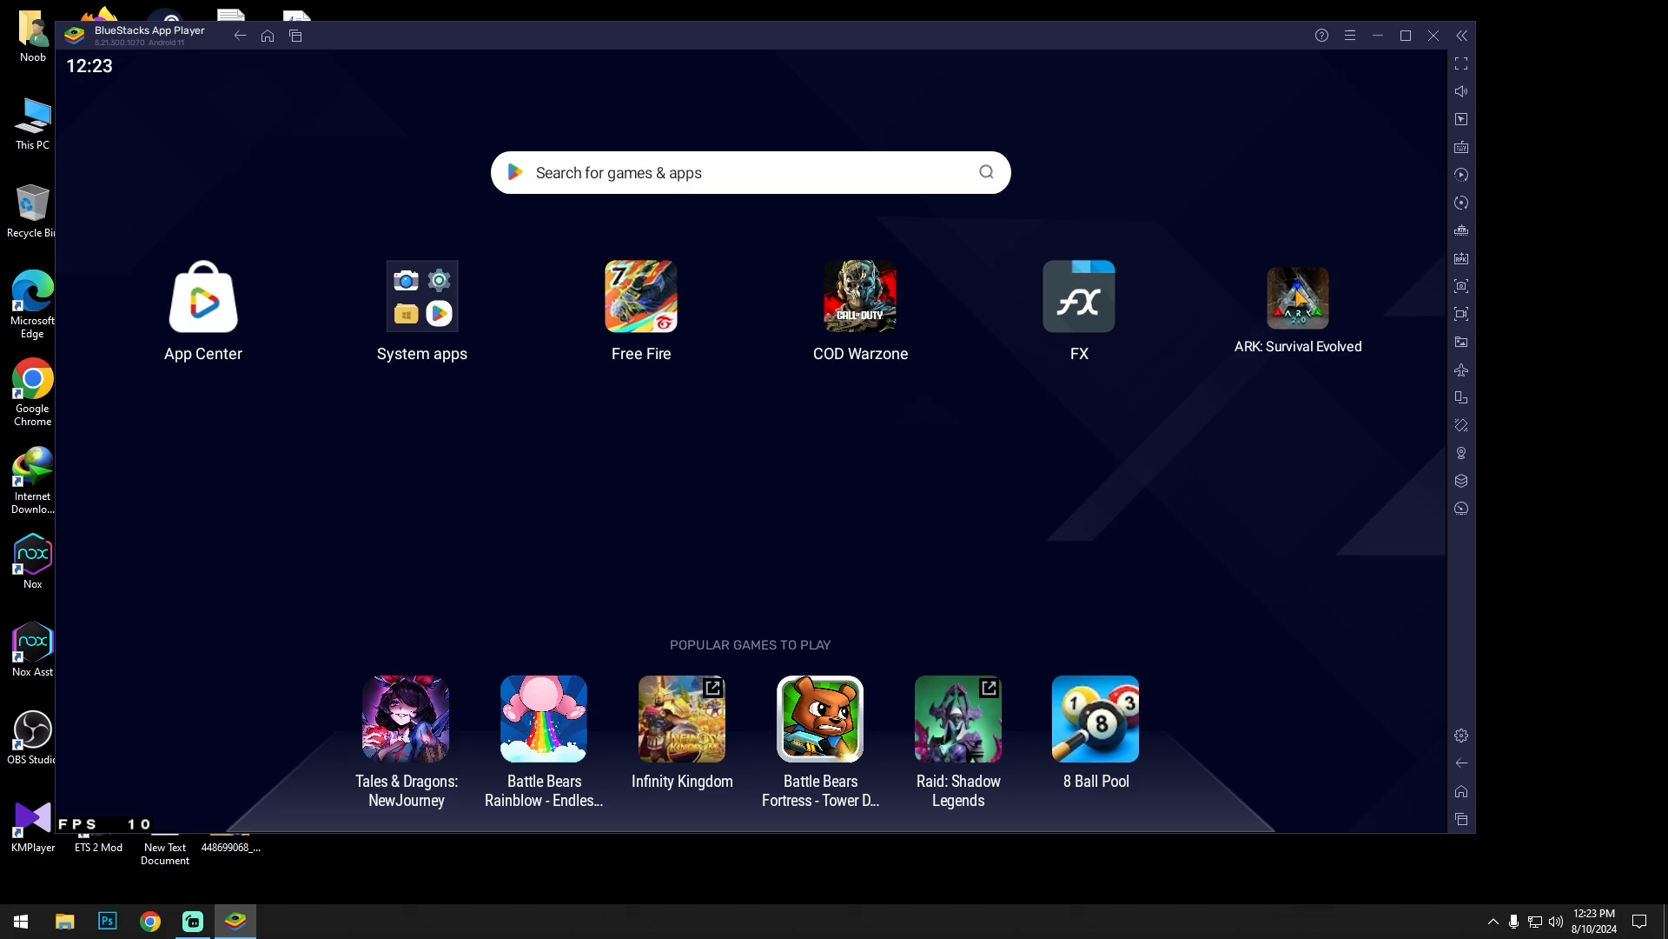
pyautogui.click(1297, 297)
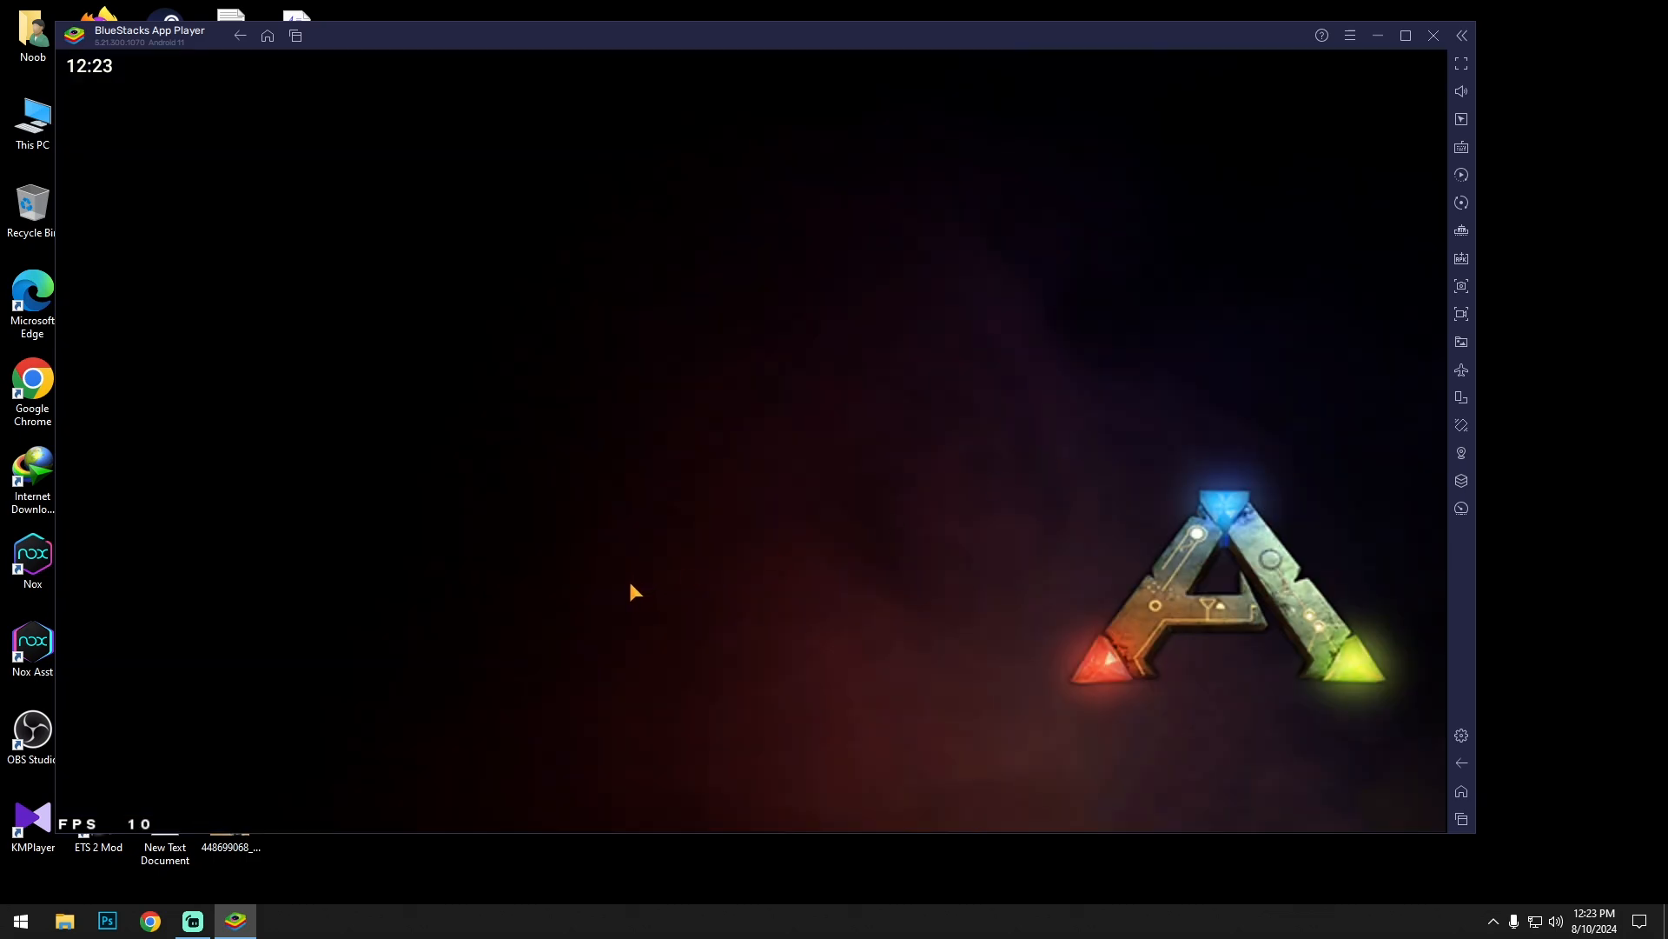
pyautogui.moveTo(622, 584)
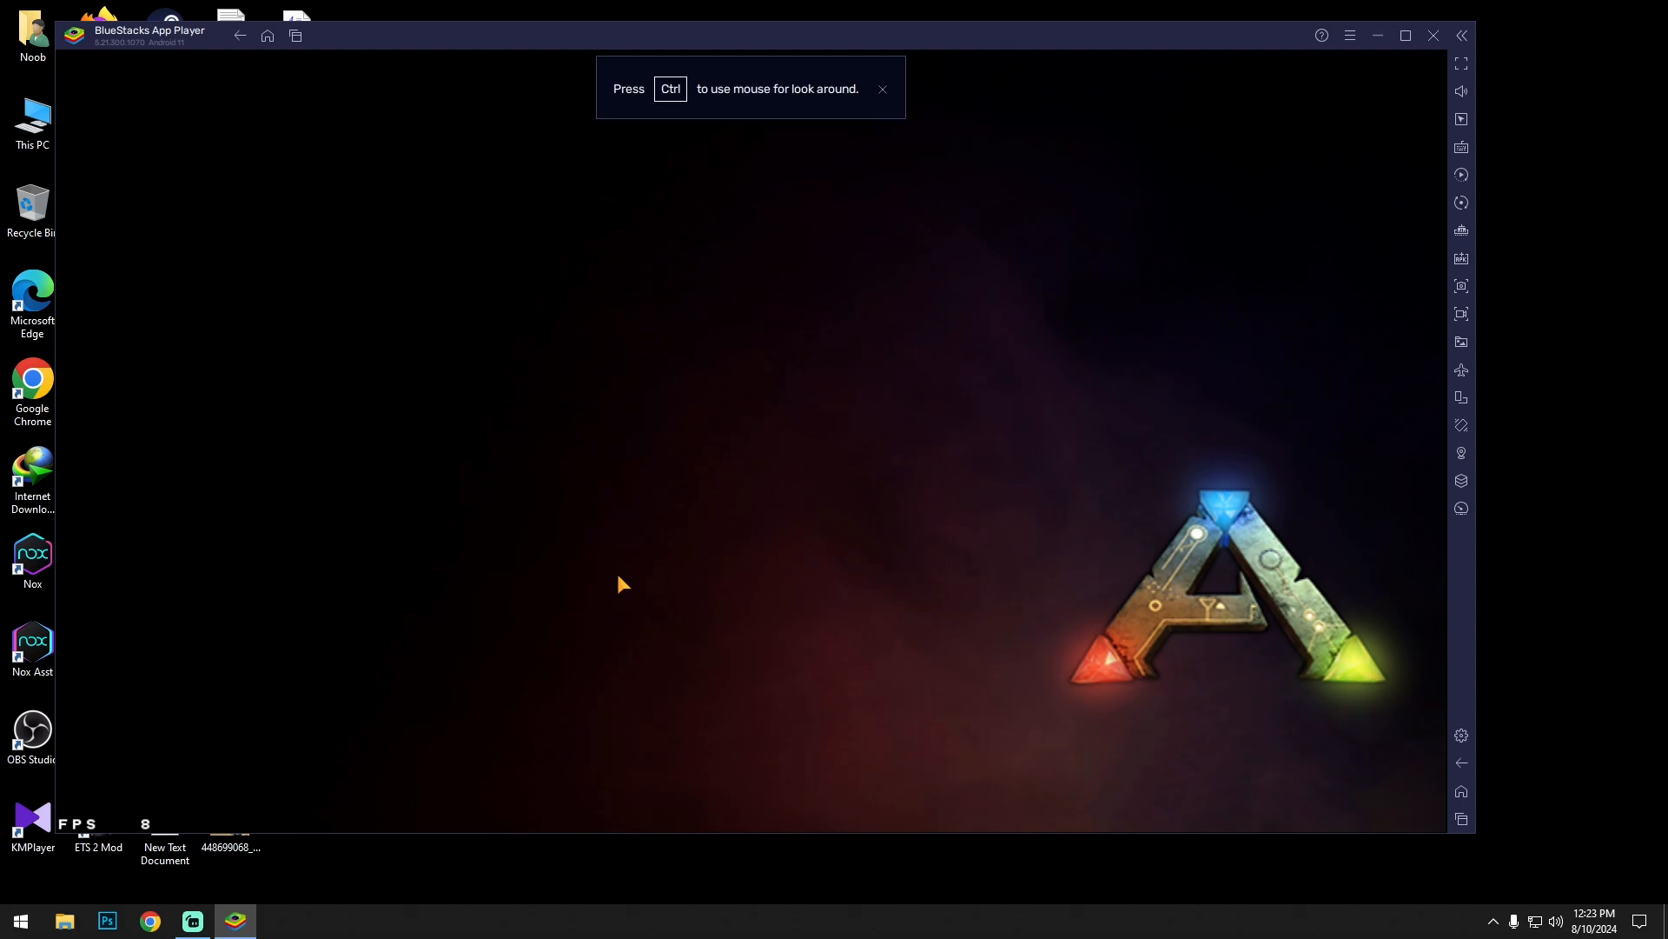
pyautogui.click(881, 89)
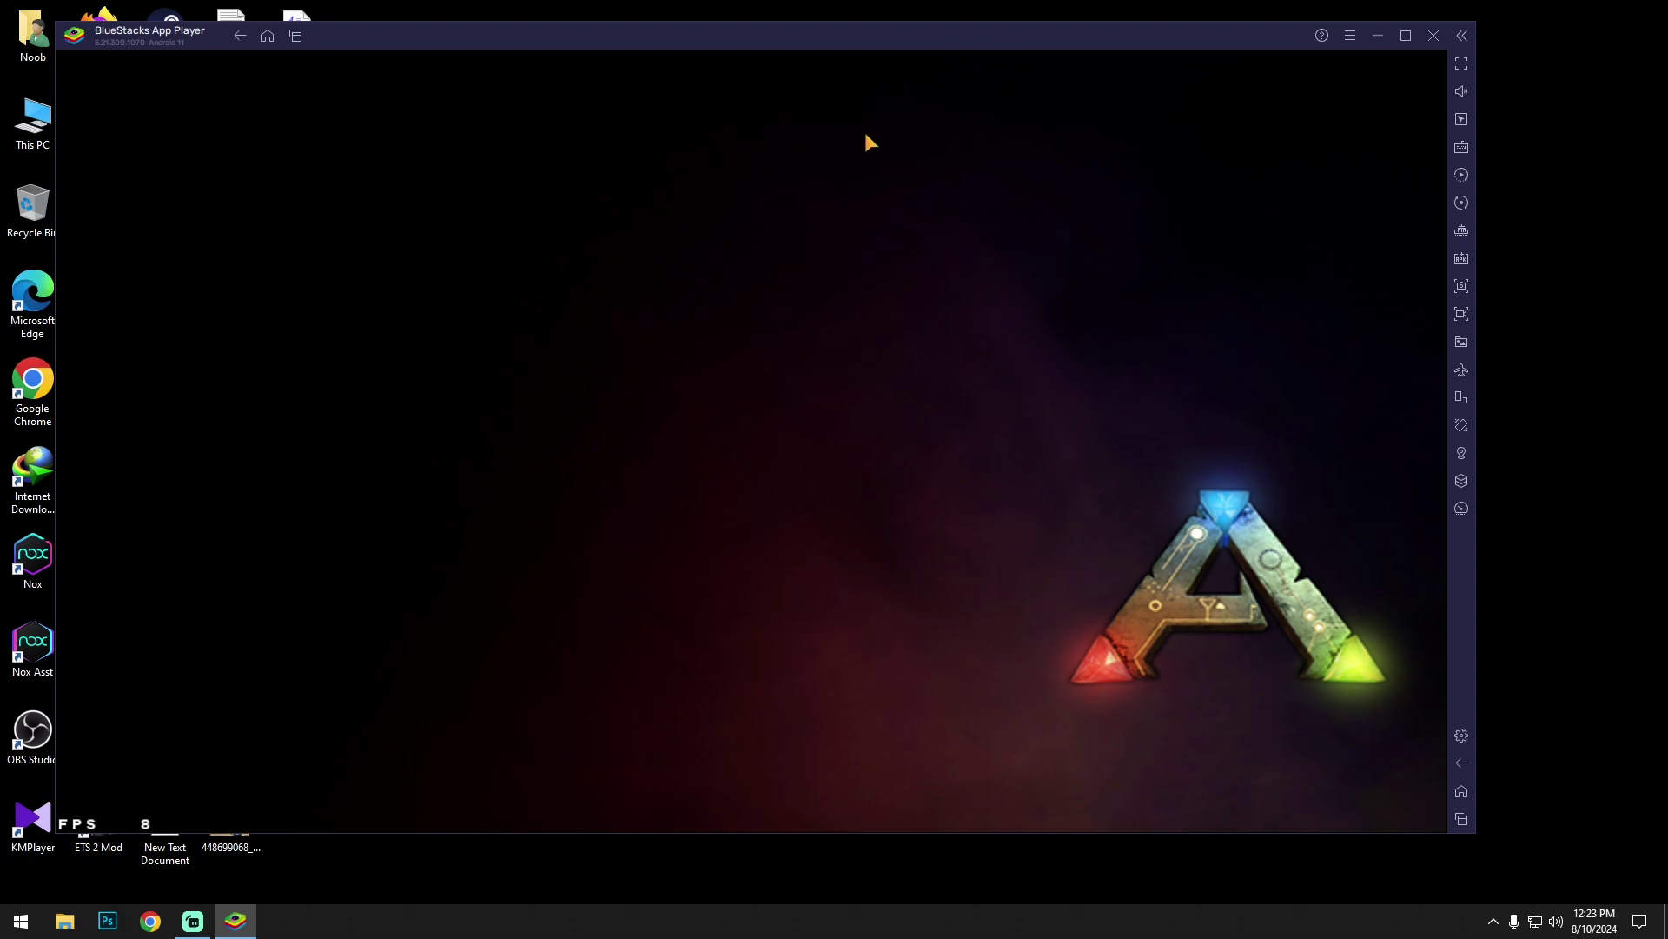
pyautogui.moveTo(918, 615)
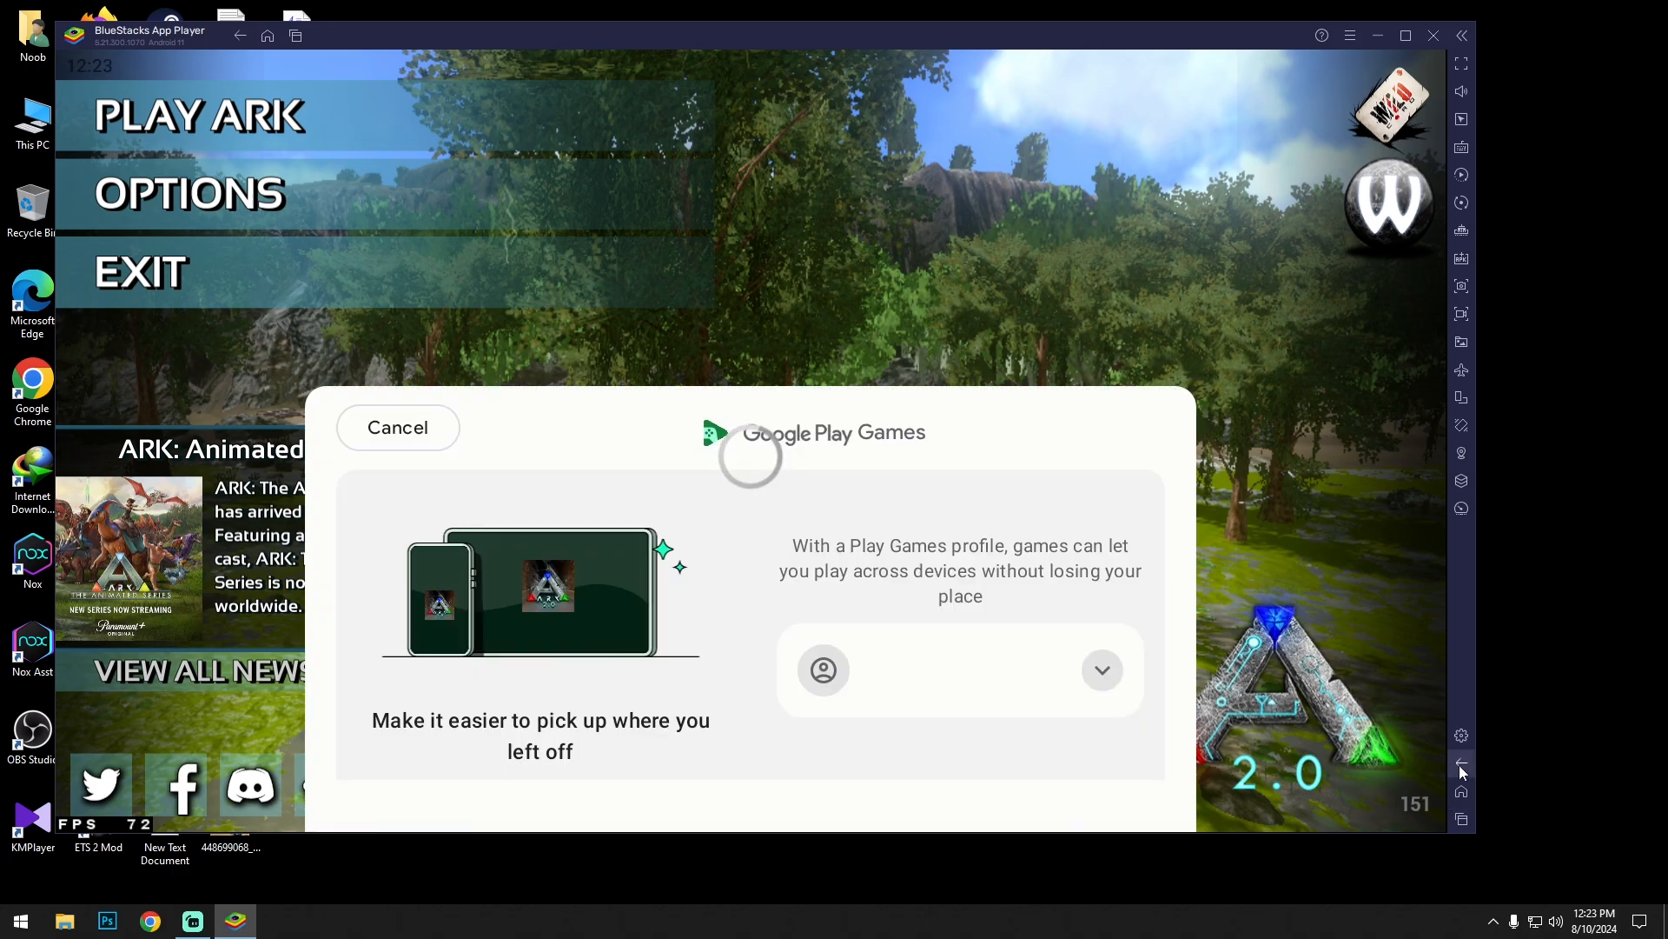
# Step: Dismiss the Google Play Games sign-in and review ARK's audio and video options
pyautogui.click(398, 427)
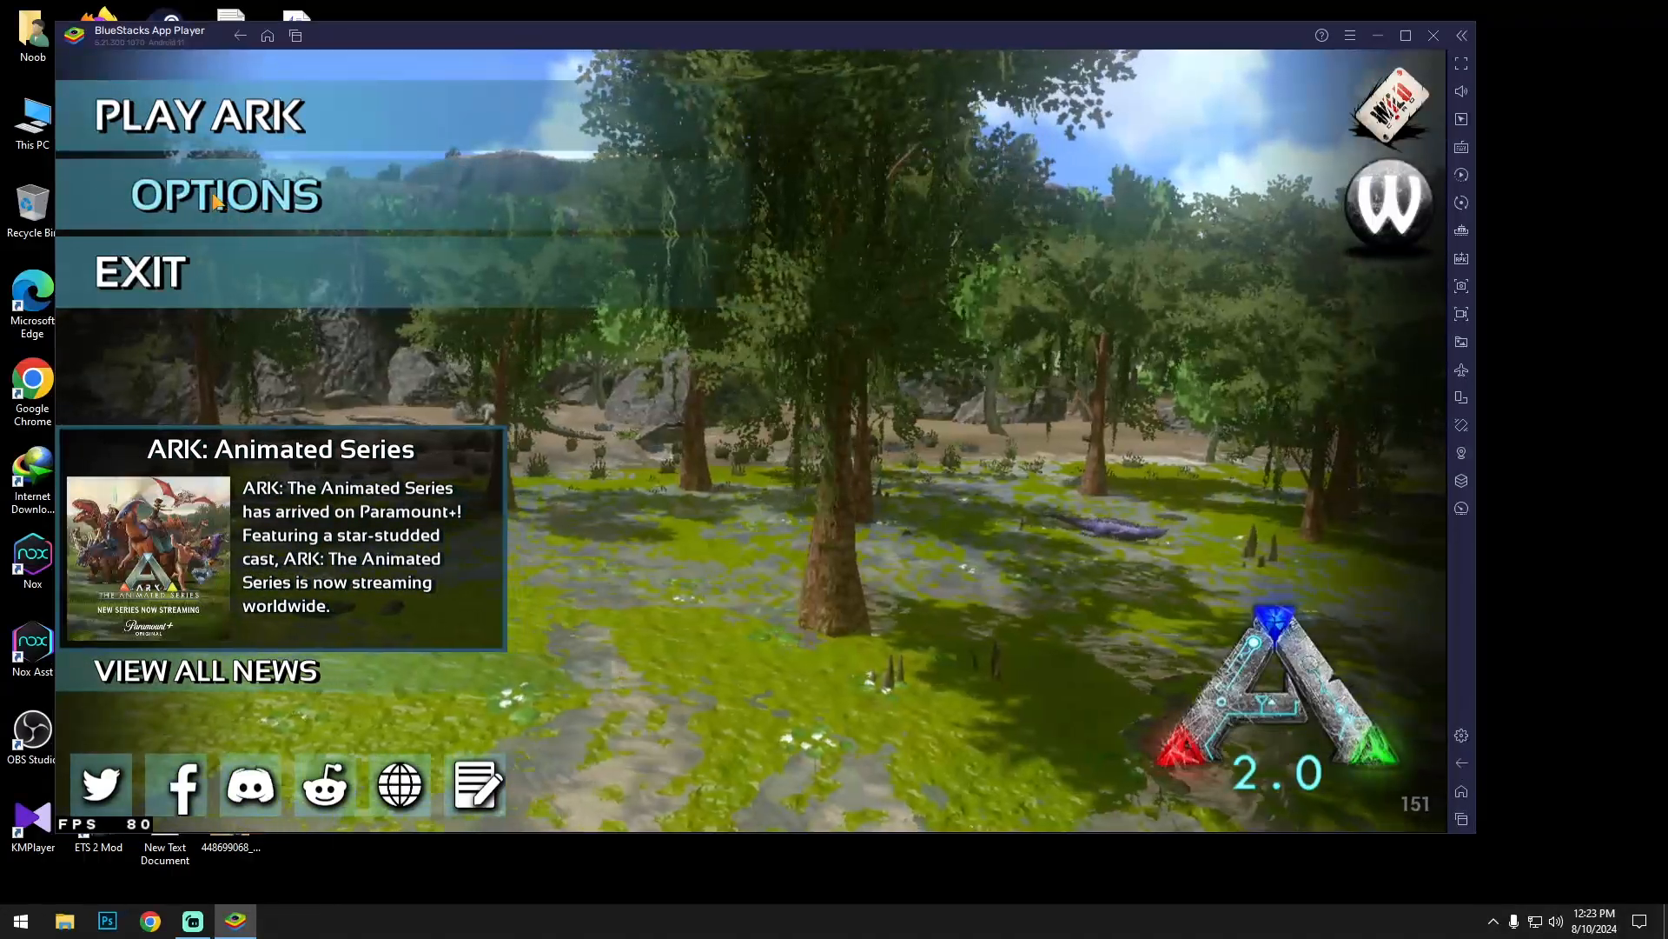
pyautogui.click(224, 195)
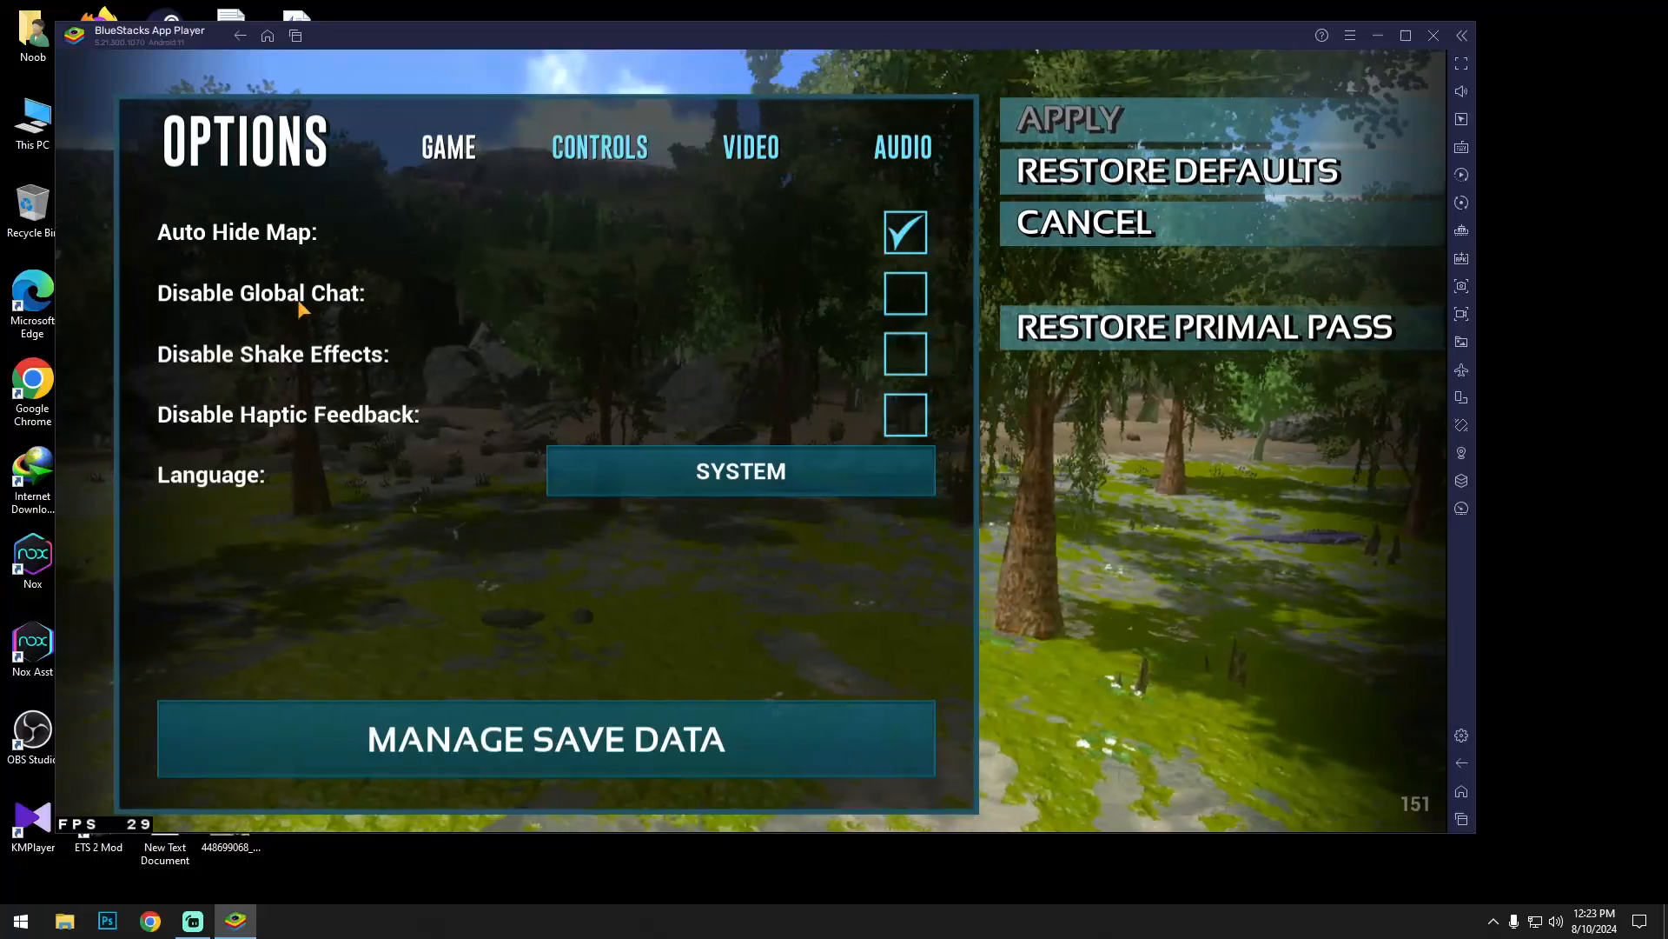
pyautogui.moveTo(690, 250)
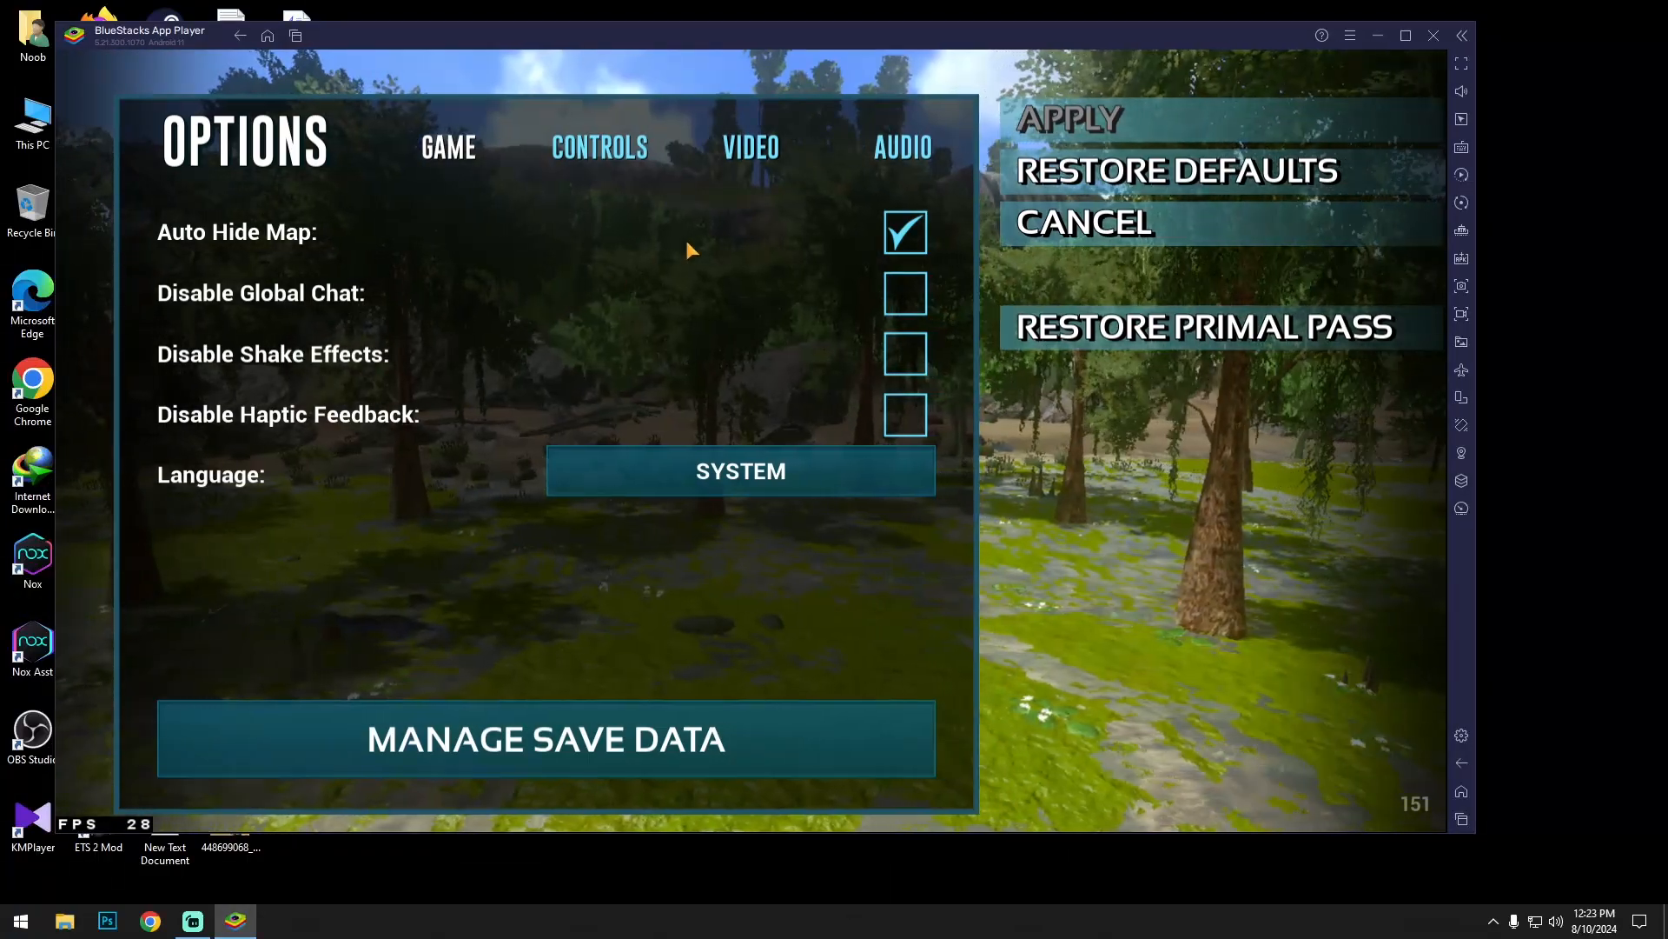
pyautogui.click(902, 146)
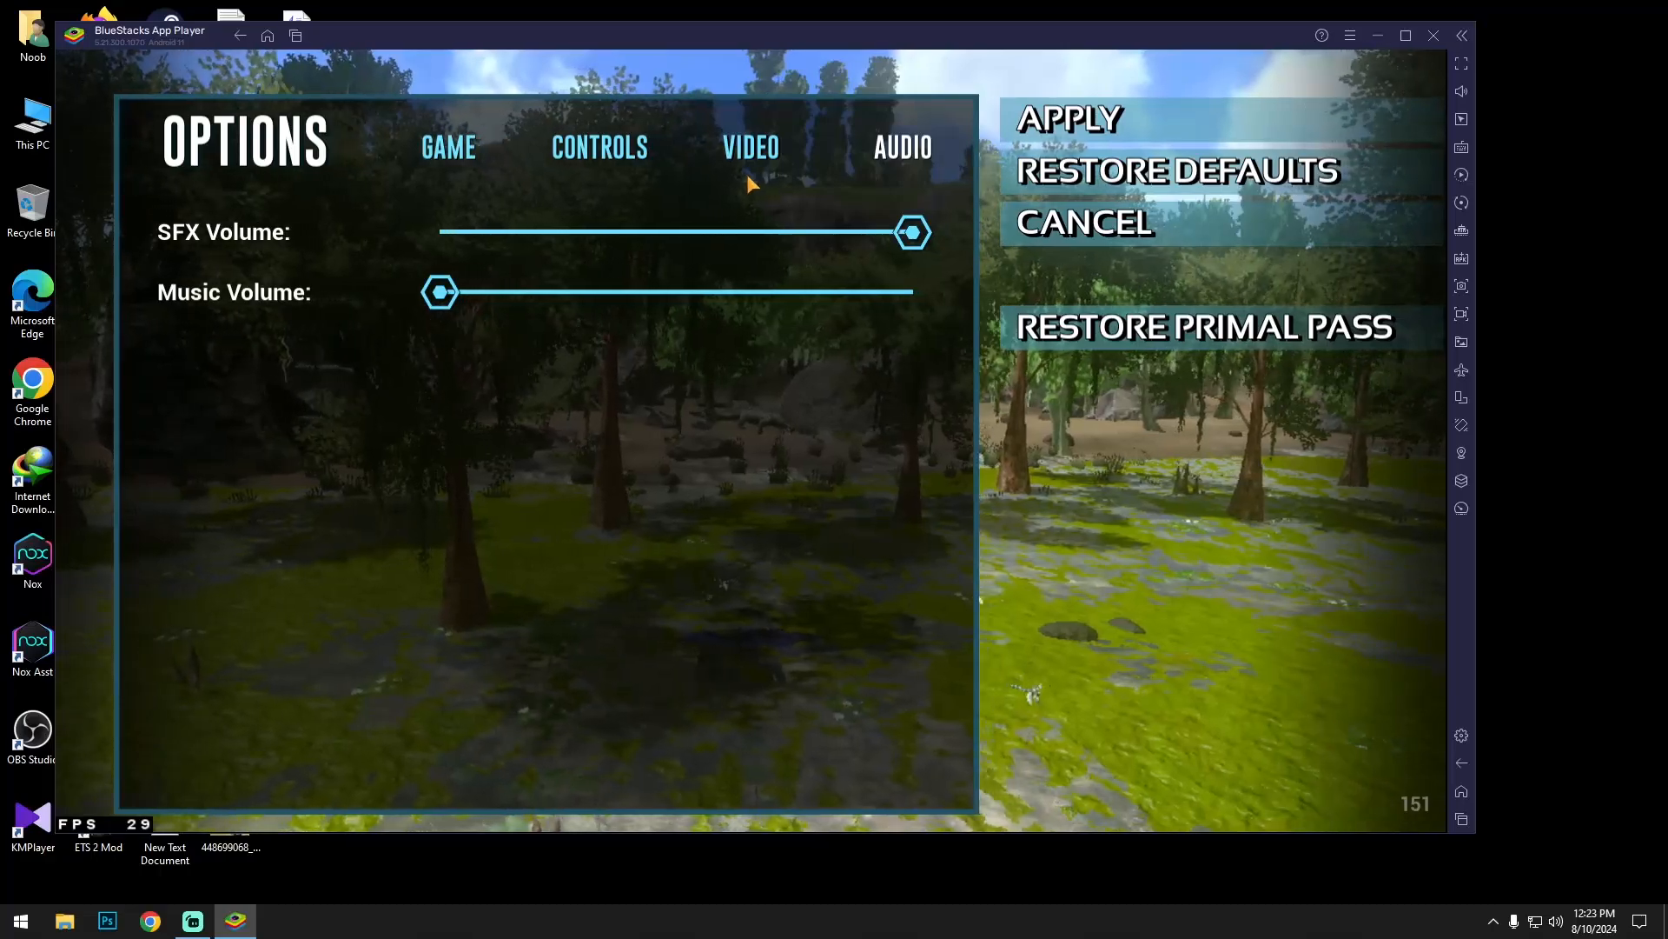
pyautogui.click(750, 146)
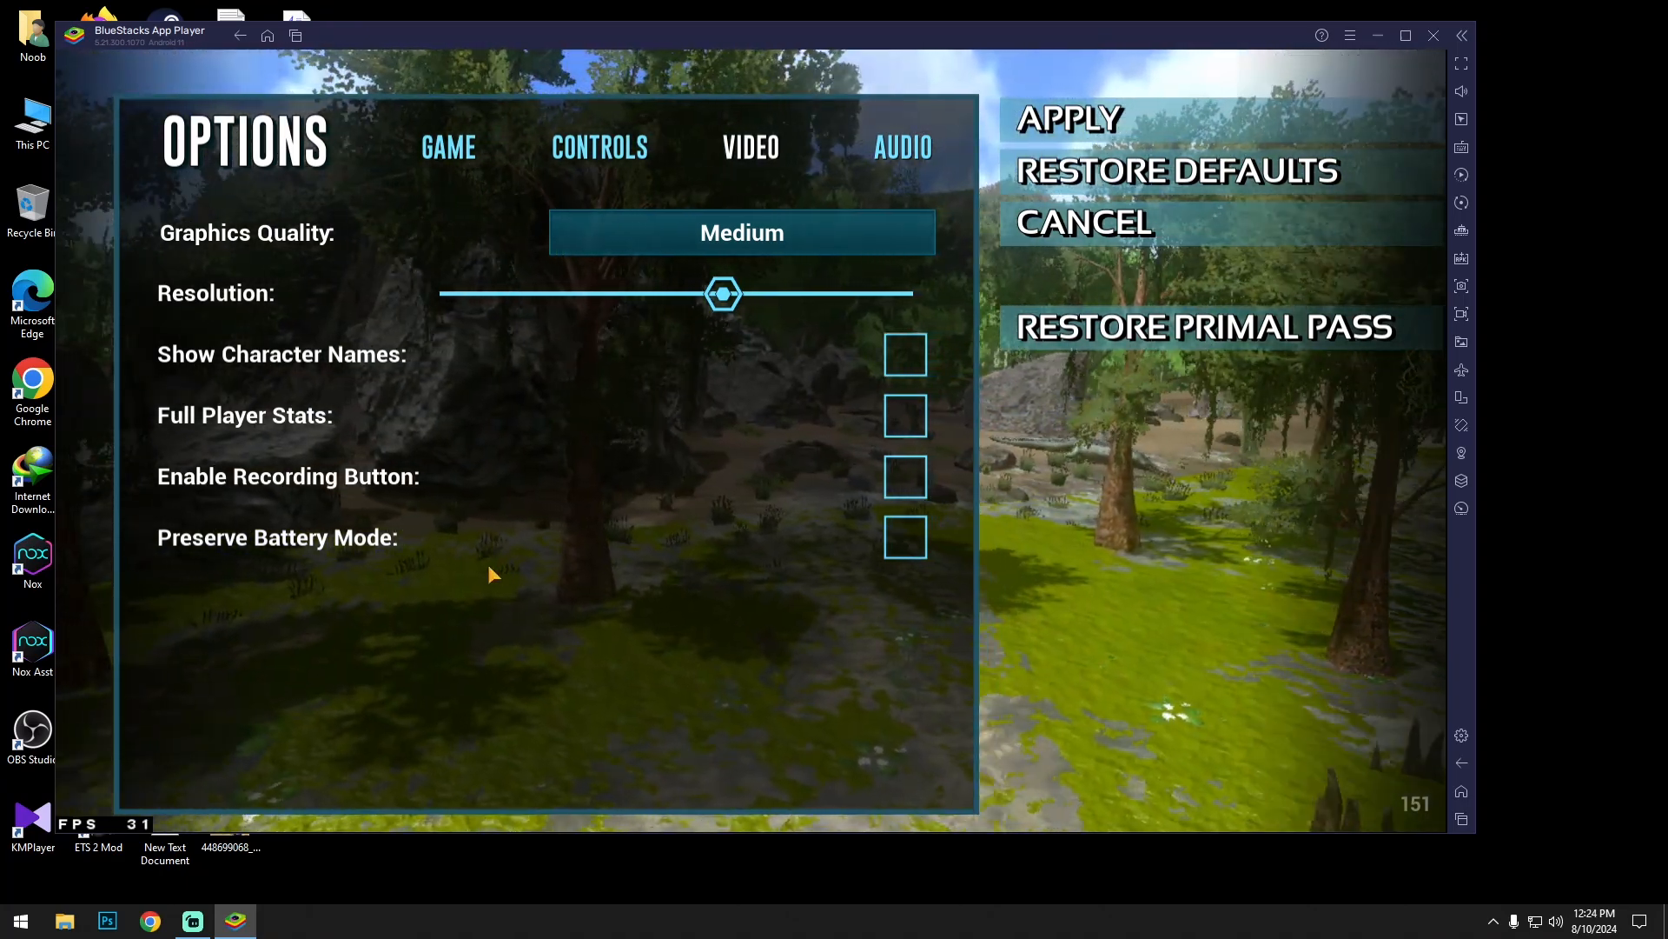
pyautogui.moveTo(330, 416)
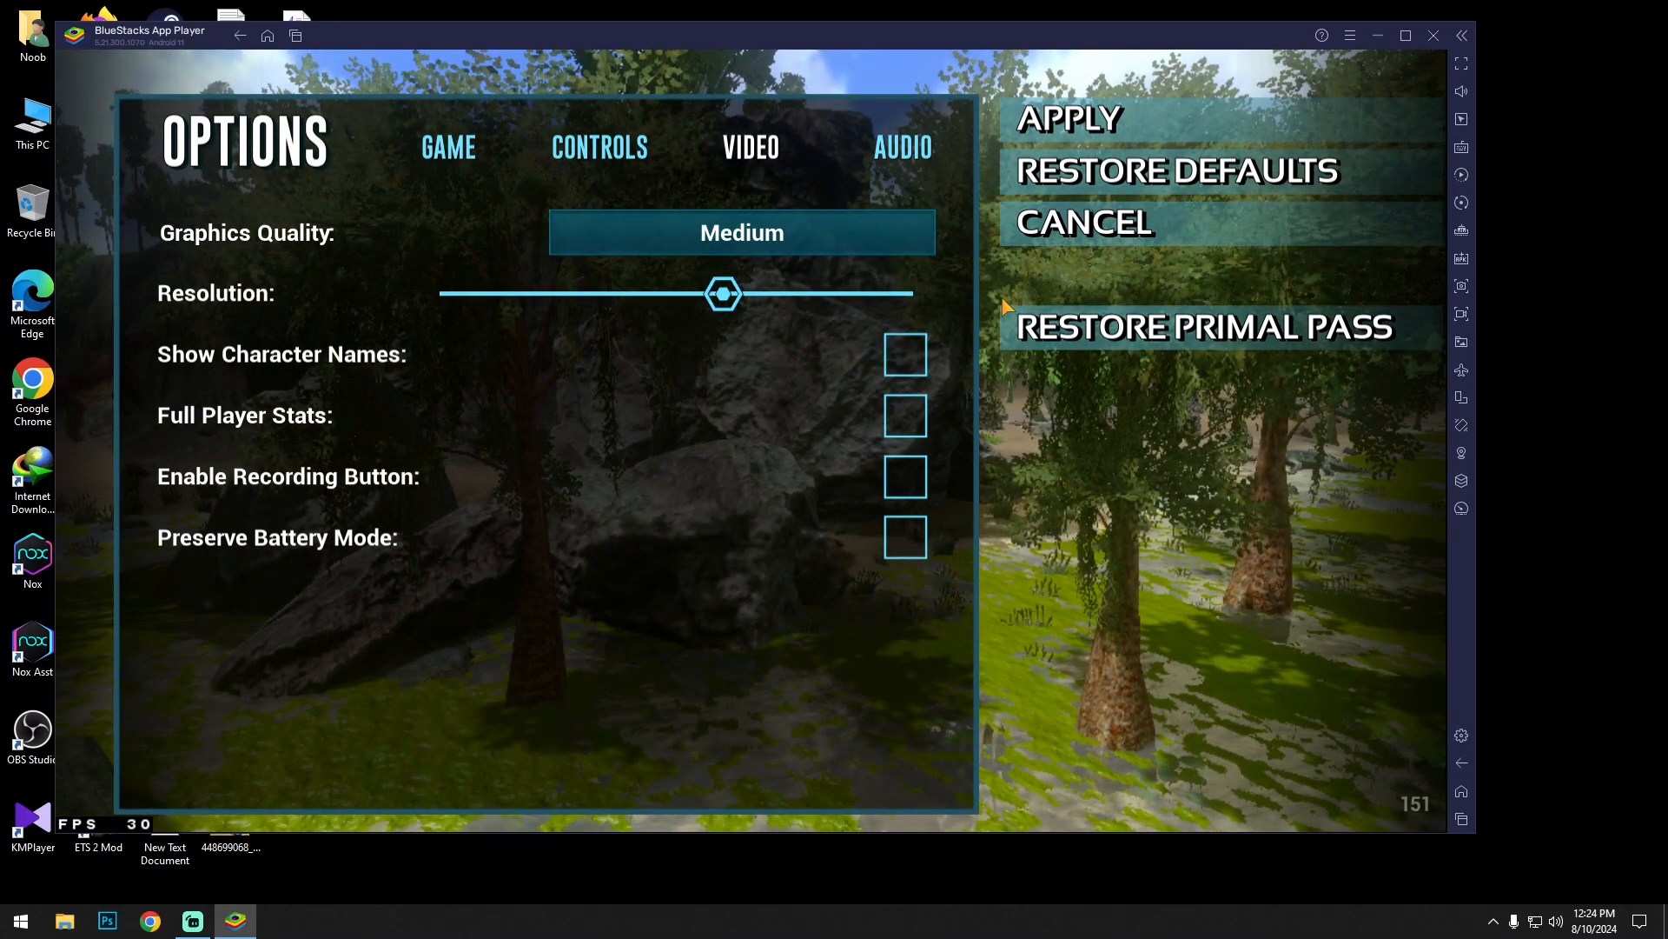
# Step: Apply Medium graphics, return to the main menu and reopen options on the Audio tab
pyautogui.click(1083, 220)
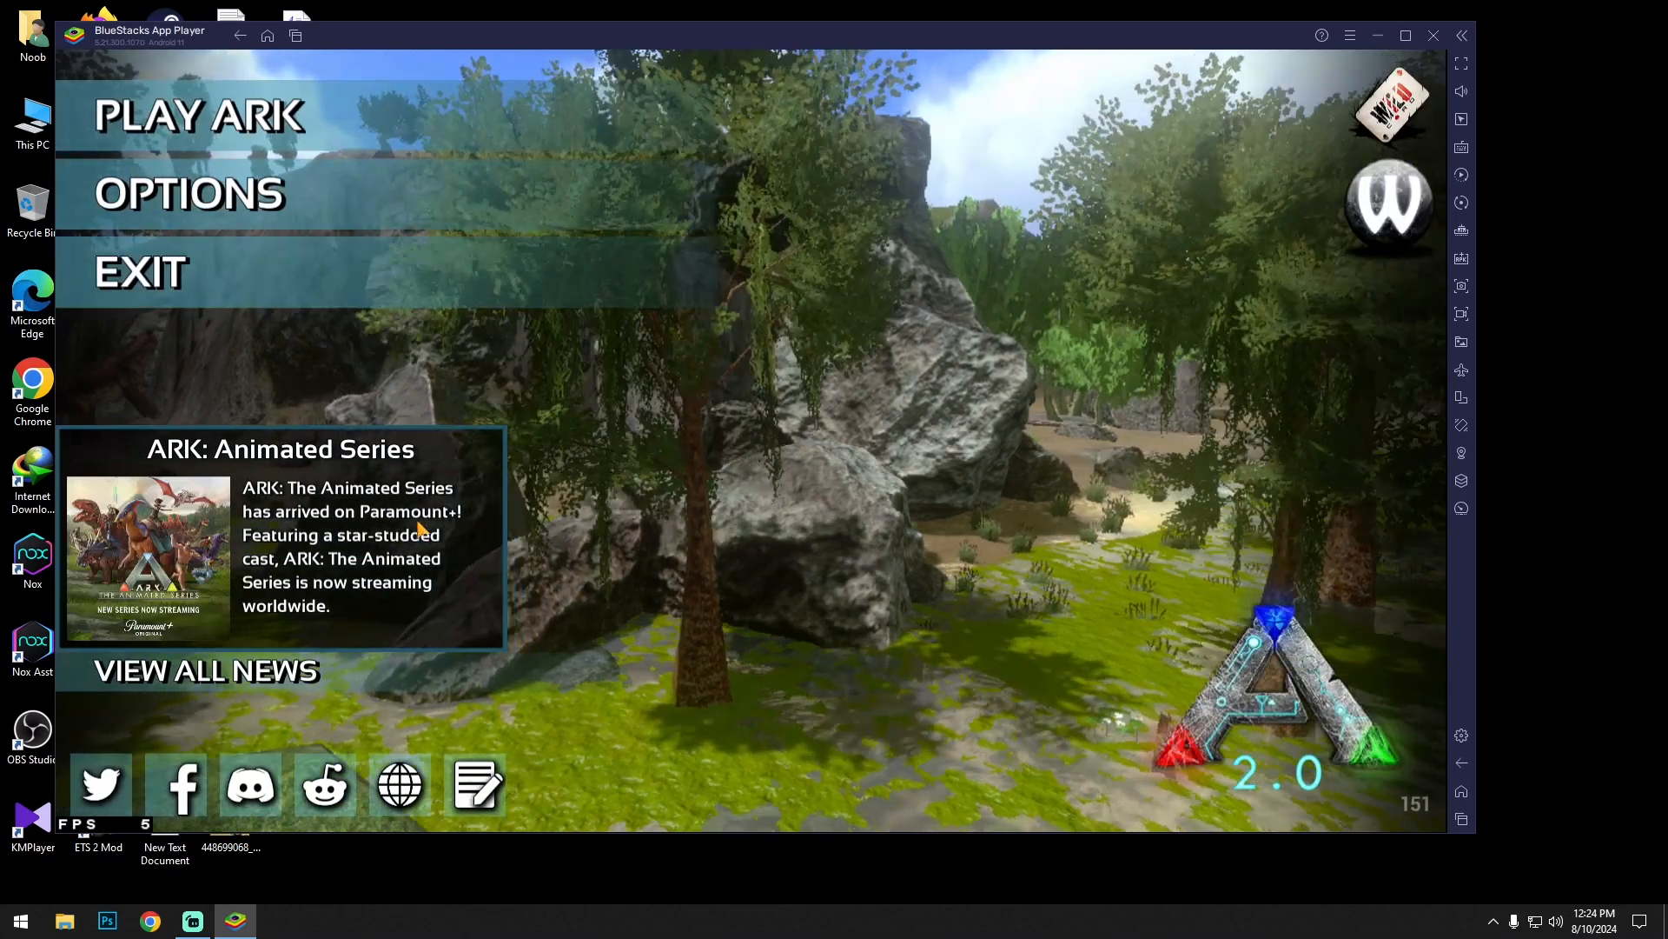
pyautogui.click(188, 193)
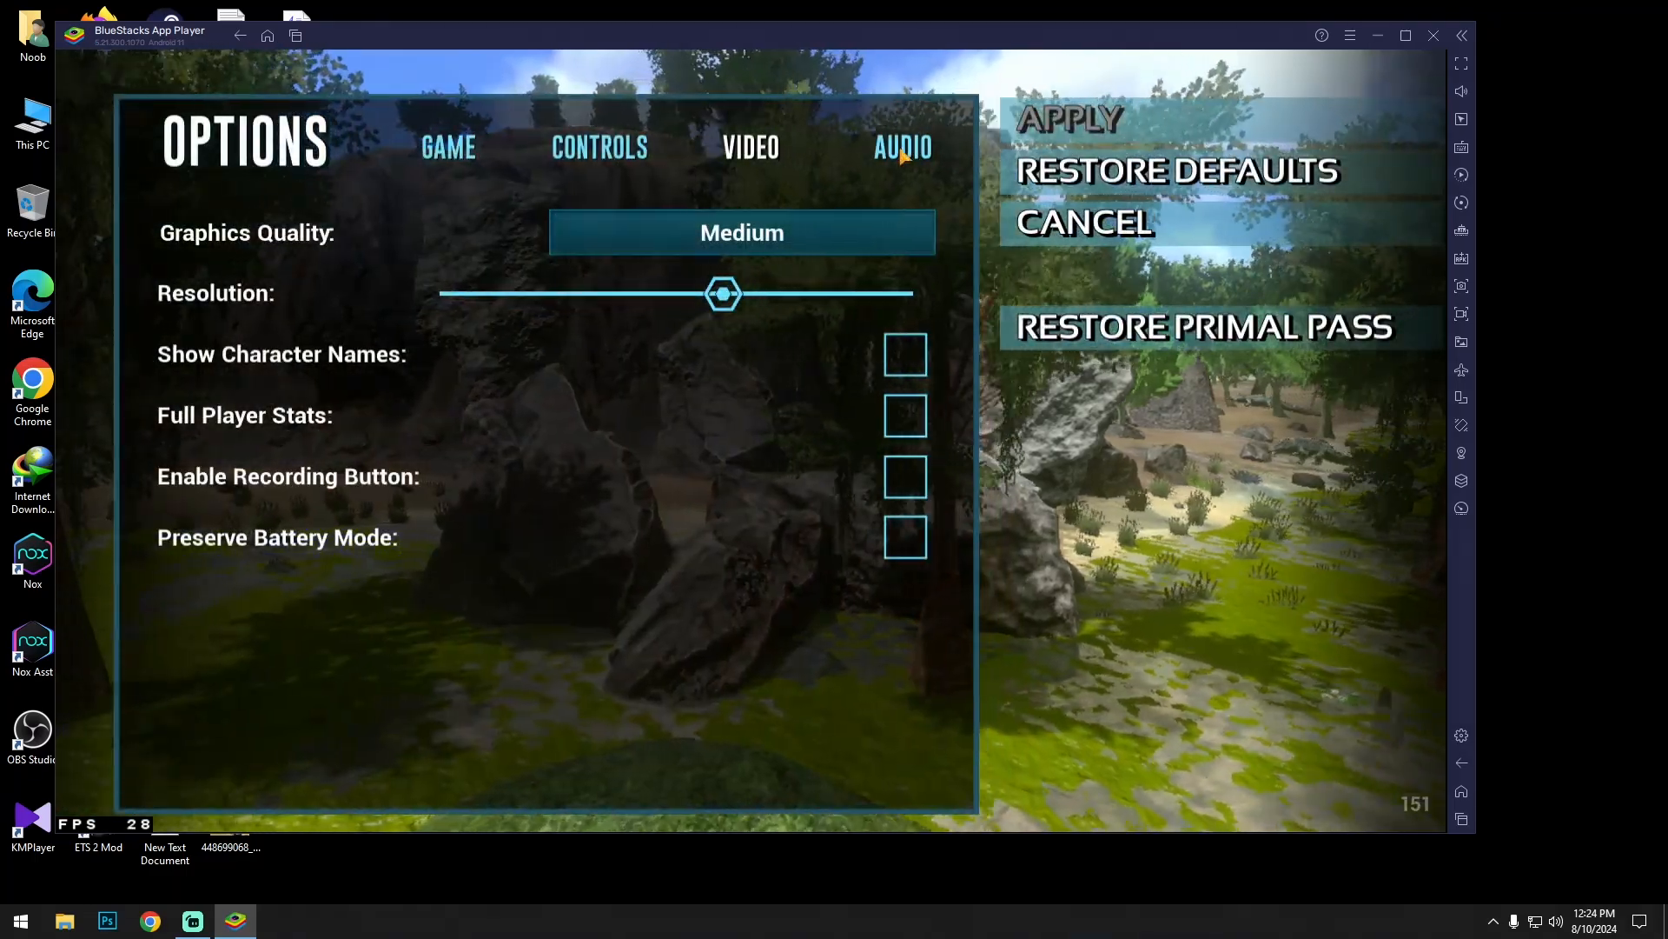
pyautogui.click(902, 146)
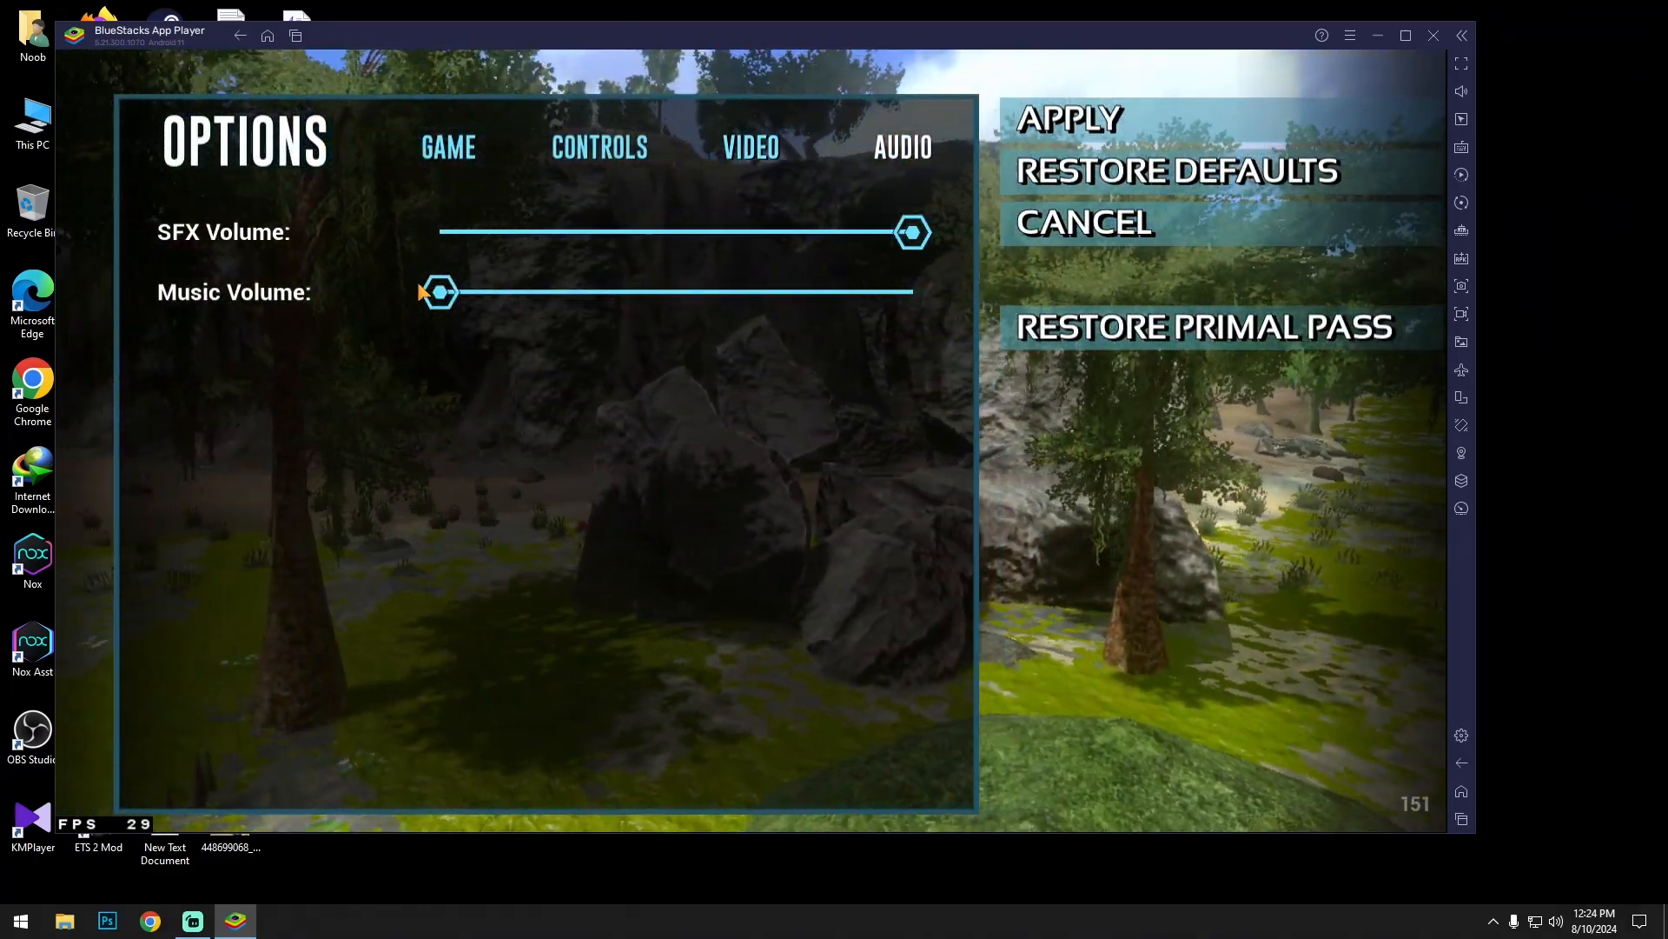
# Step: Start ARK in single player, continue the saved game and load into the island
pyautogui.click(1083, 221)
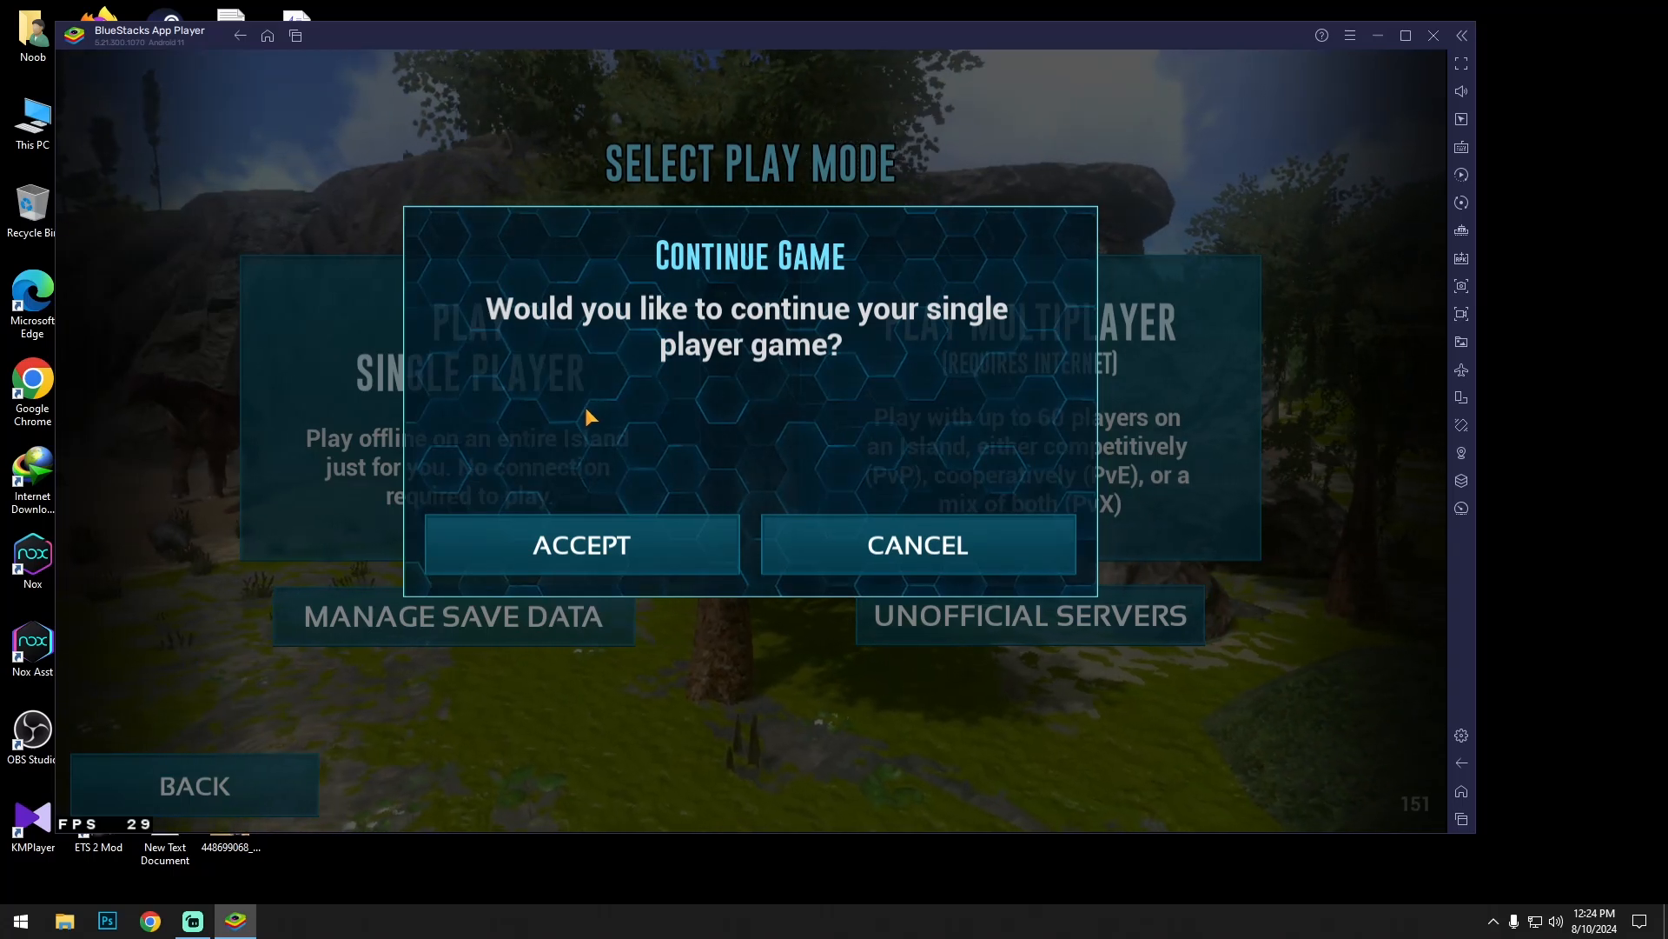
pyautogui.click(916, 544)
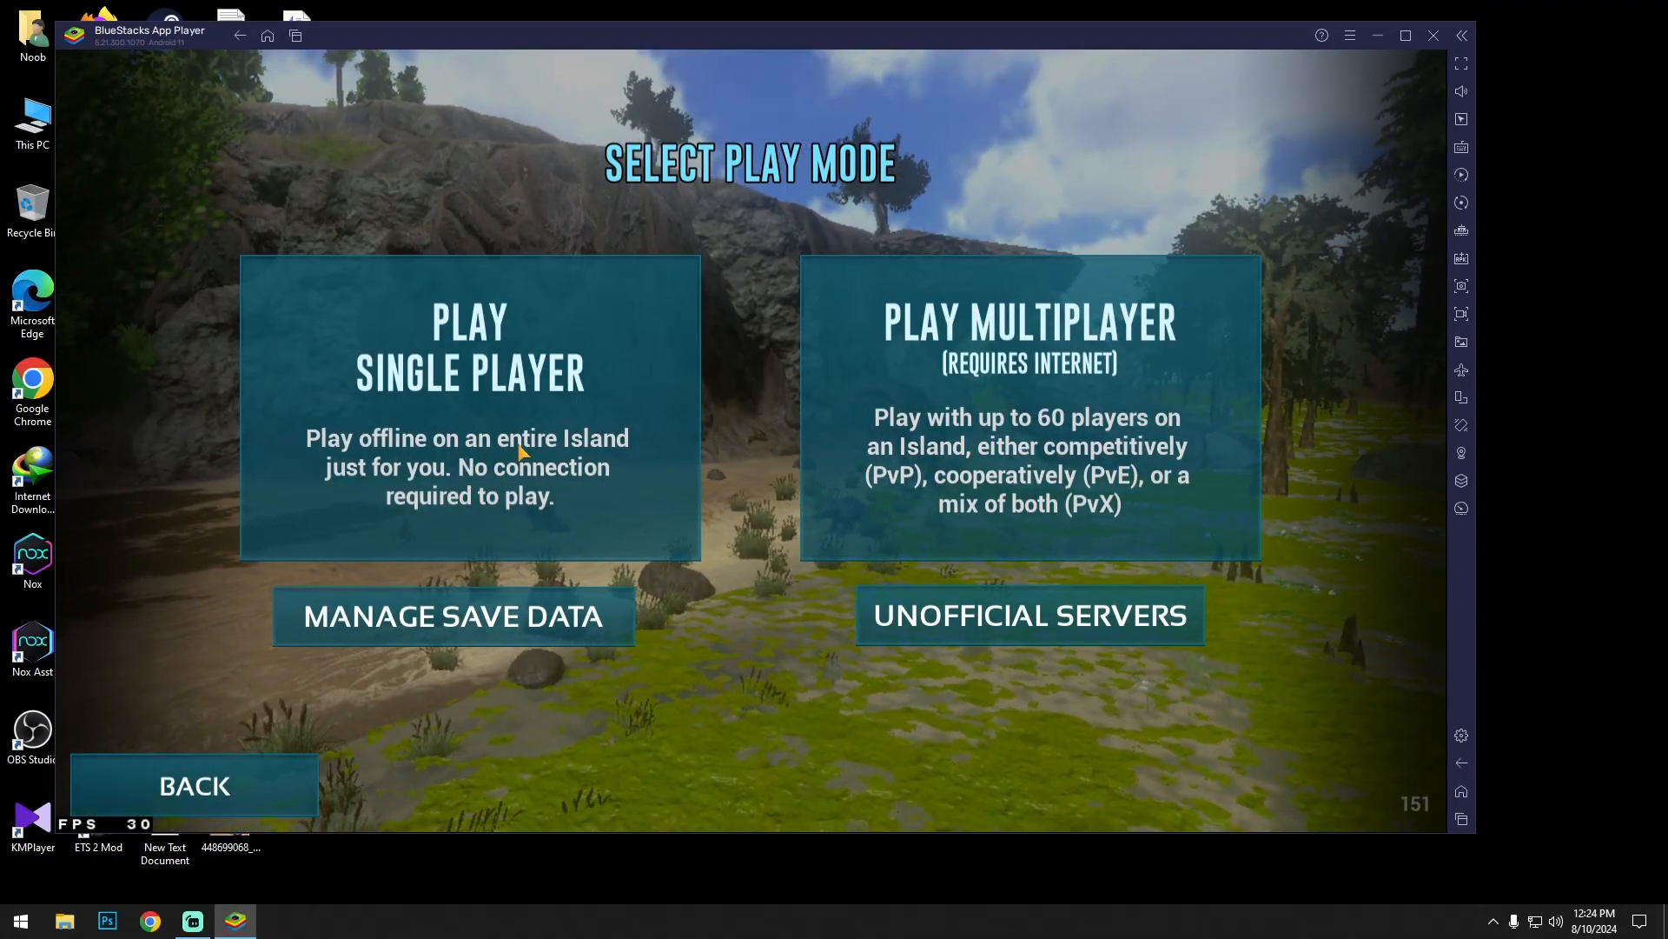
pyautogui.click(468, 410)
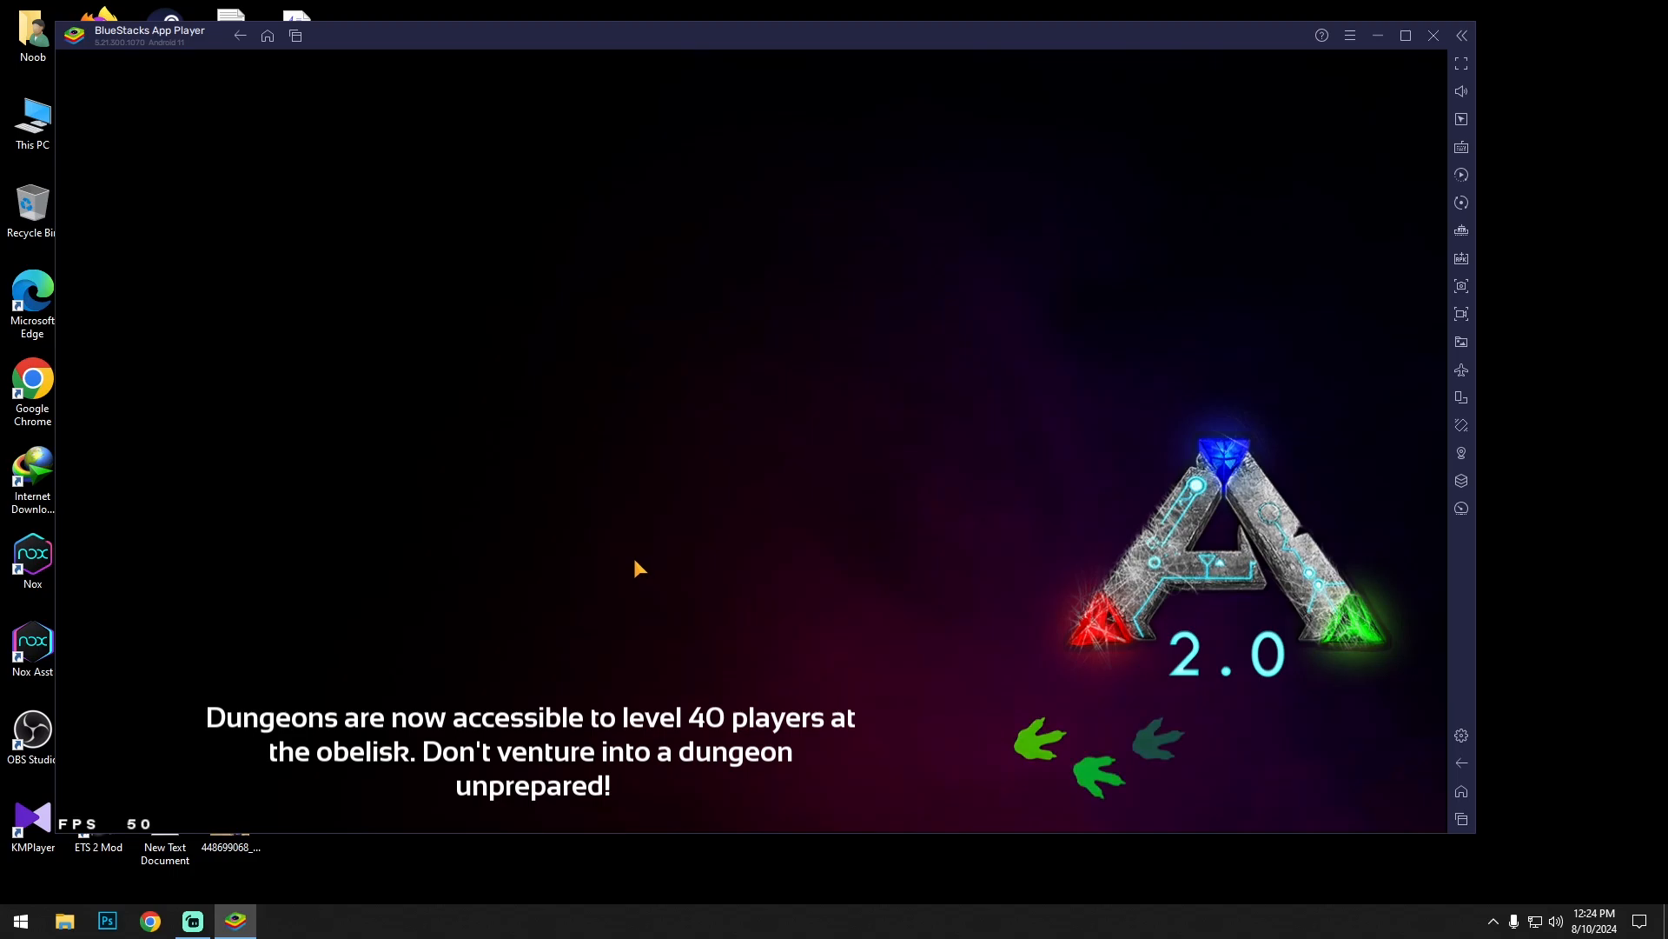
pyautogui.moveTo(1069, 272)
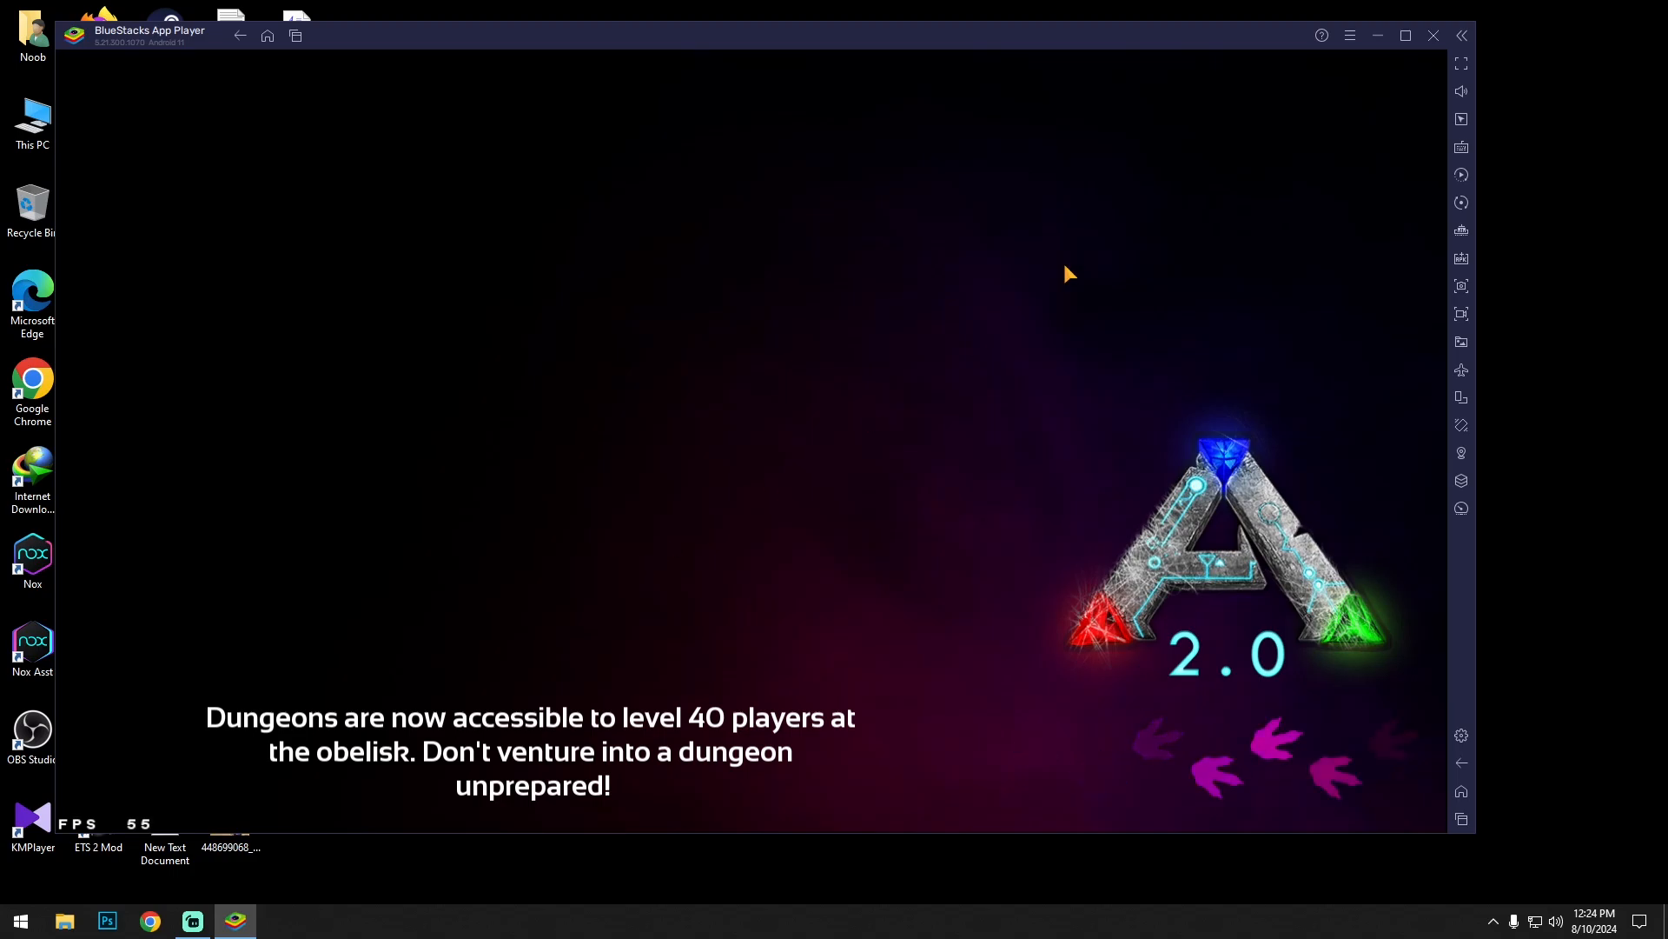
pyautogui.click(1405, 34)
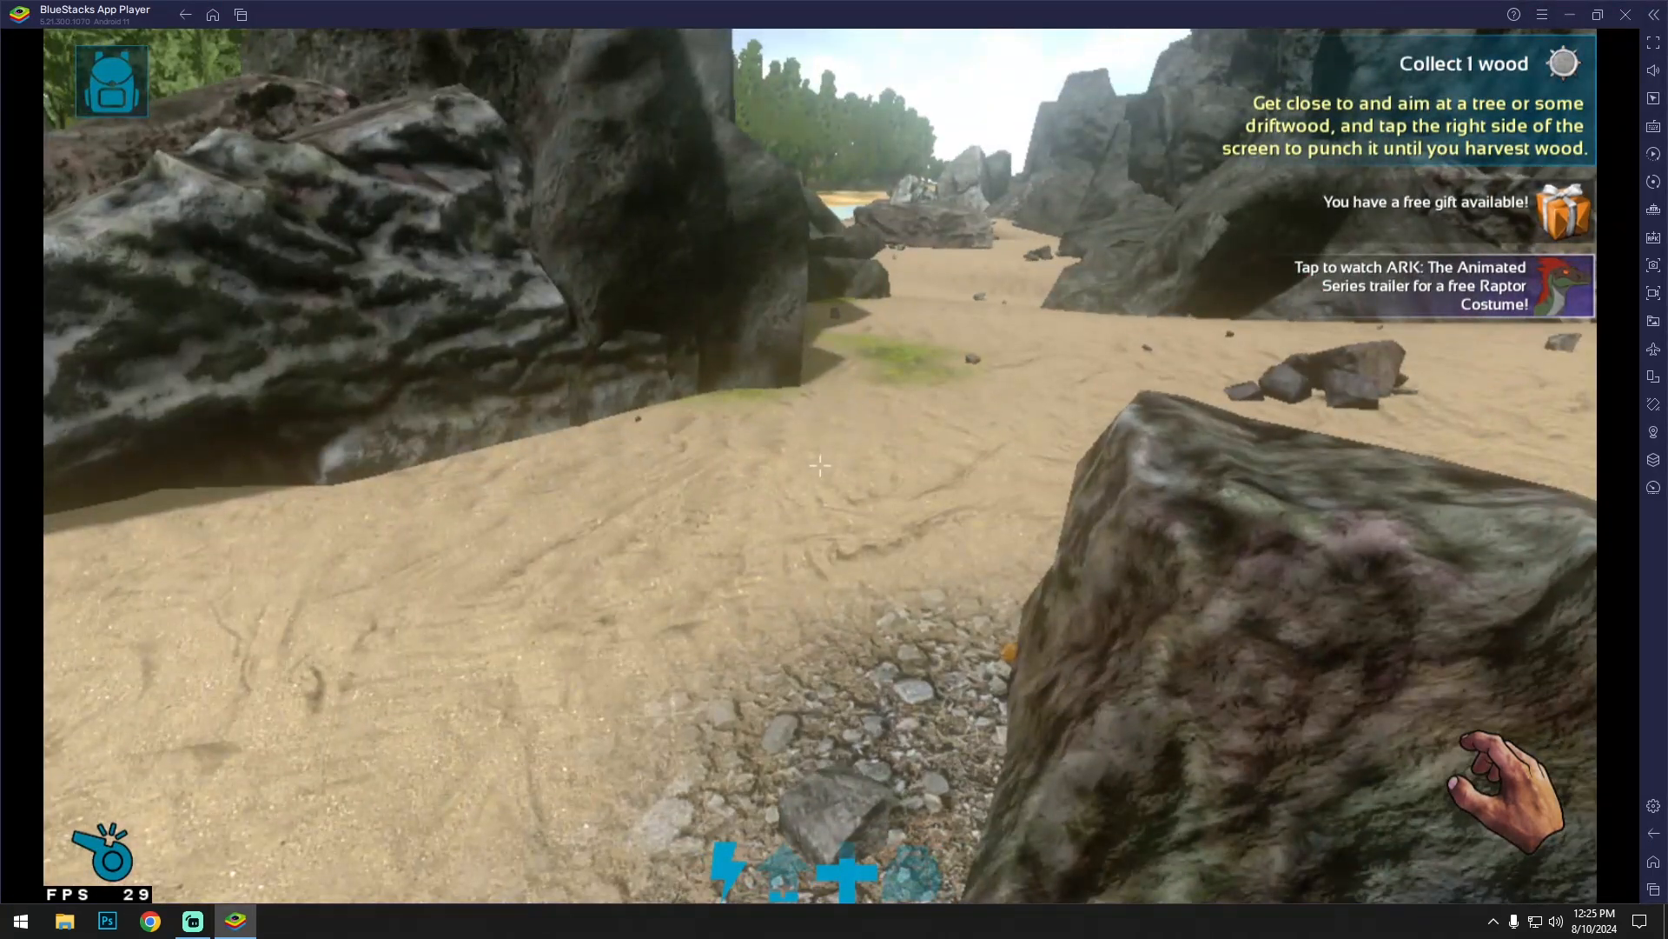
pyautogui.click(111, 80)
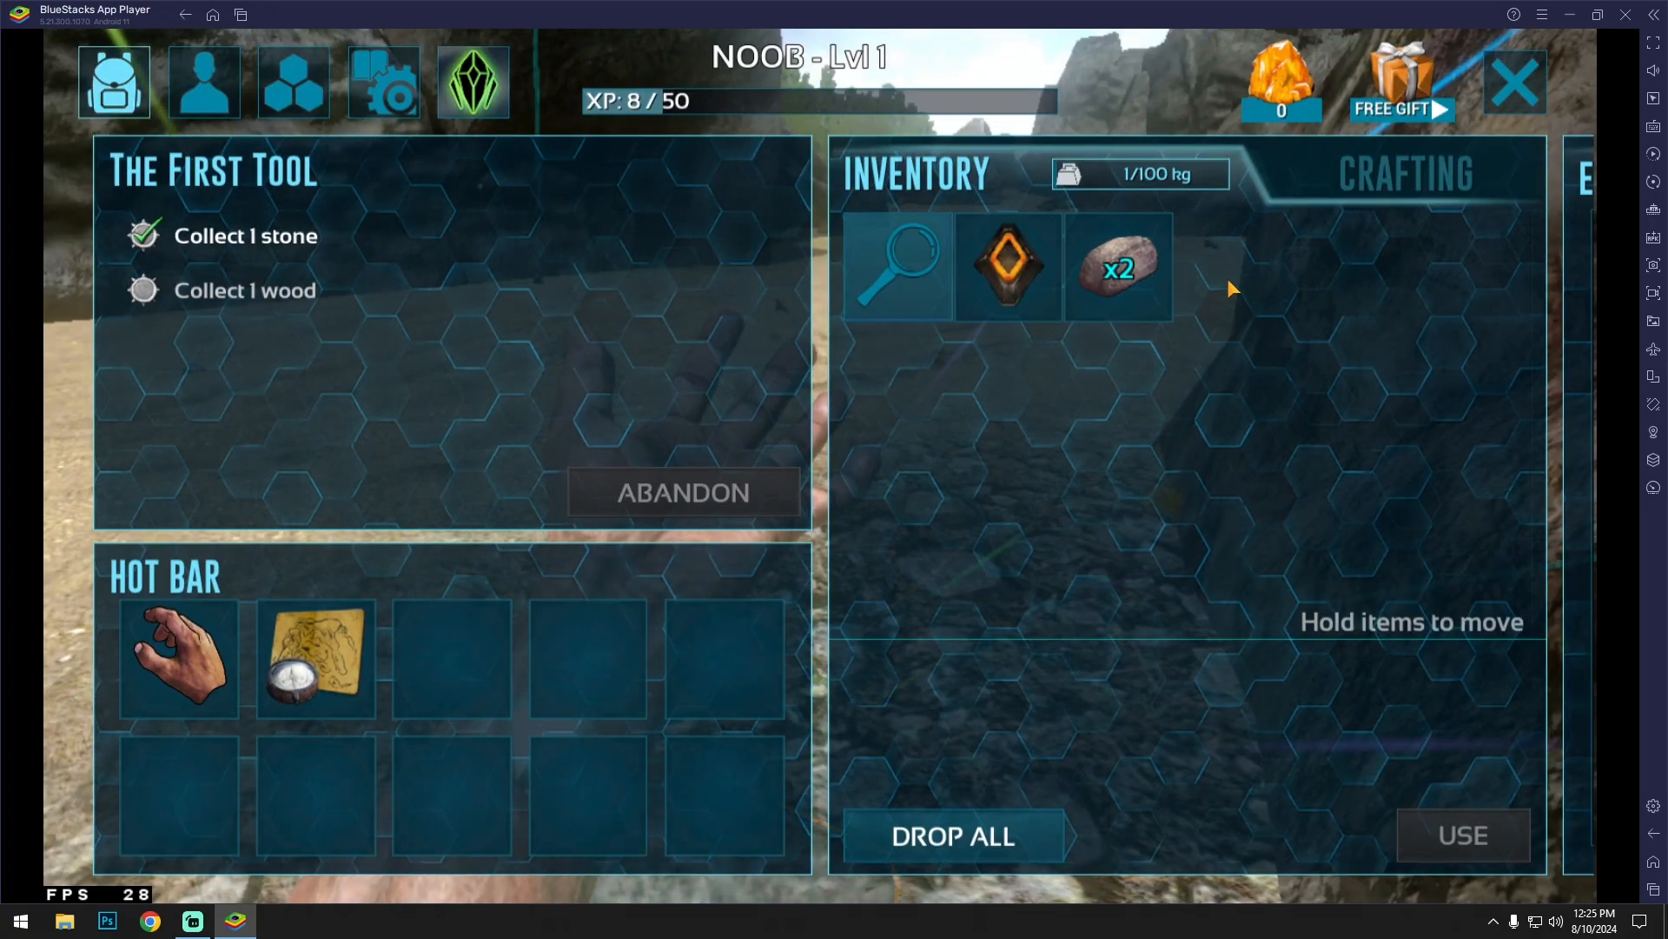
pyautogui.click(1516, 82)
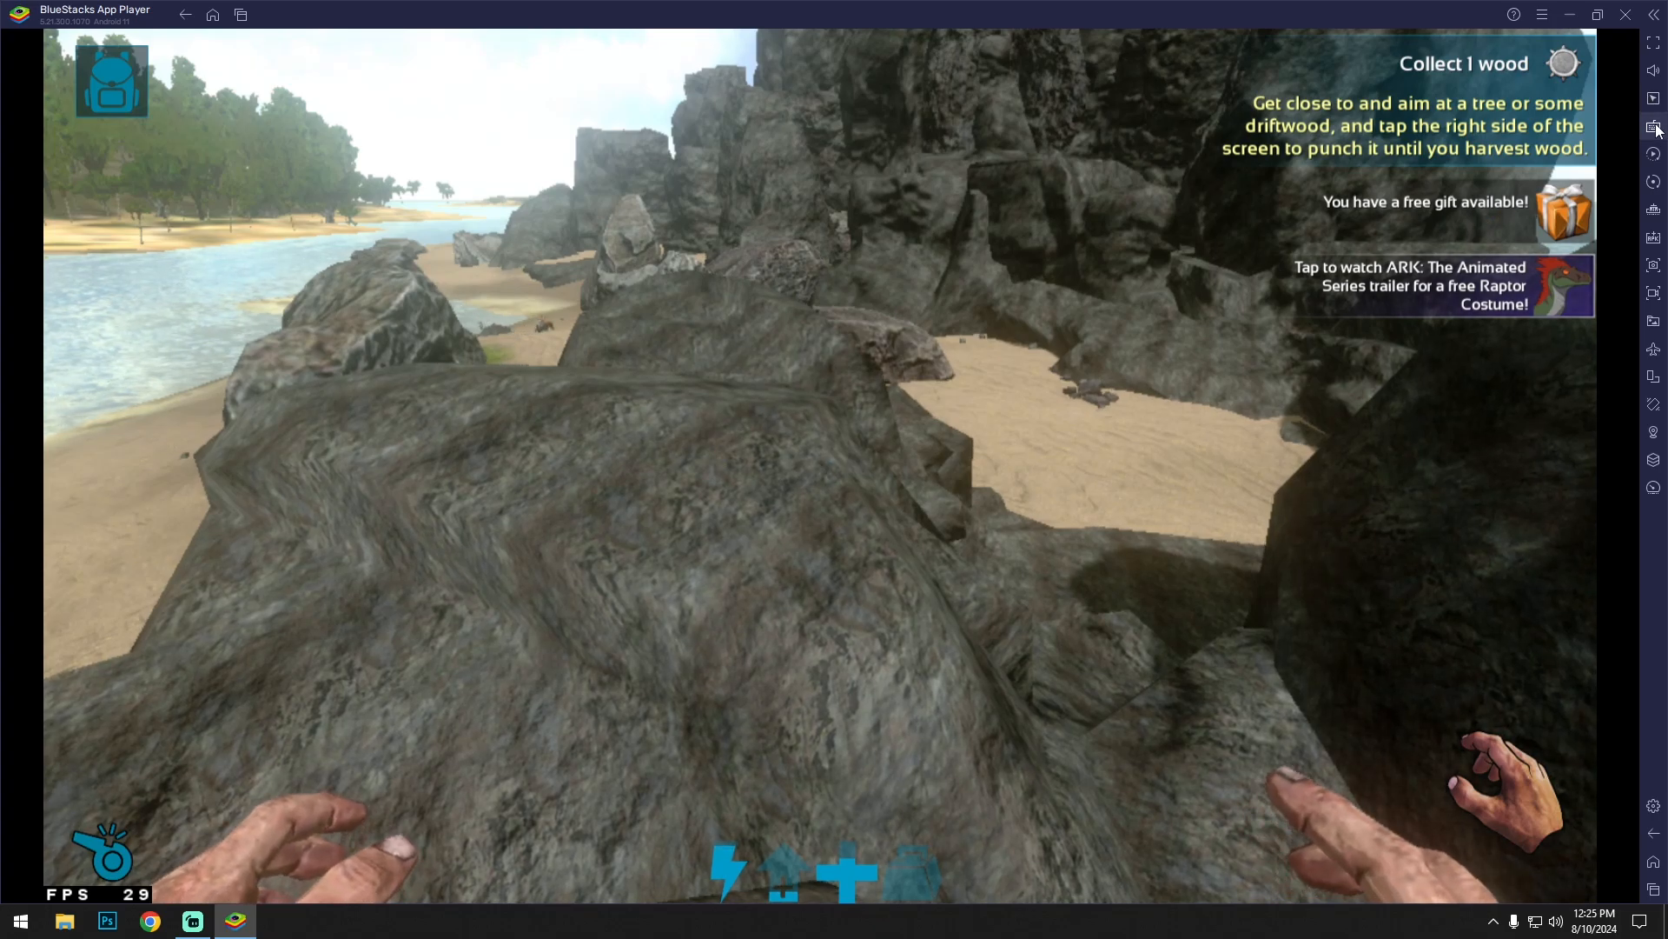
pyautogui.click(1656, 127)
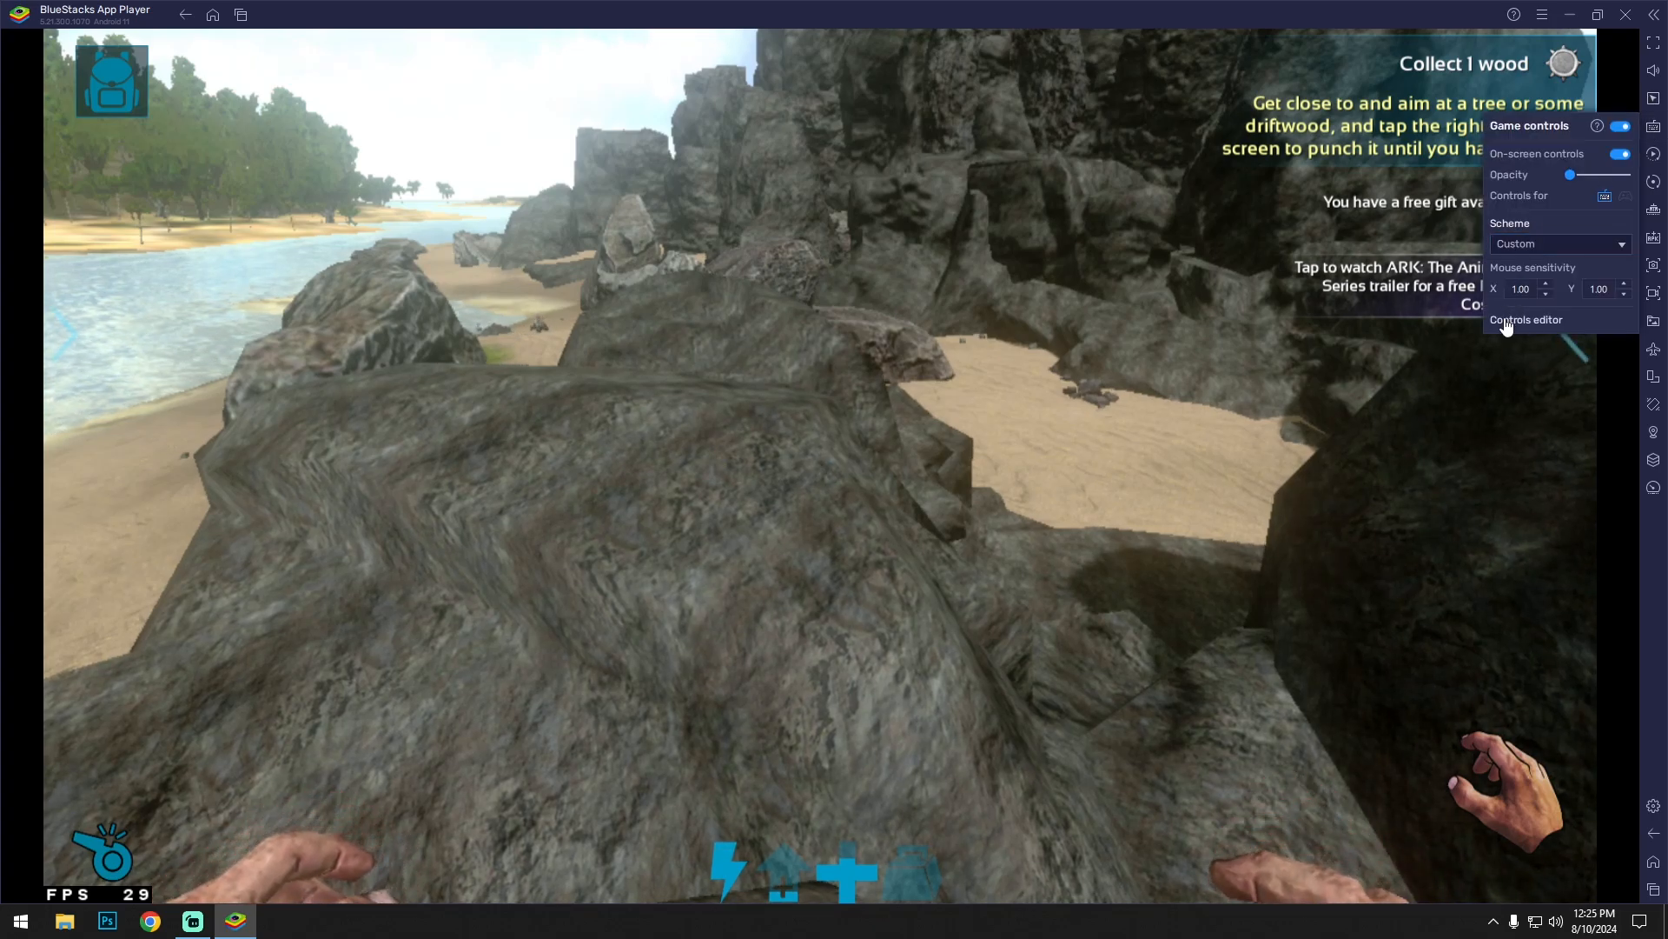
pyautogui.click(1524, 320)
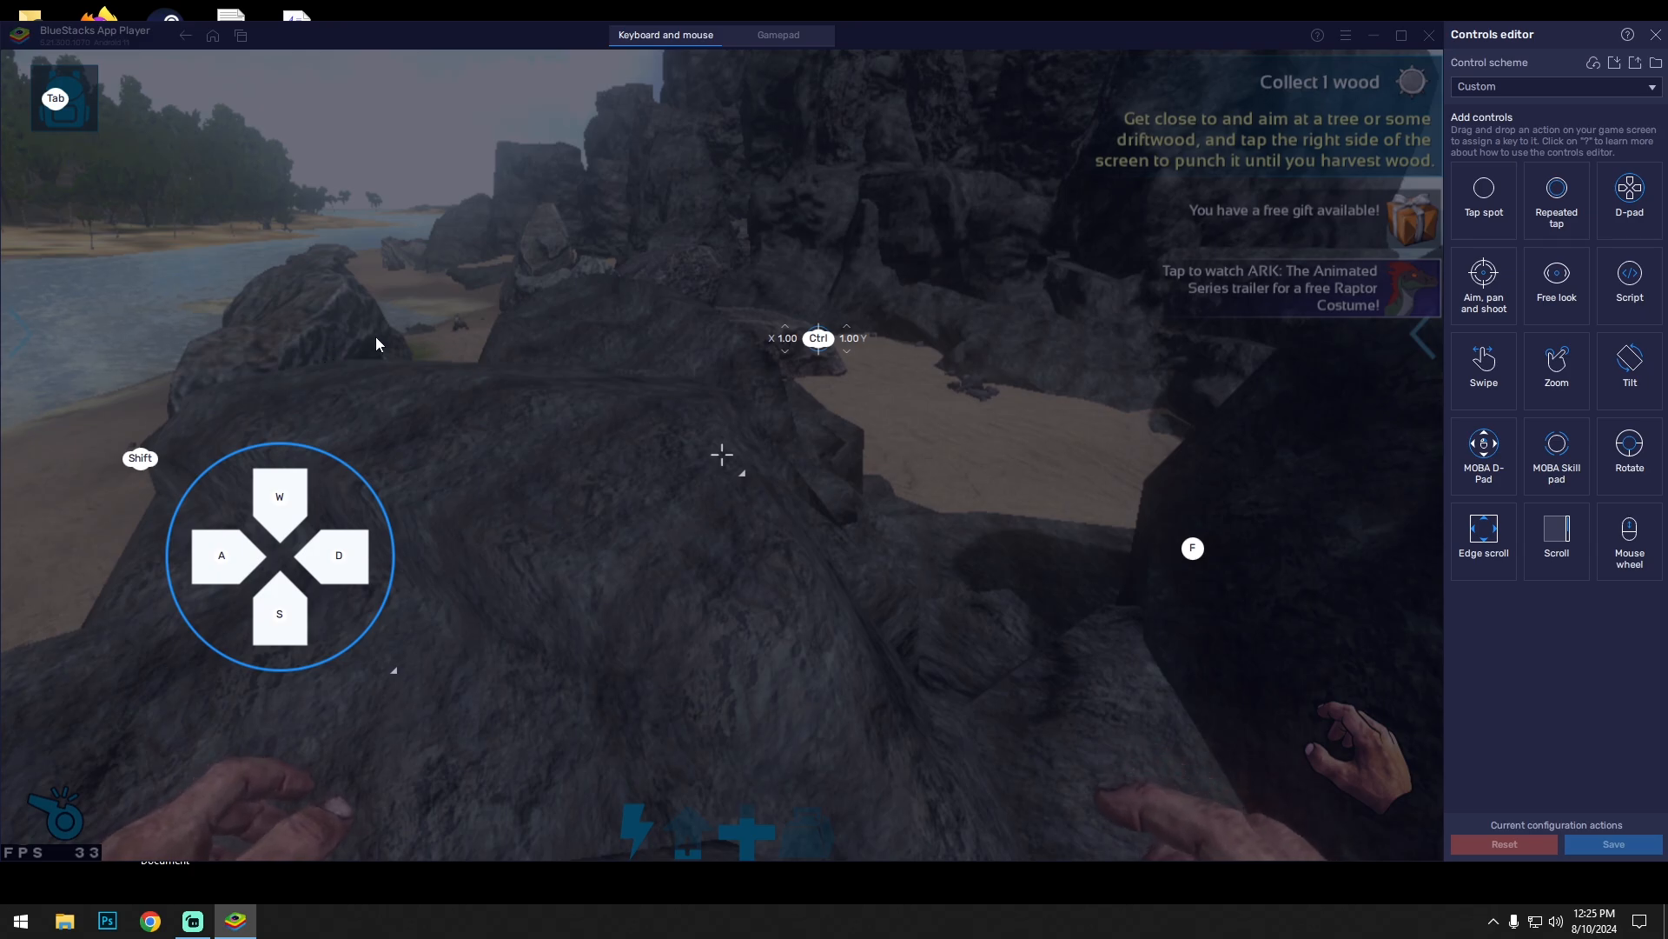
pyautogui.moveTo(1629, 200)
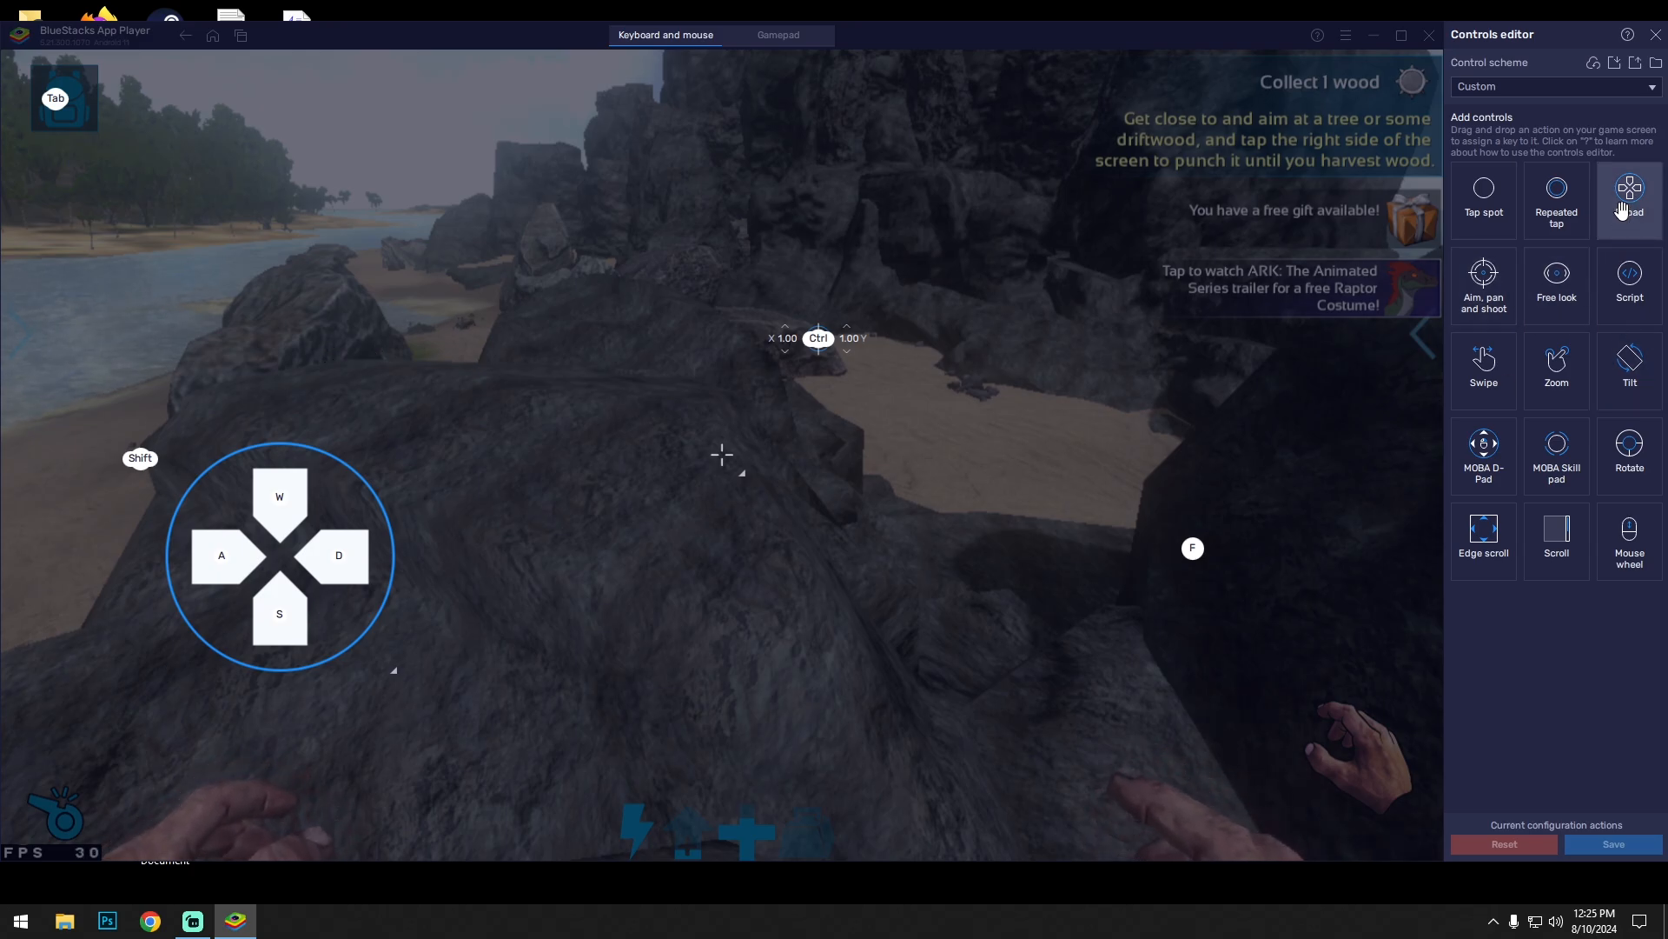
pyautogui.moveTo(324, 500)
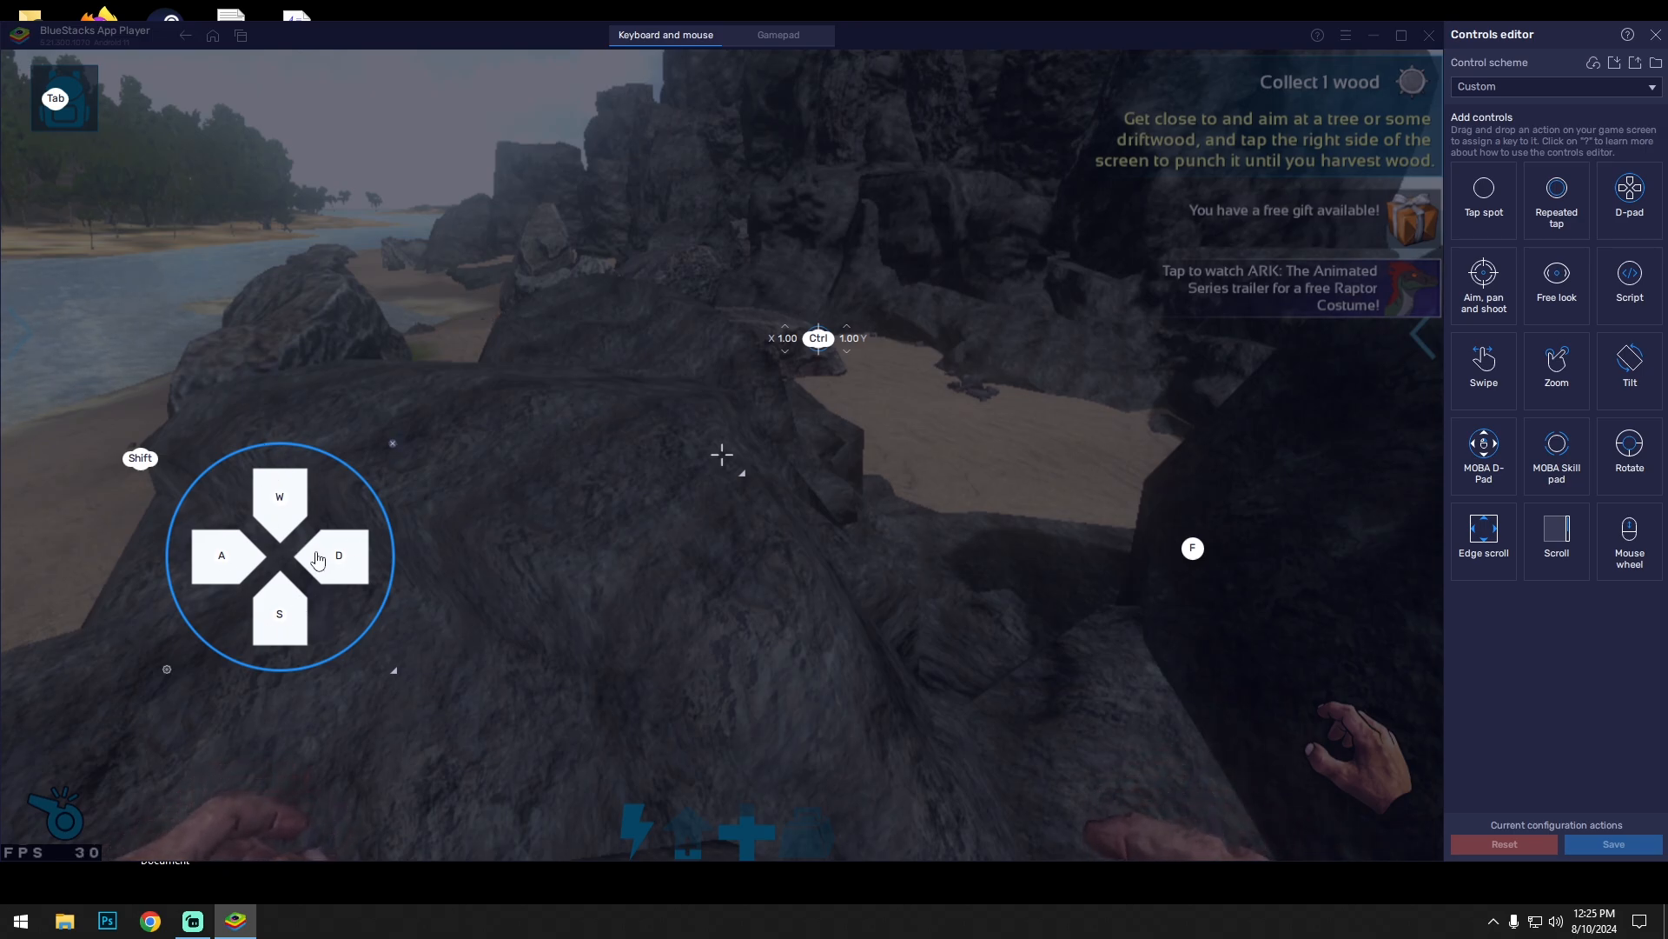
pyautogui.moveTo(883, 553)
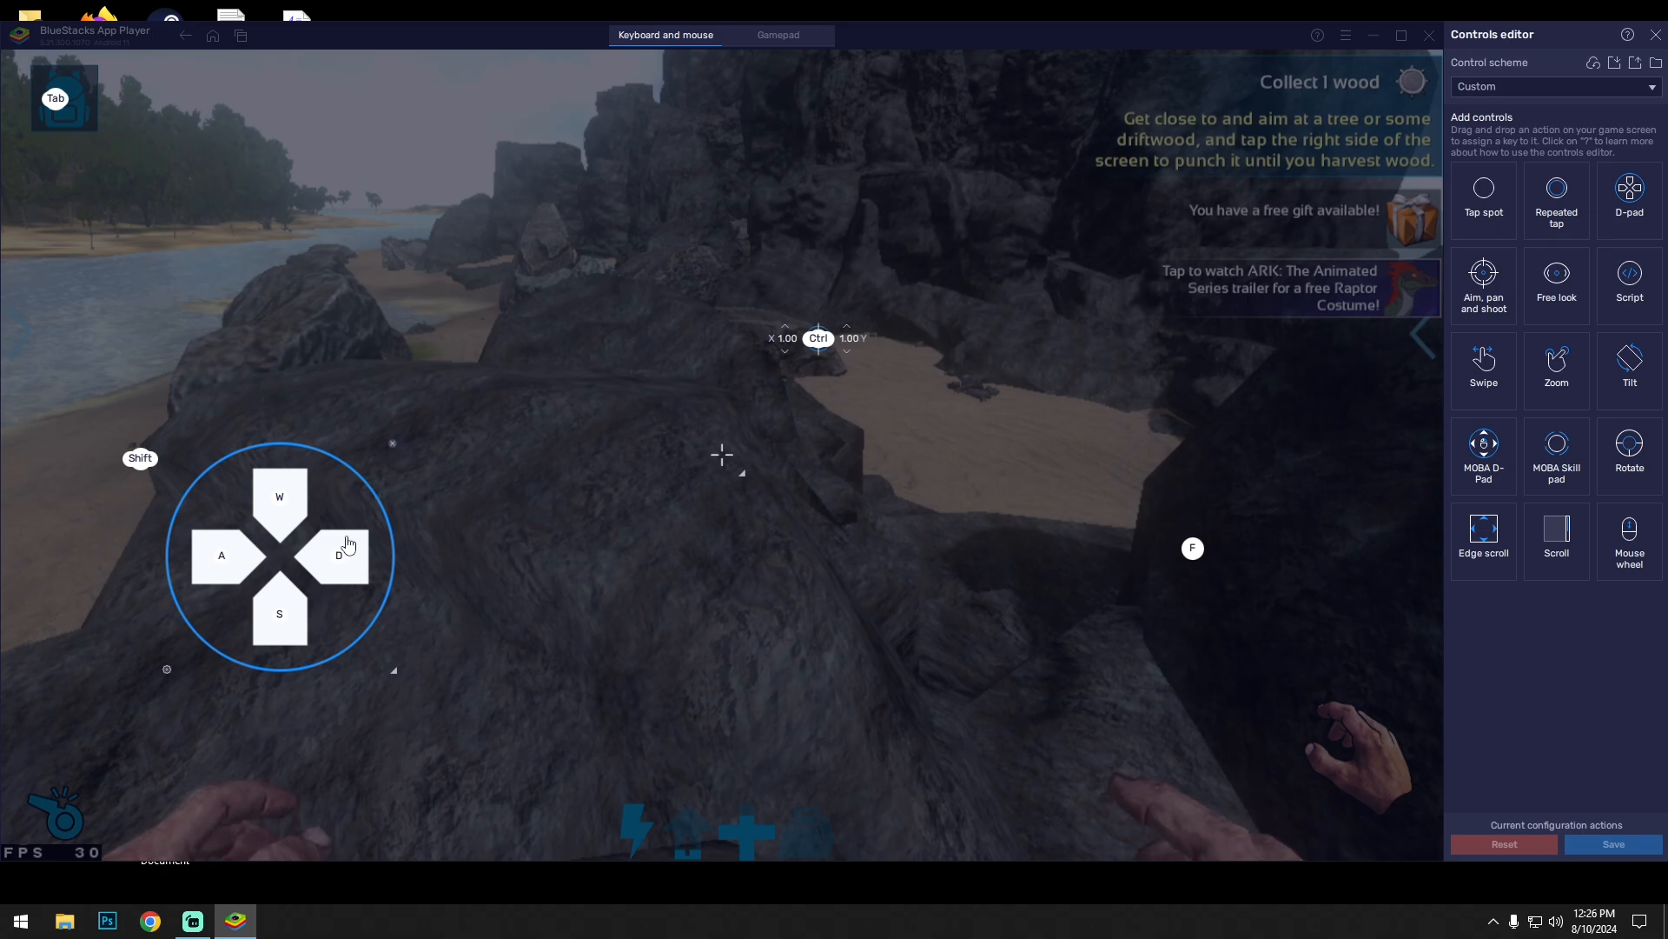
pyautogui.moveTo(146, 467)
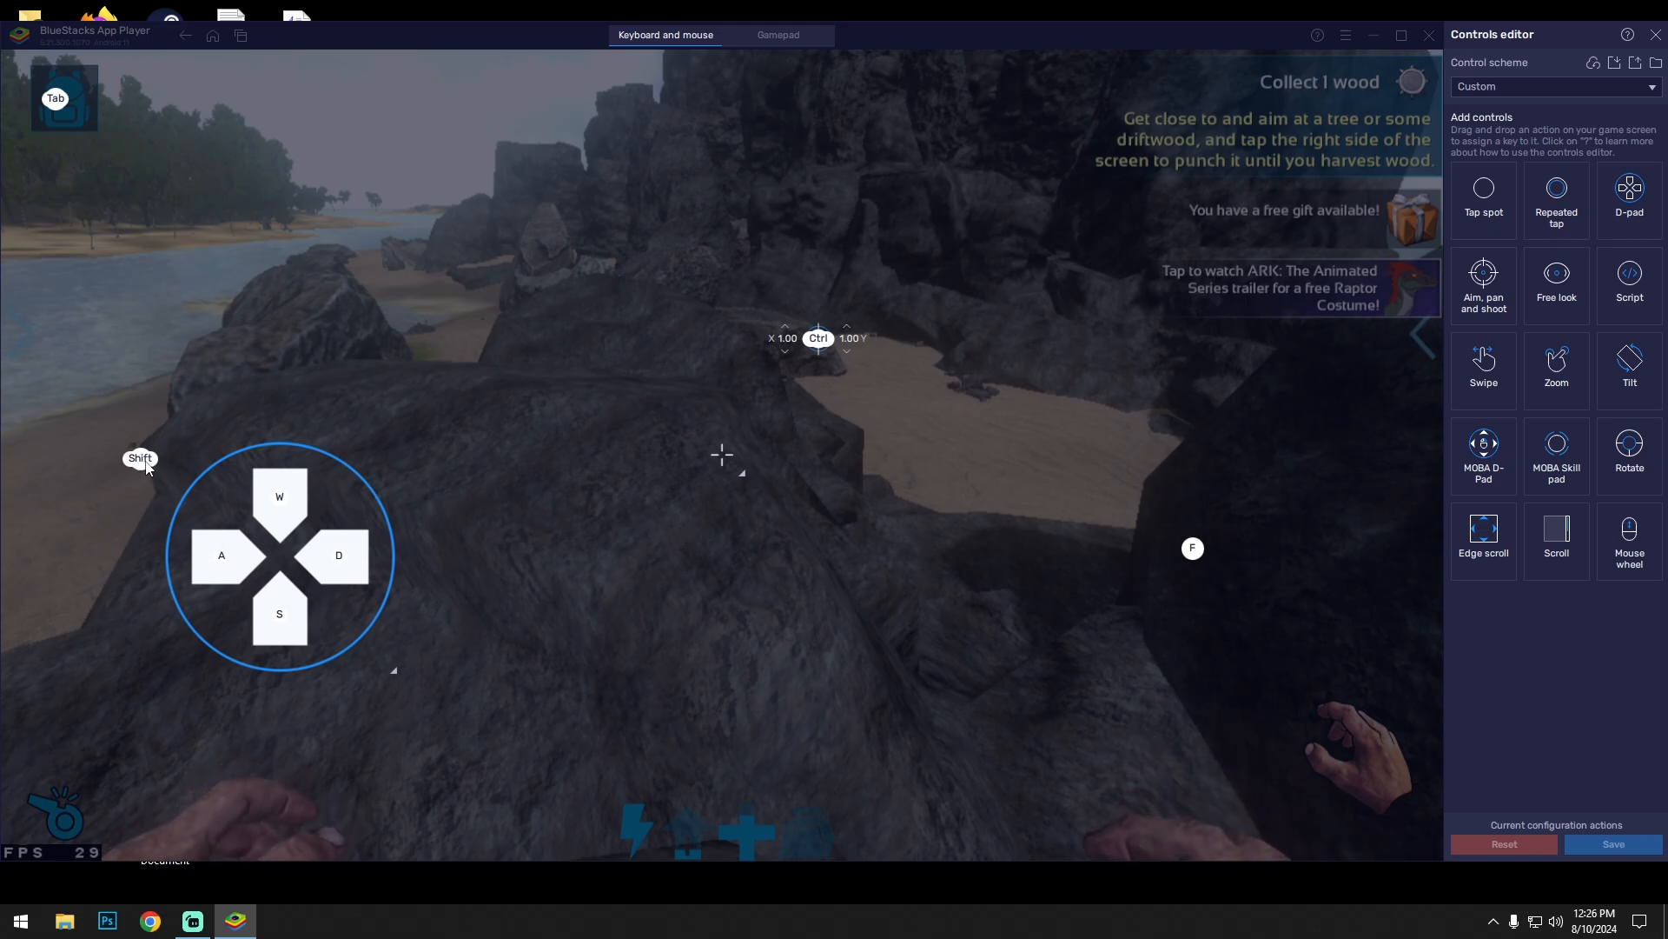
pyautogui.moveTo(1069, 539)
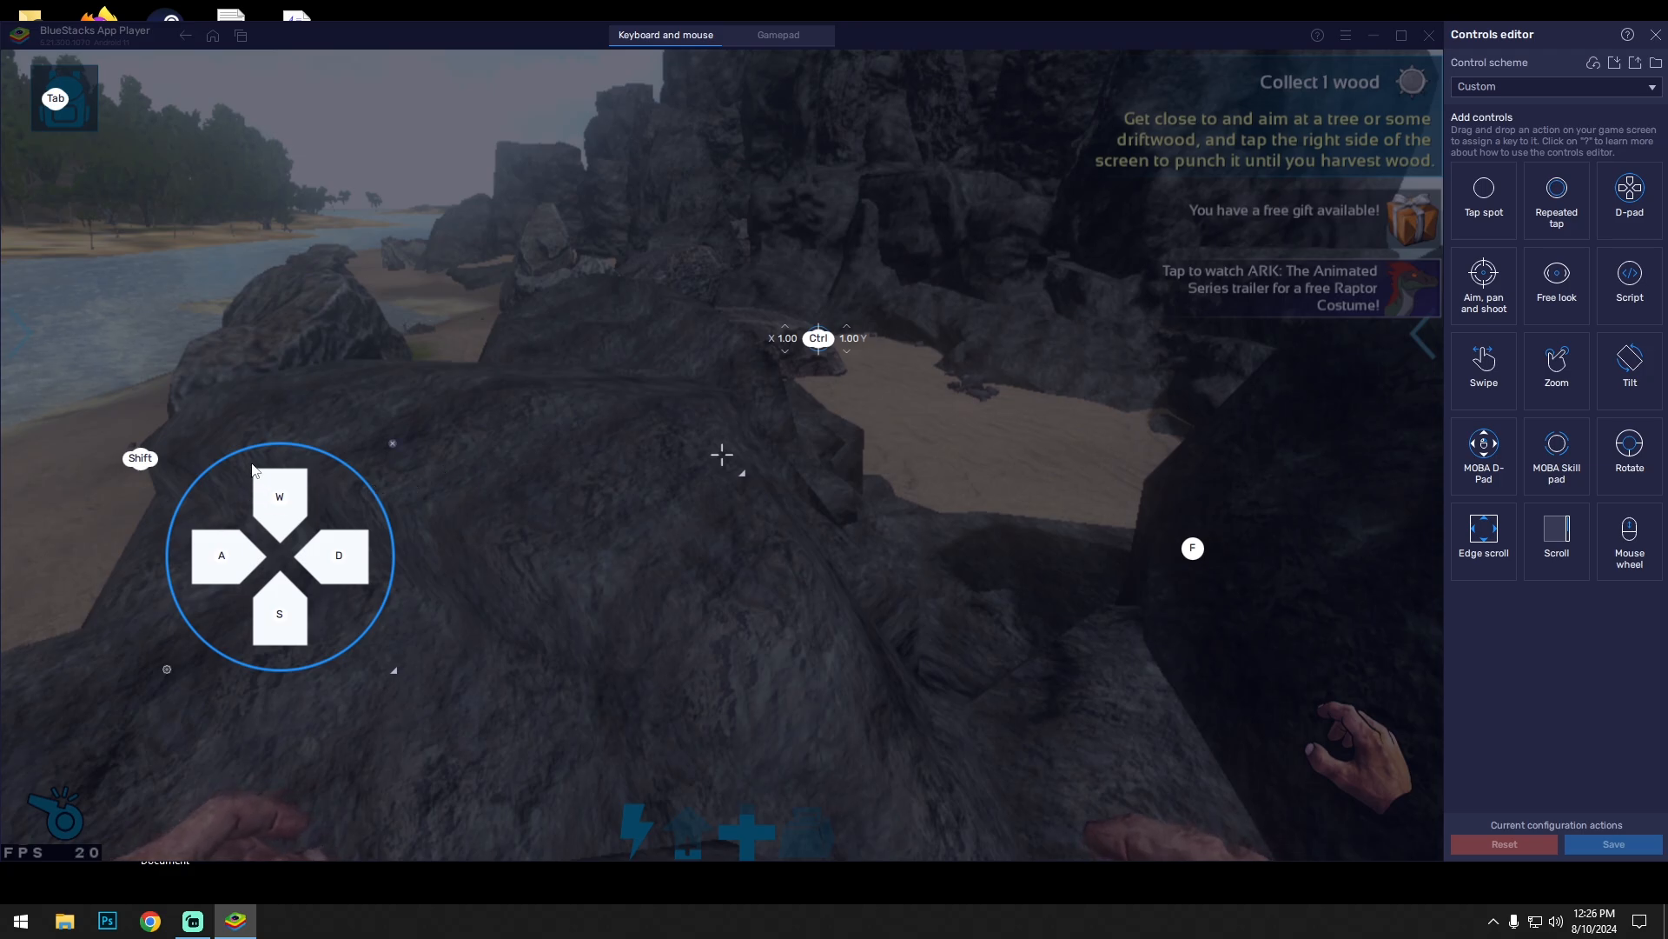
pyautogui.moveTo(54, 106)
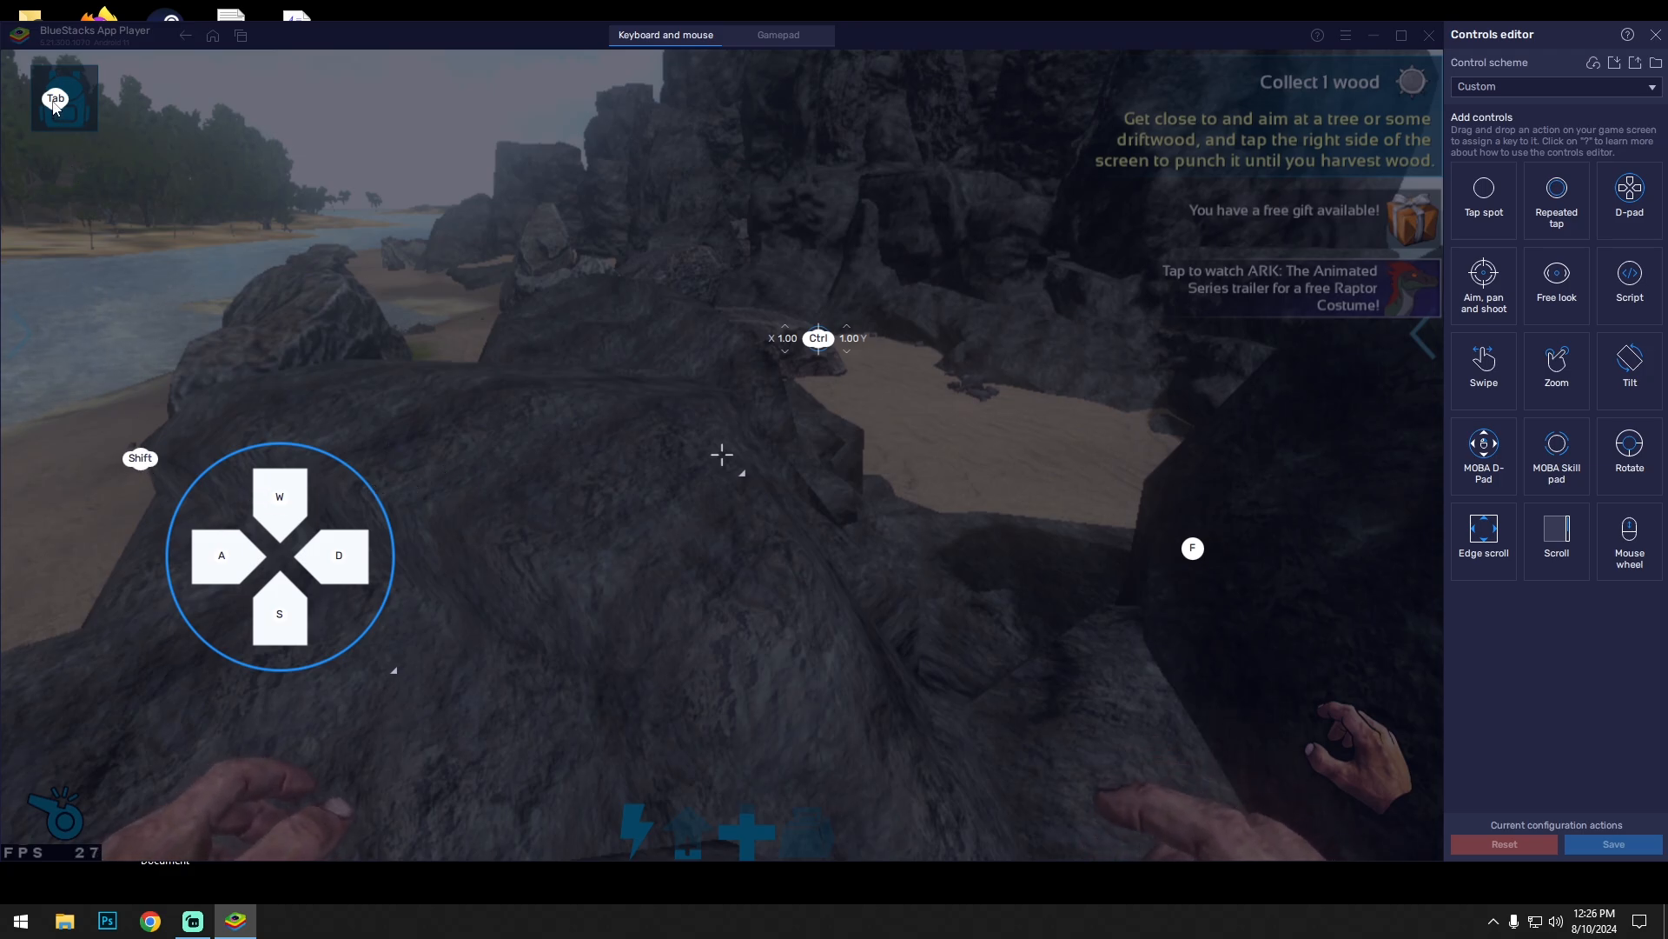
pyautogui.moveTo(66, 156)
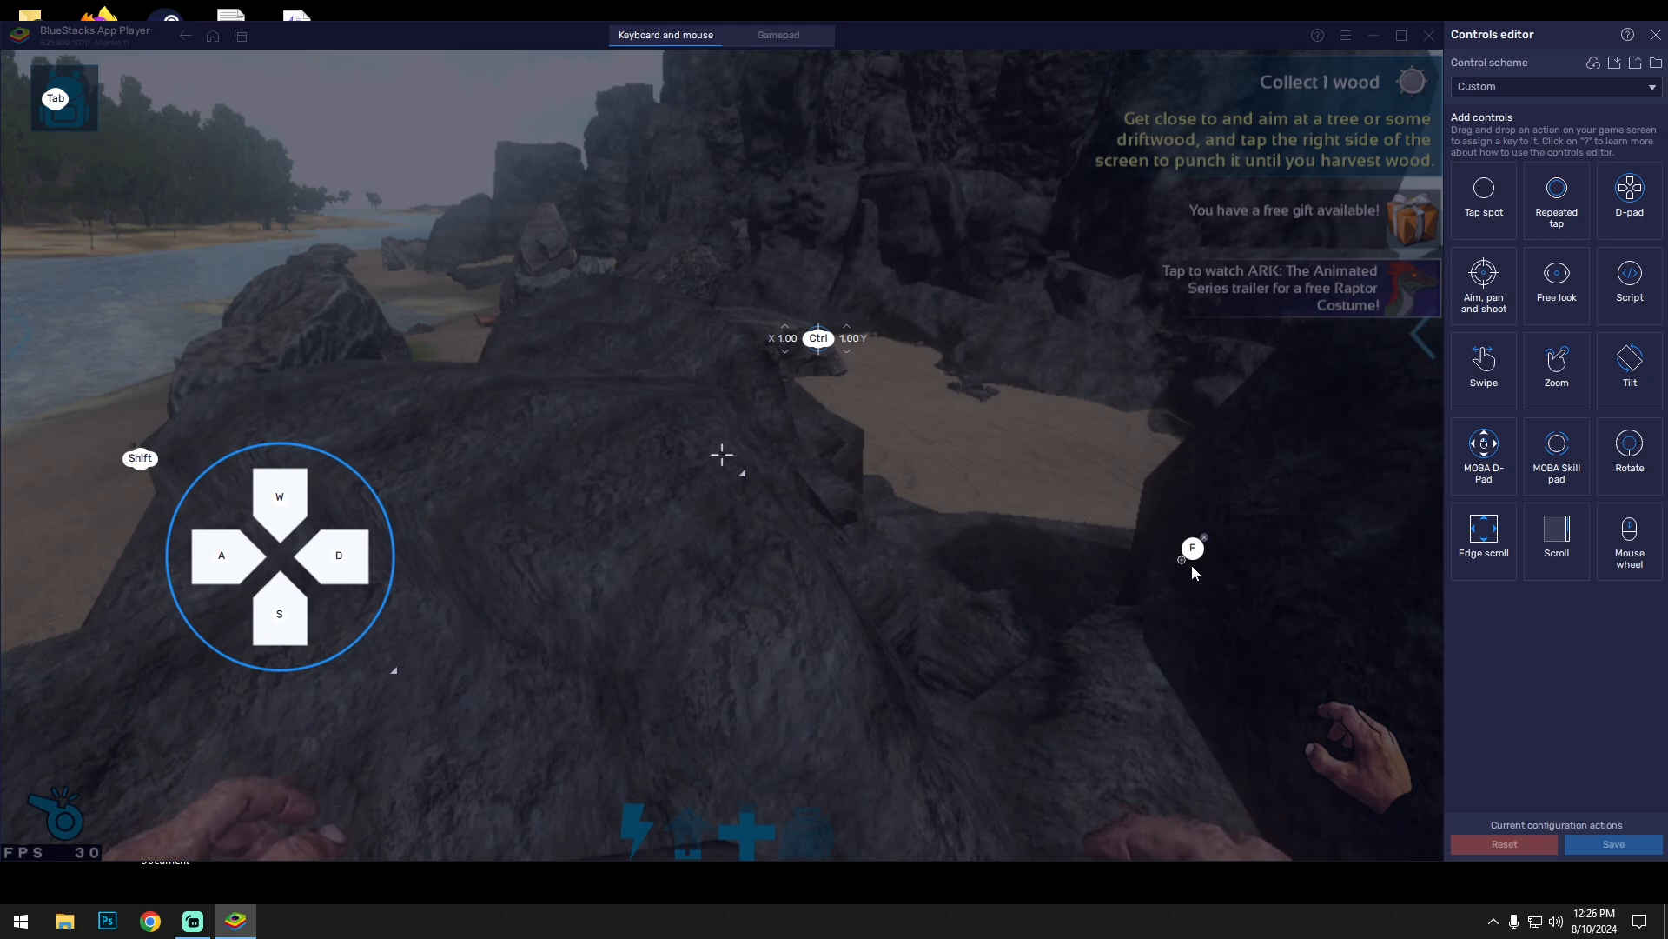
pyautogui.moveTo(947, 353)
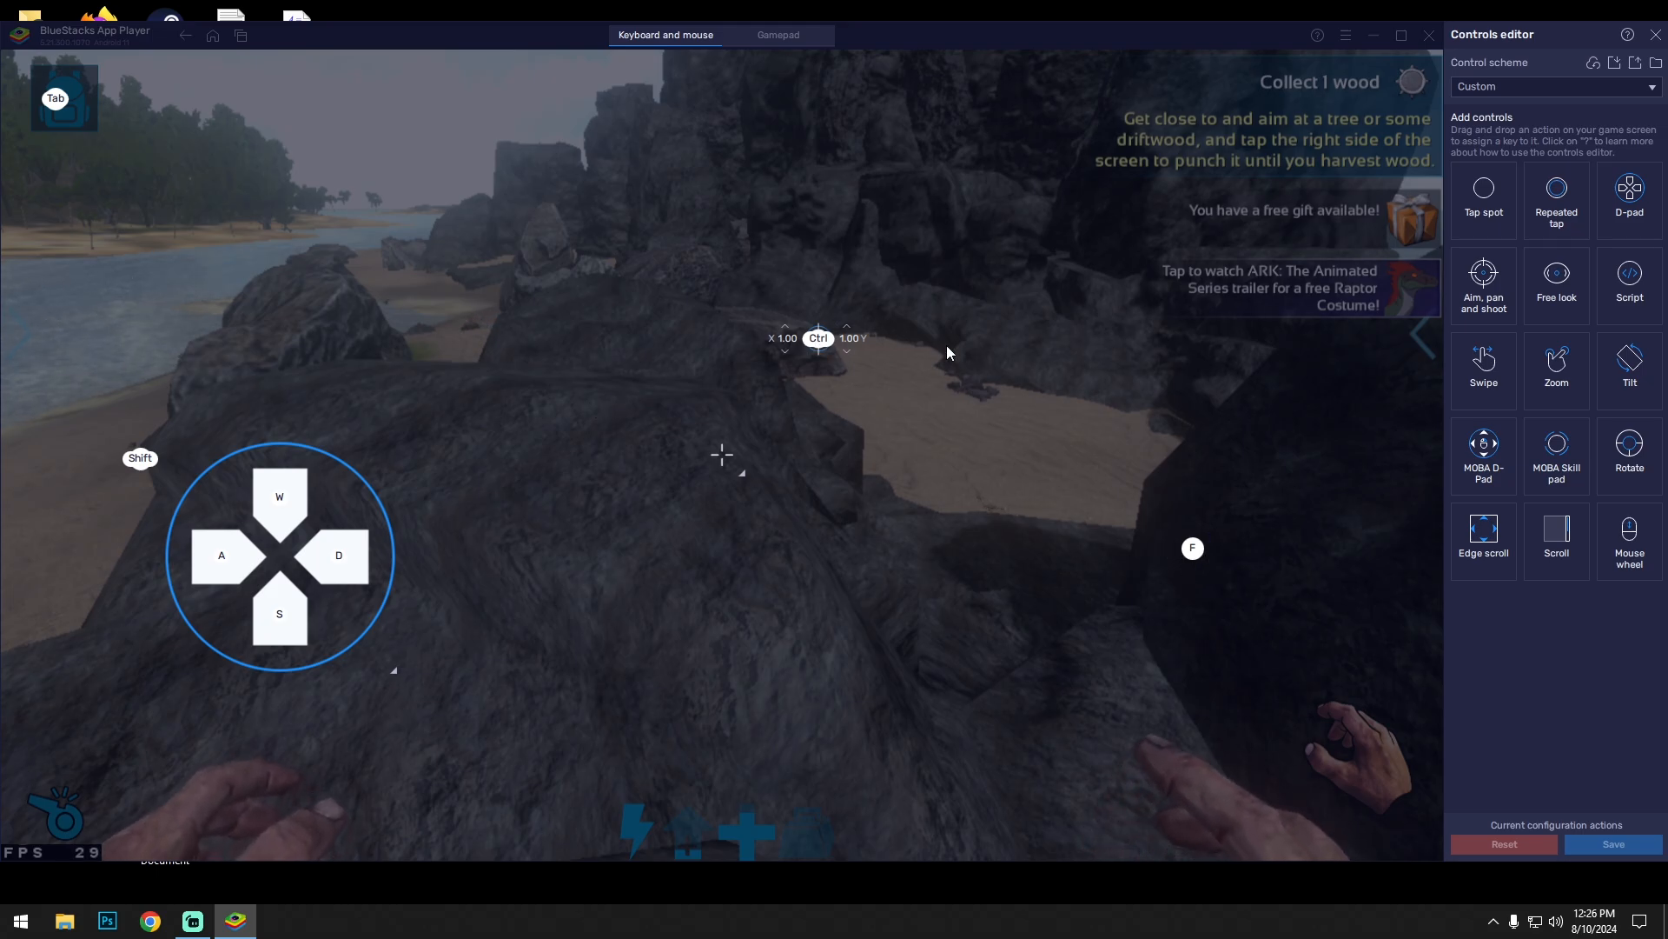
pyautogui.moveTo(1482, 285)
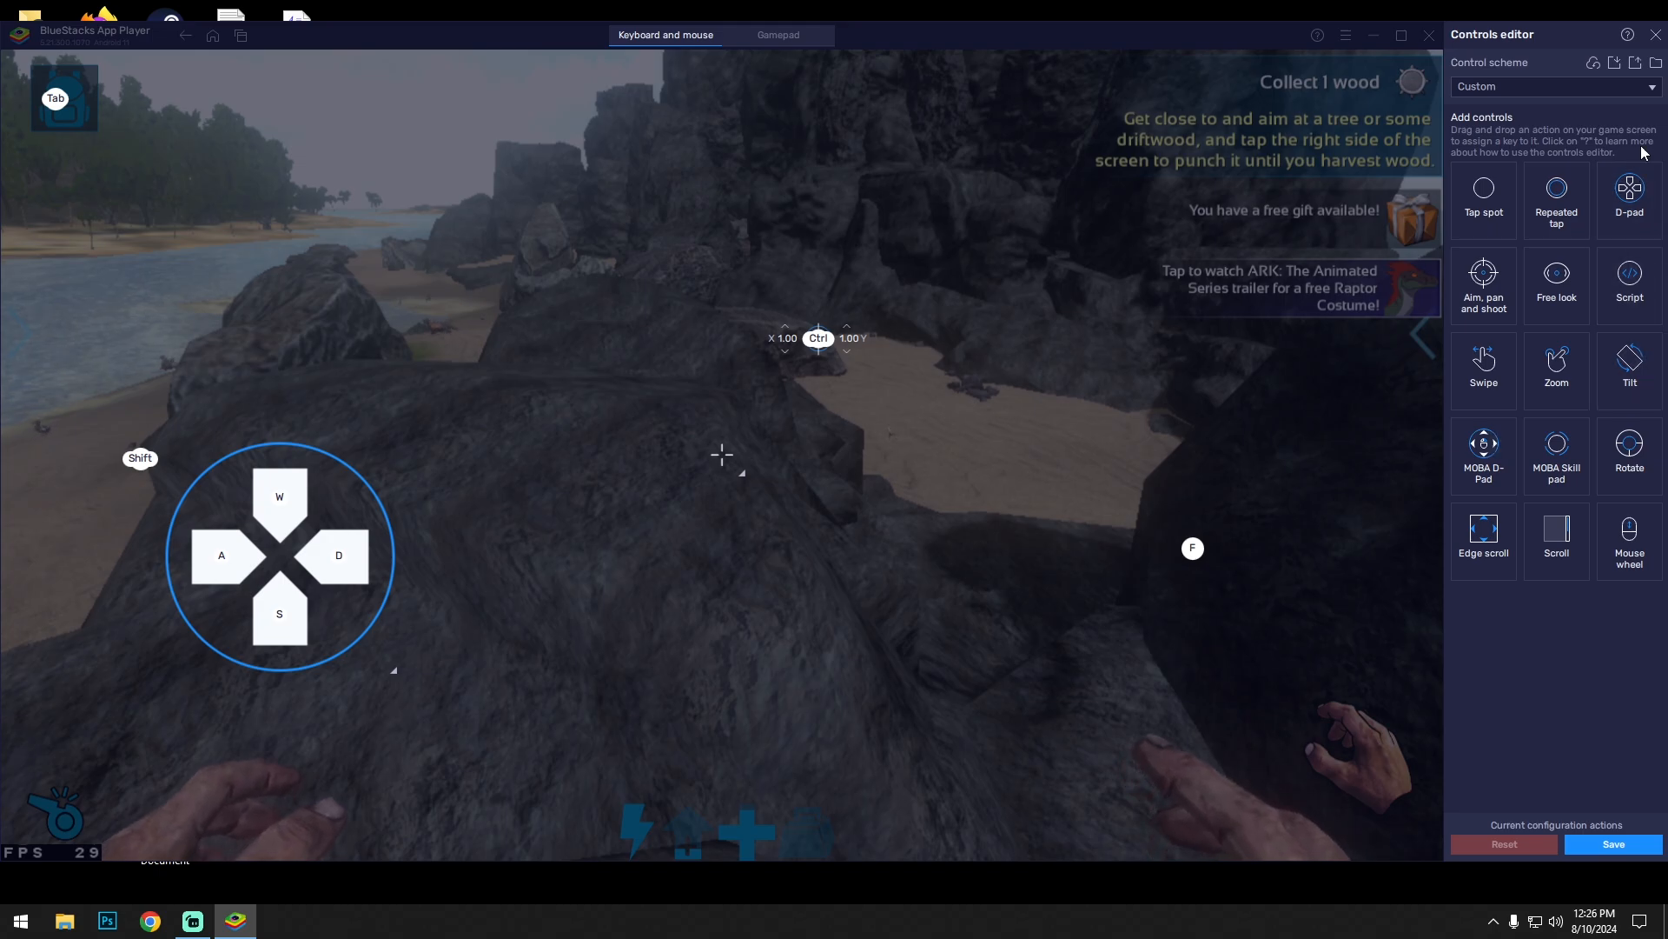
pyautogui.click(1652, 34)
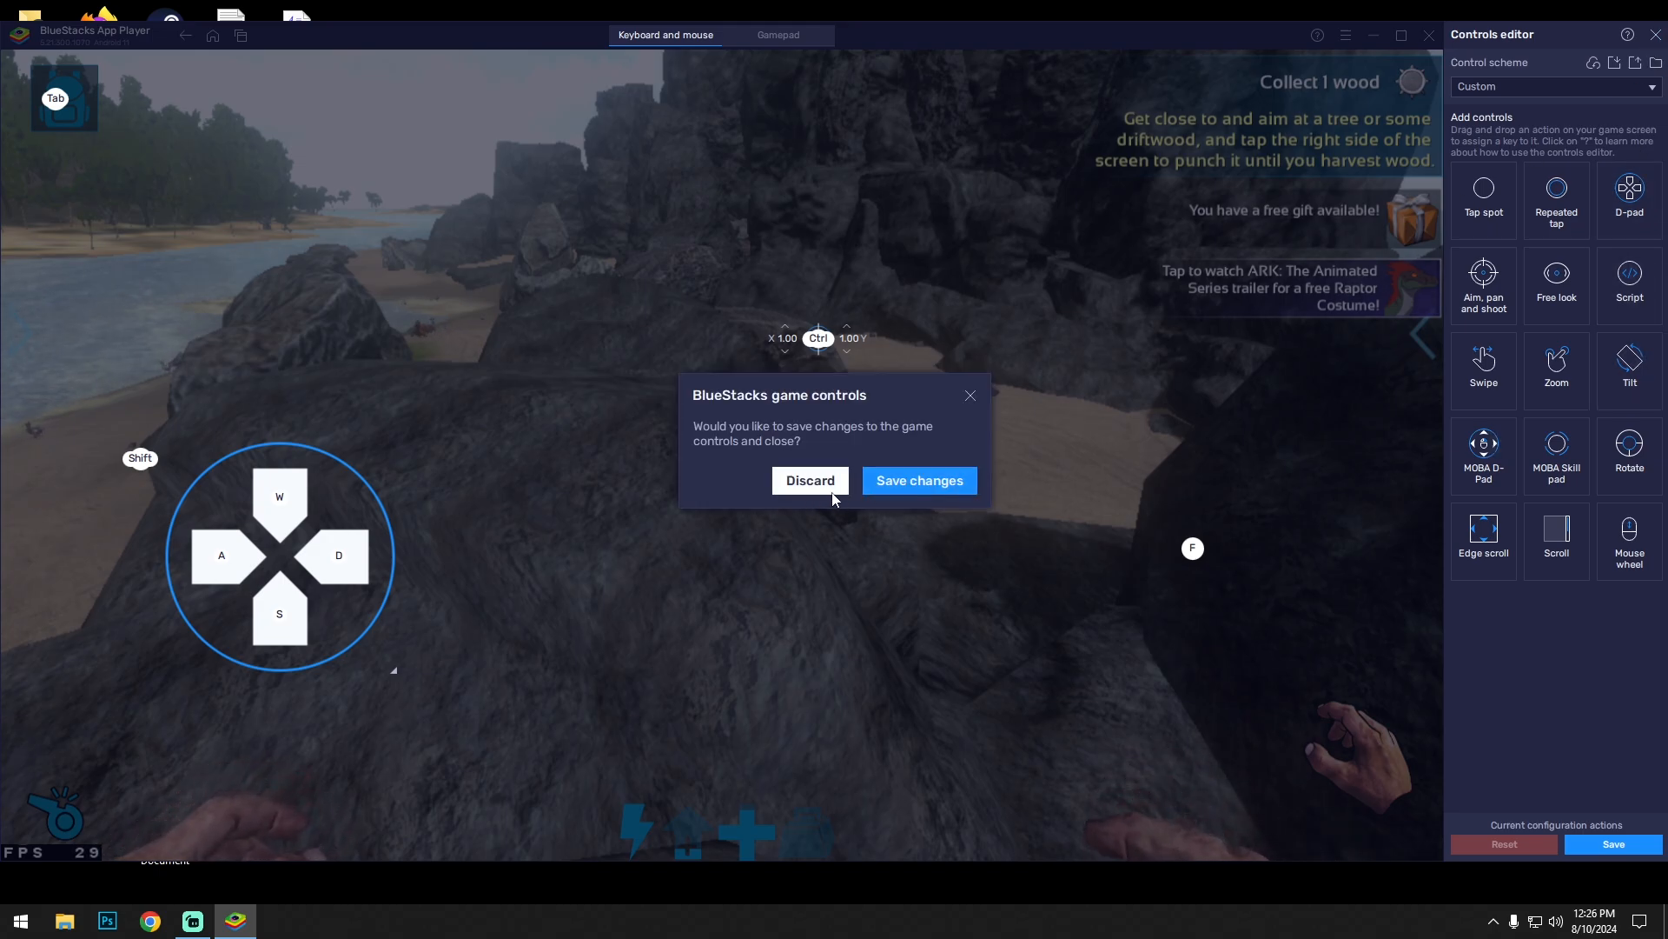
pyautogui.click(808, 480)
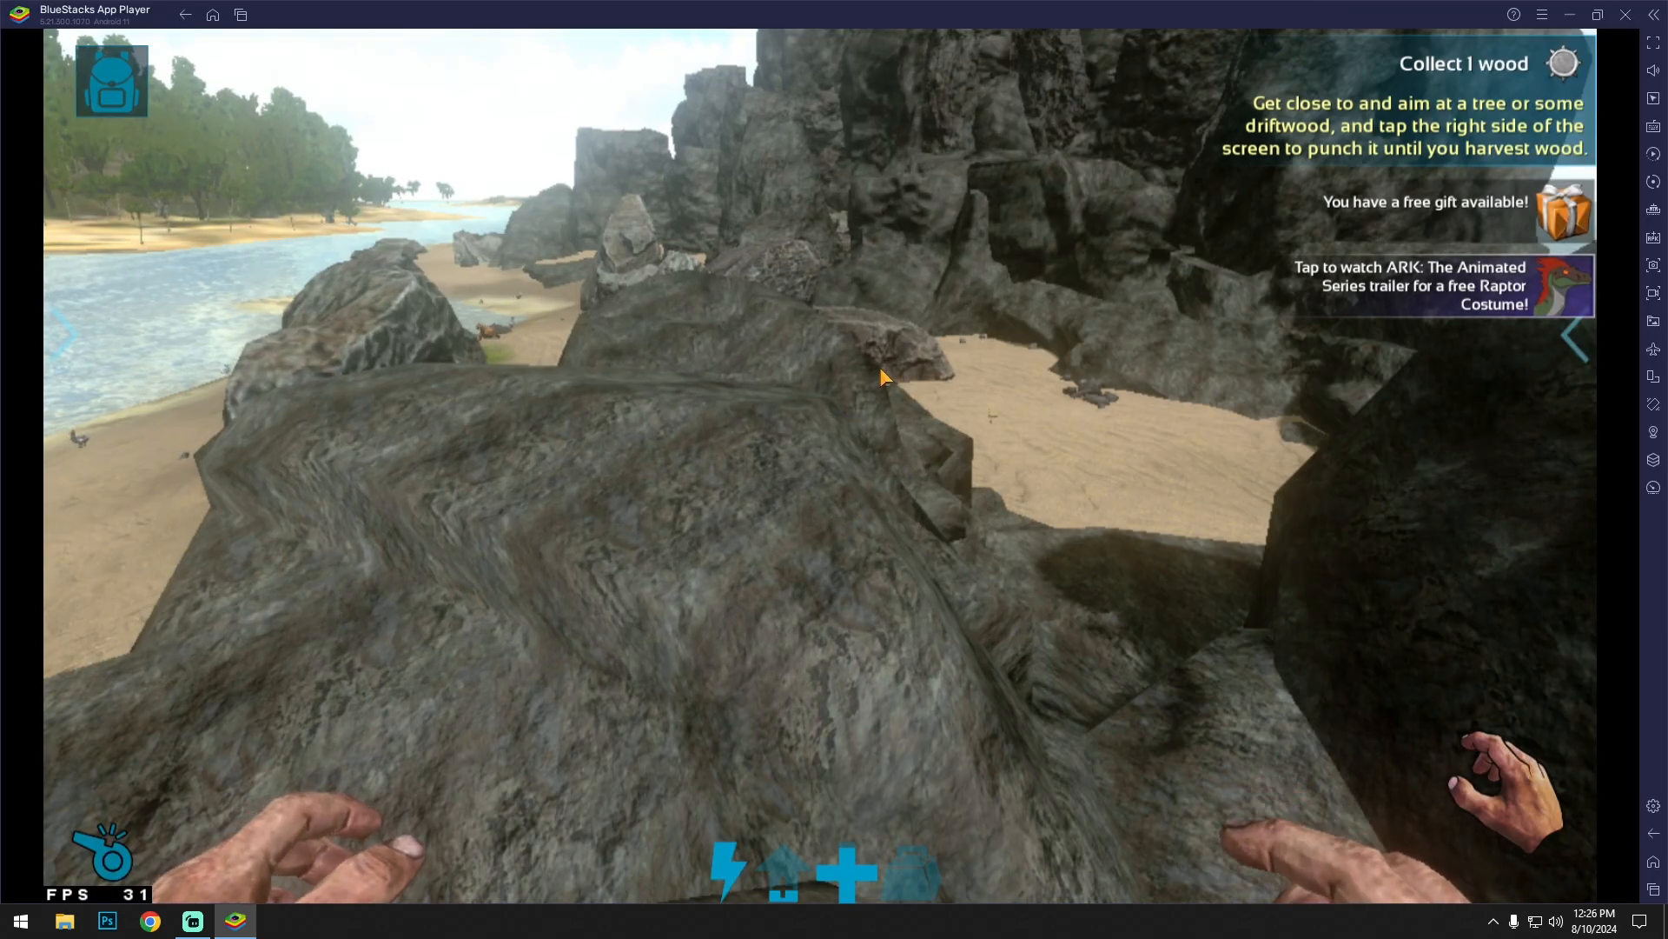